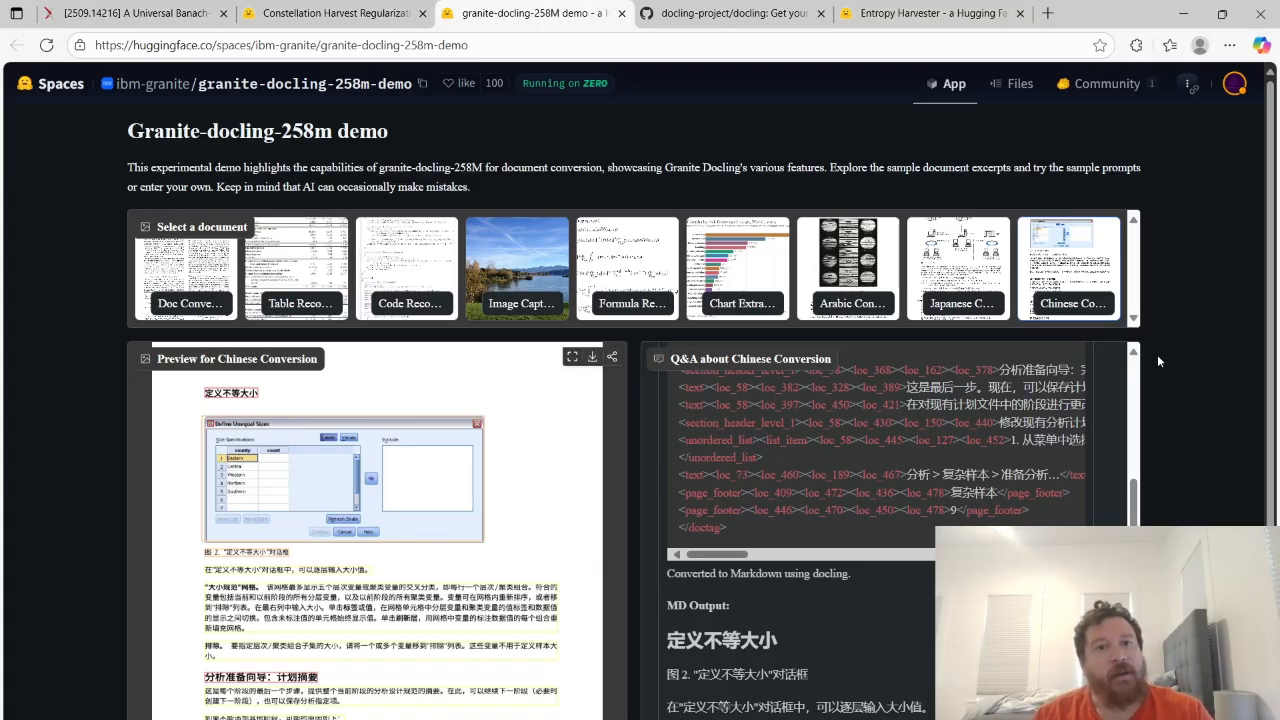
{"action": "mouse_move", "coordinate": [336, 332]}
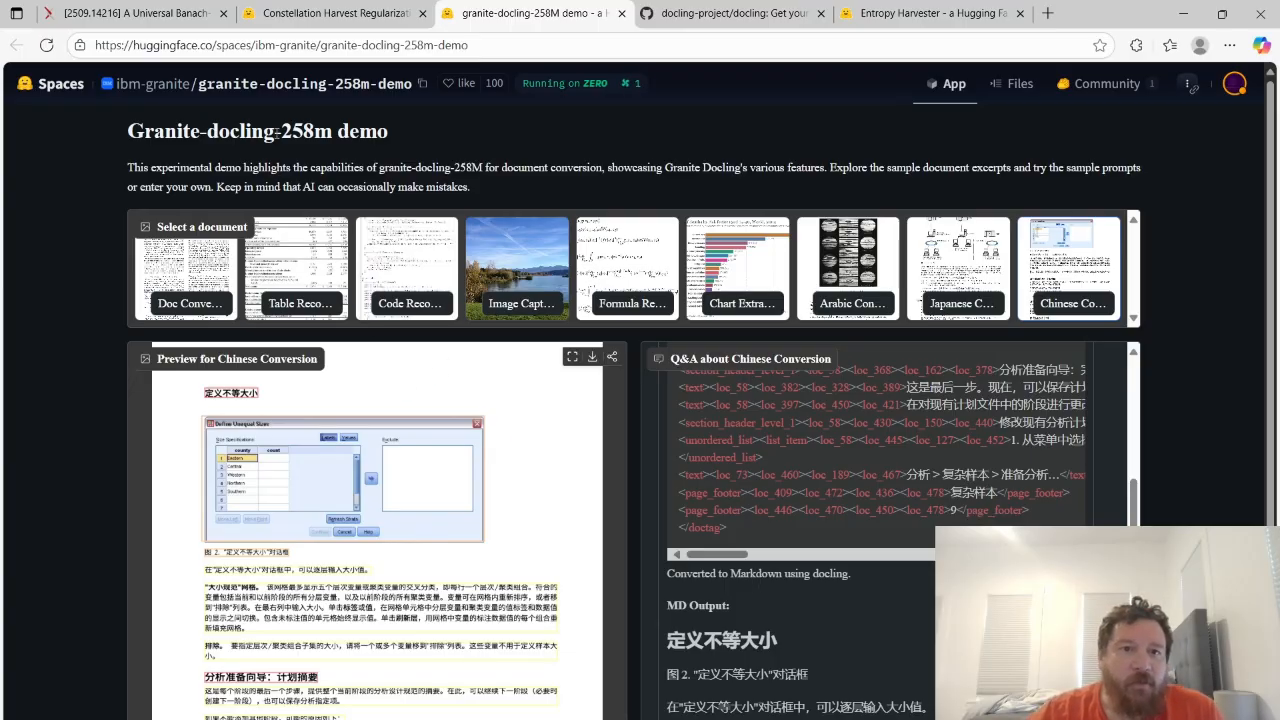
{"action": "mouse_move", "coordinate": [54, 358]}
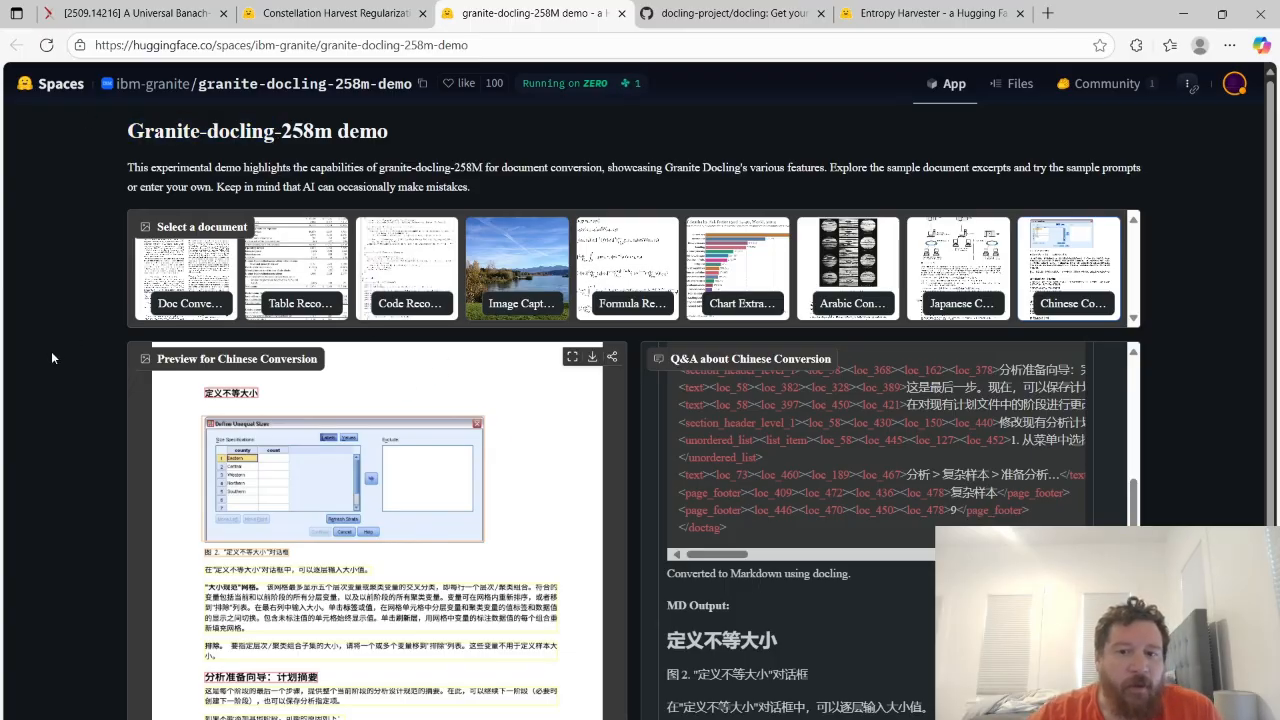
Switch over to the Constellation Harvest Regularization Space
{"action": "scroll", "scroll_direction": "down", "scroll_amount": 3}
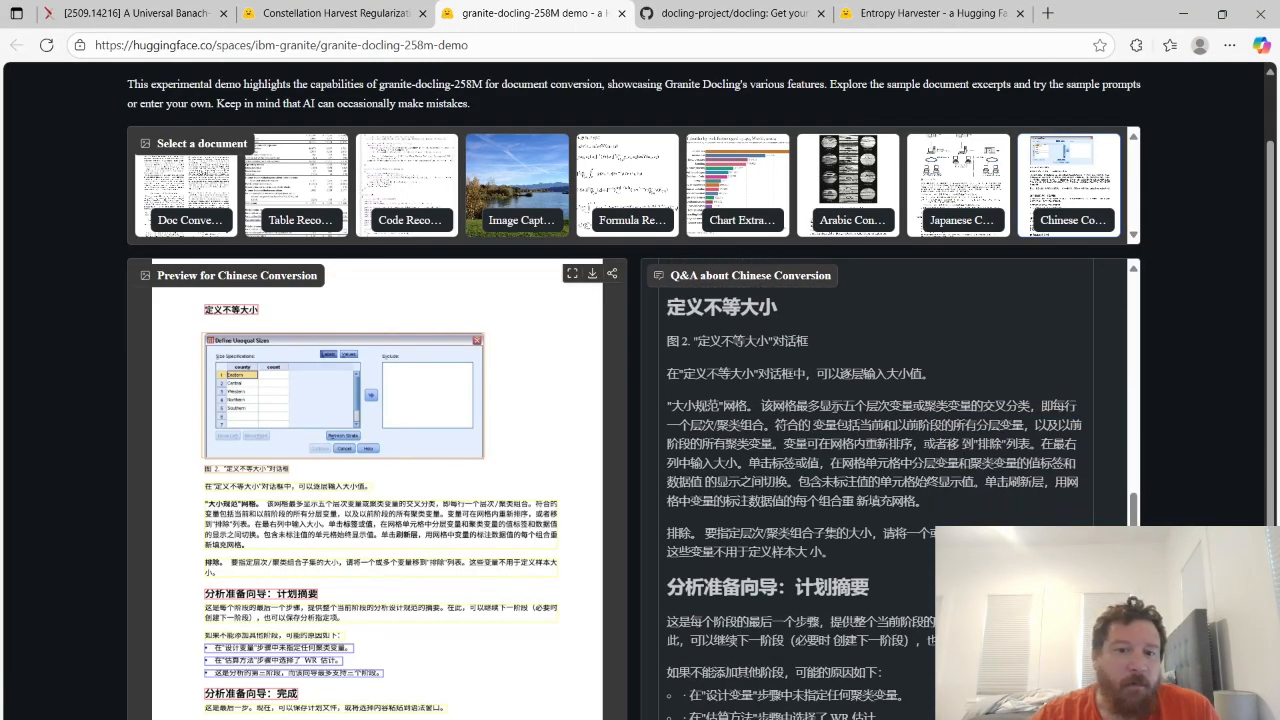
{"action": "scroll", "scroll_direction": "down", "scroll_amount": 3}
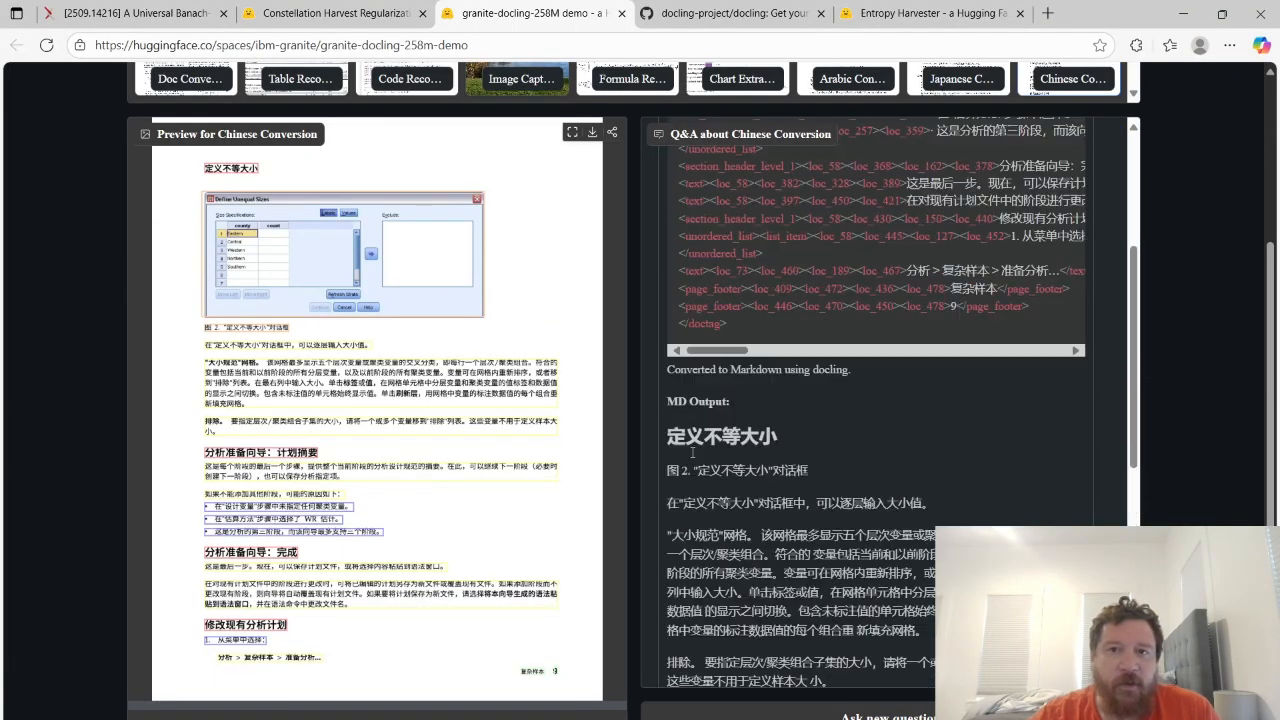
{"action": "scroll", "scroll_direction": "up", "scroll_amount": 3}
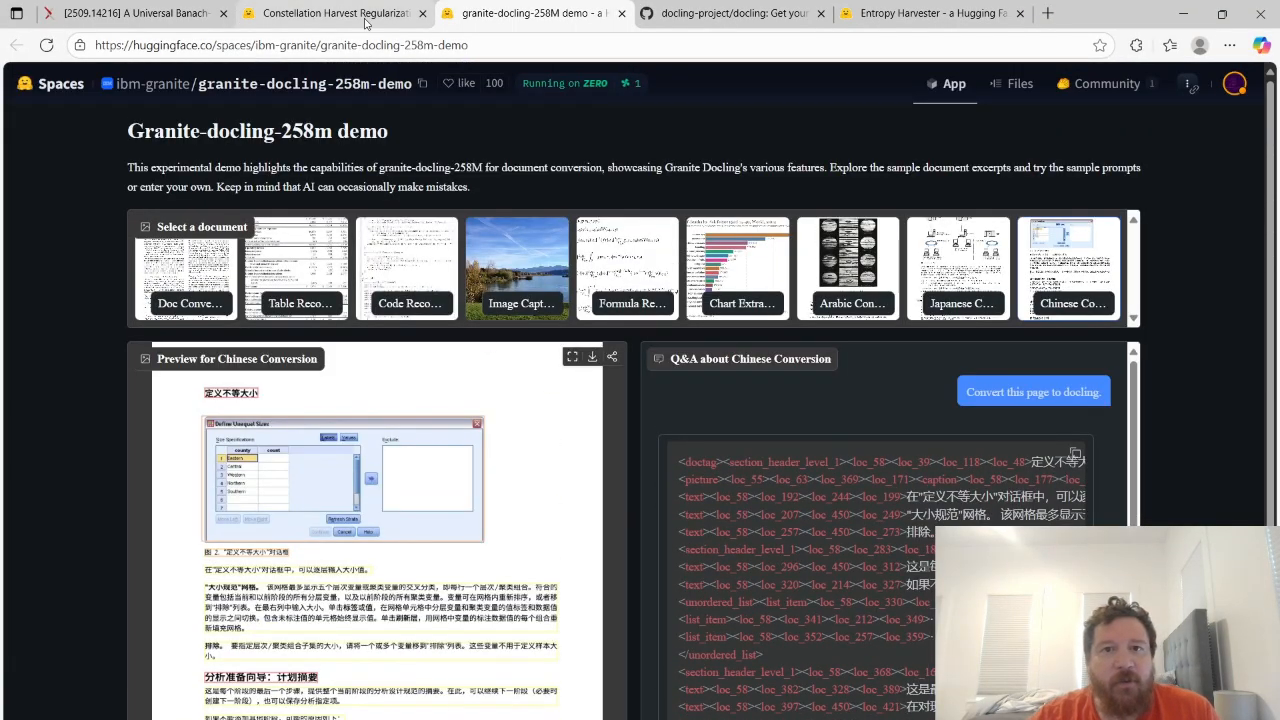
{"action": "left_click", "coordinate": [332, 12]}
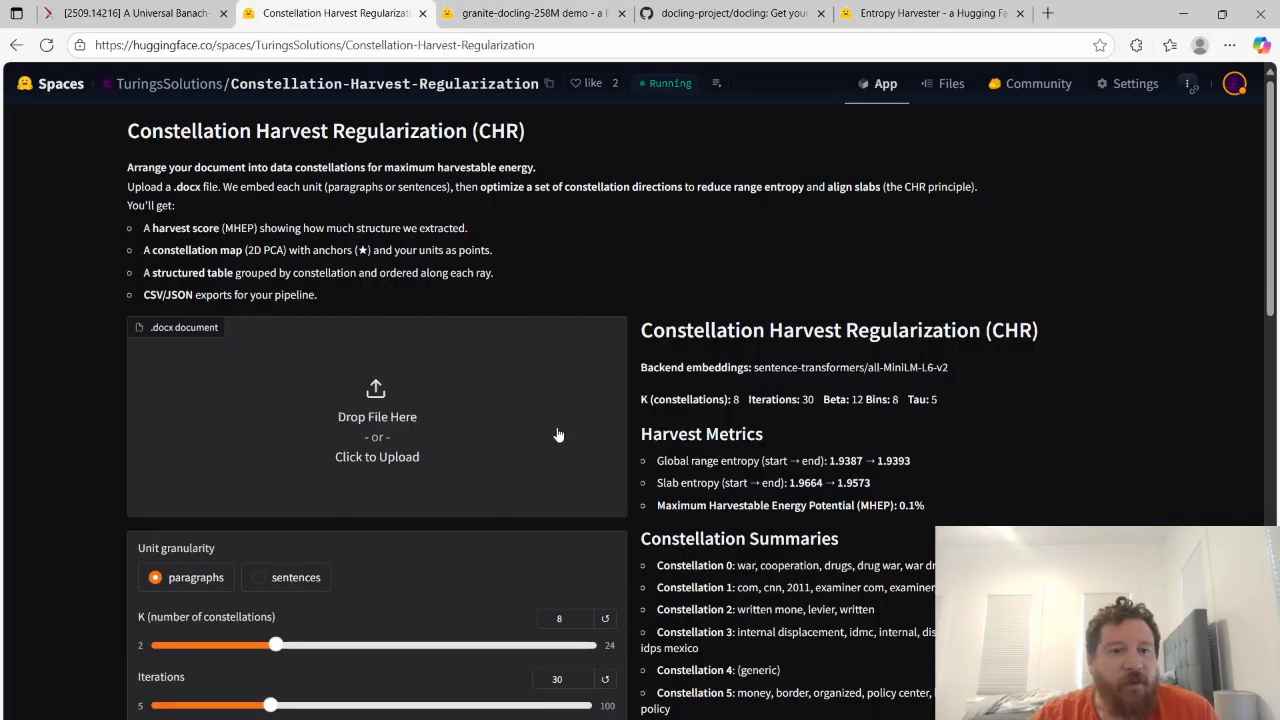
Process A Failed War.docx and review its constellation map and structured output table
{"action": "scroll", "scroll_direction": "down", "scroll_amount": 3}
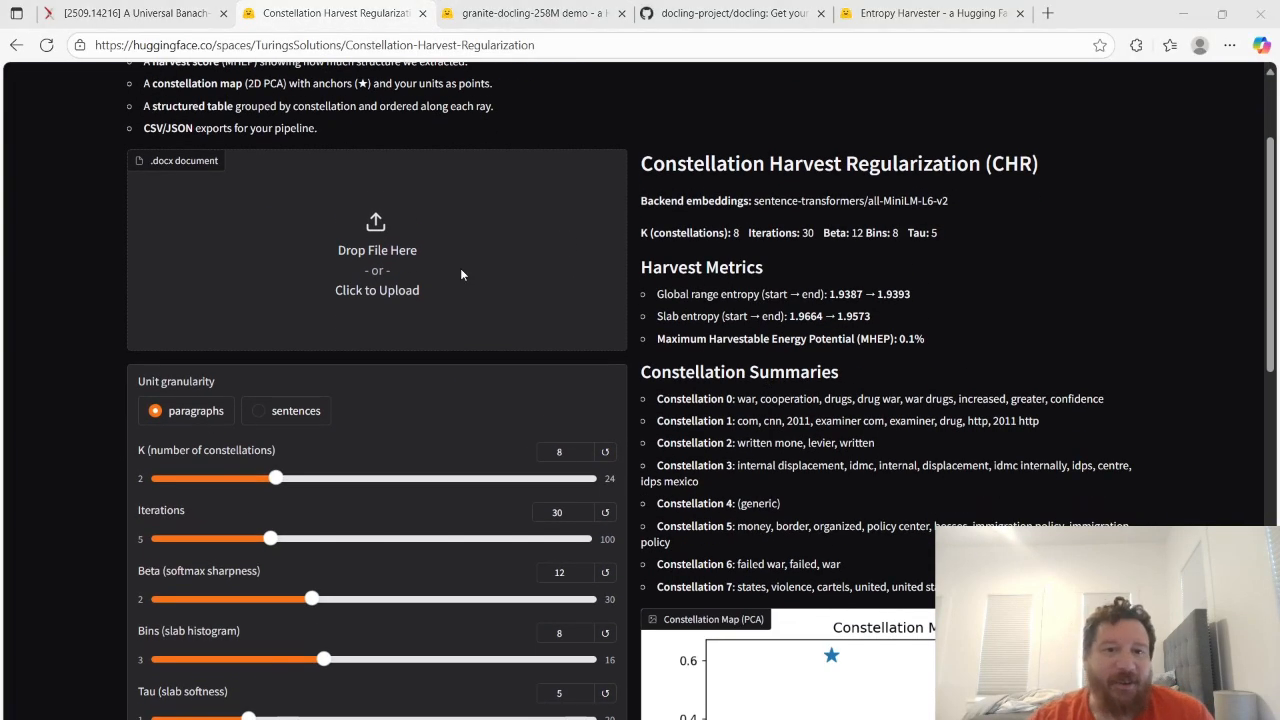
{"action": "left_click", "coordinate": [376, 250]}
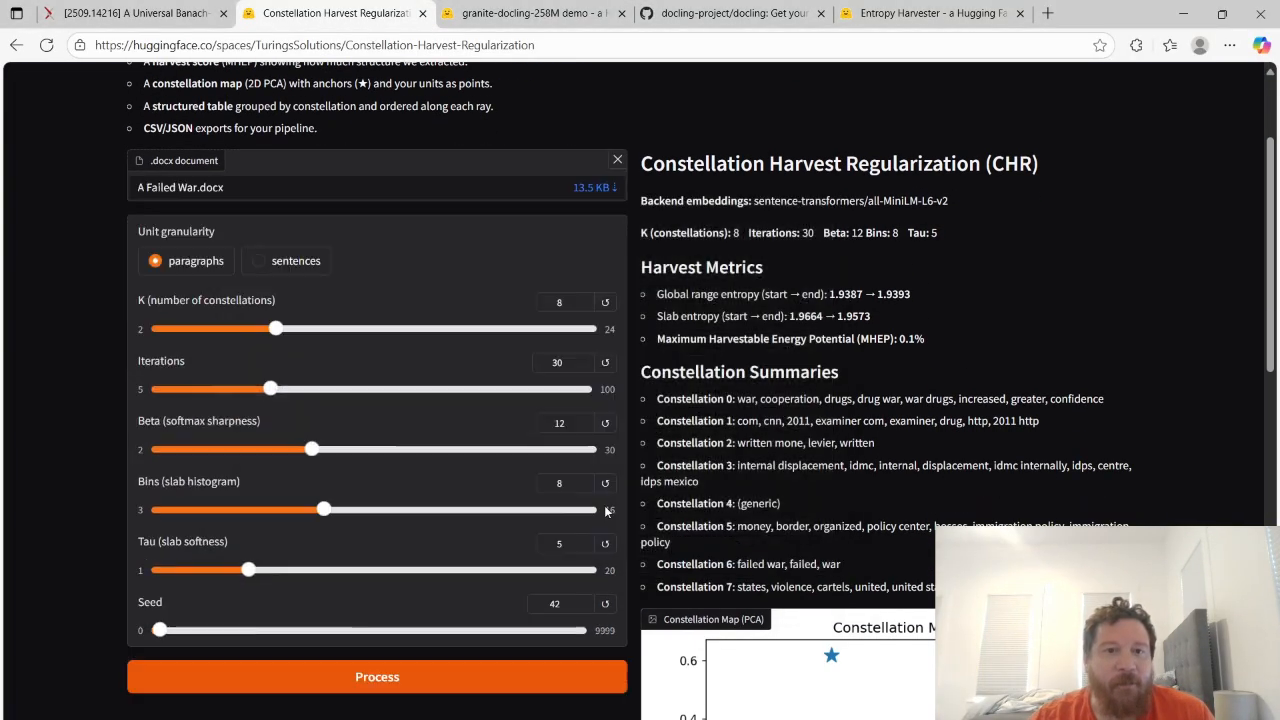
{"action": "left_click", "coordinate": [376, 676]}
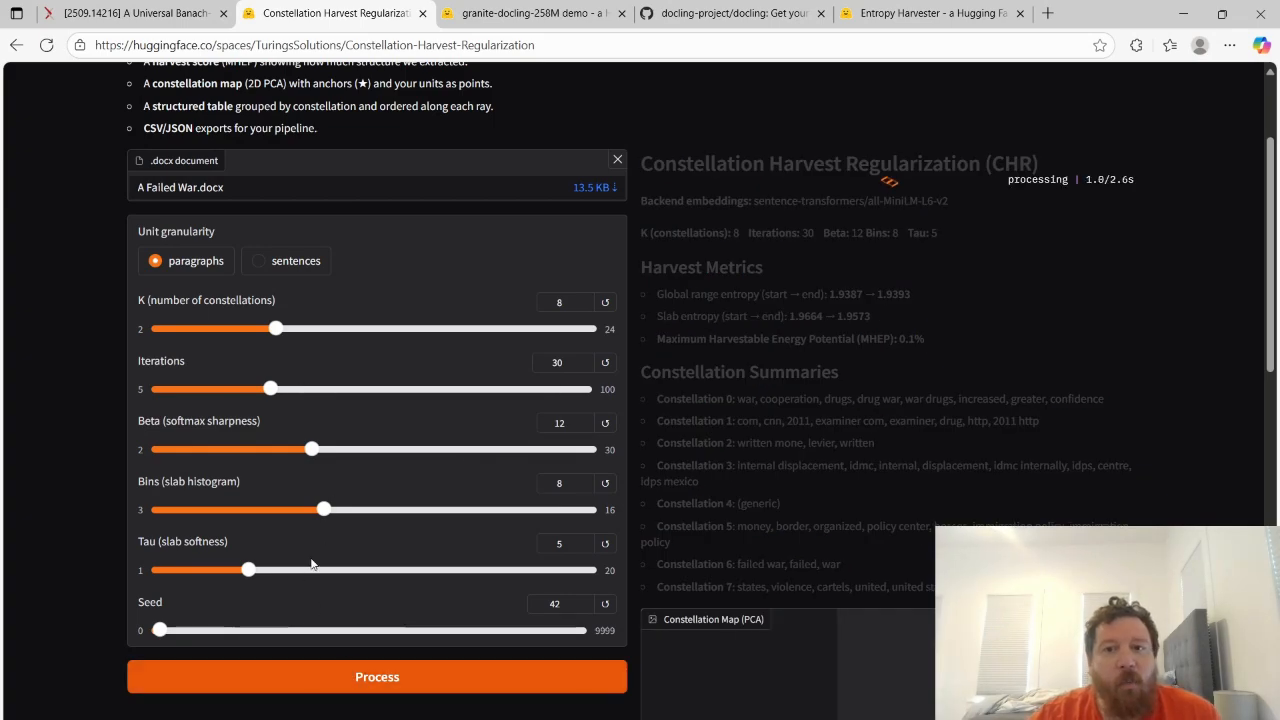
{"action": "scroll", "scroll_direction": "down", "scroll_amount": 3}
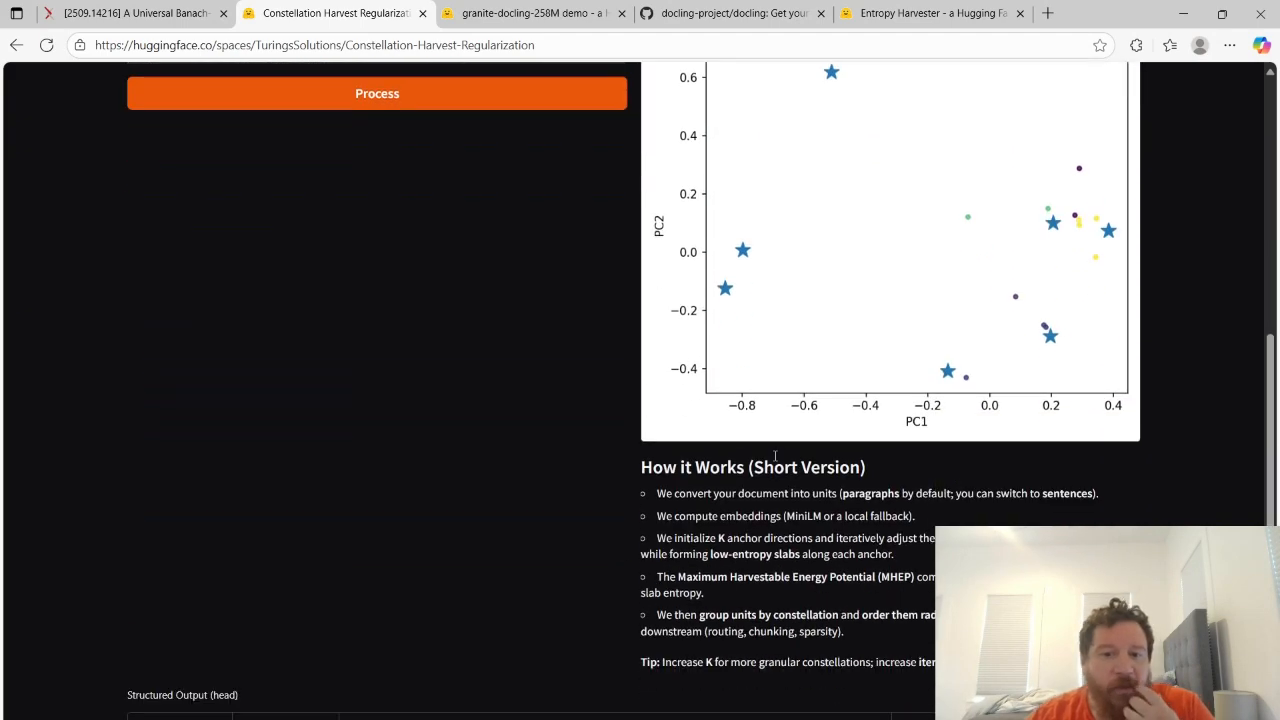
{"action": "scroll", "scroll_direction": "down", "scroll_amount": 3}
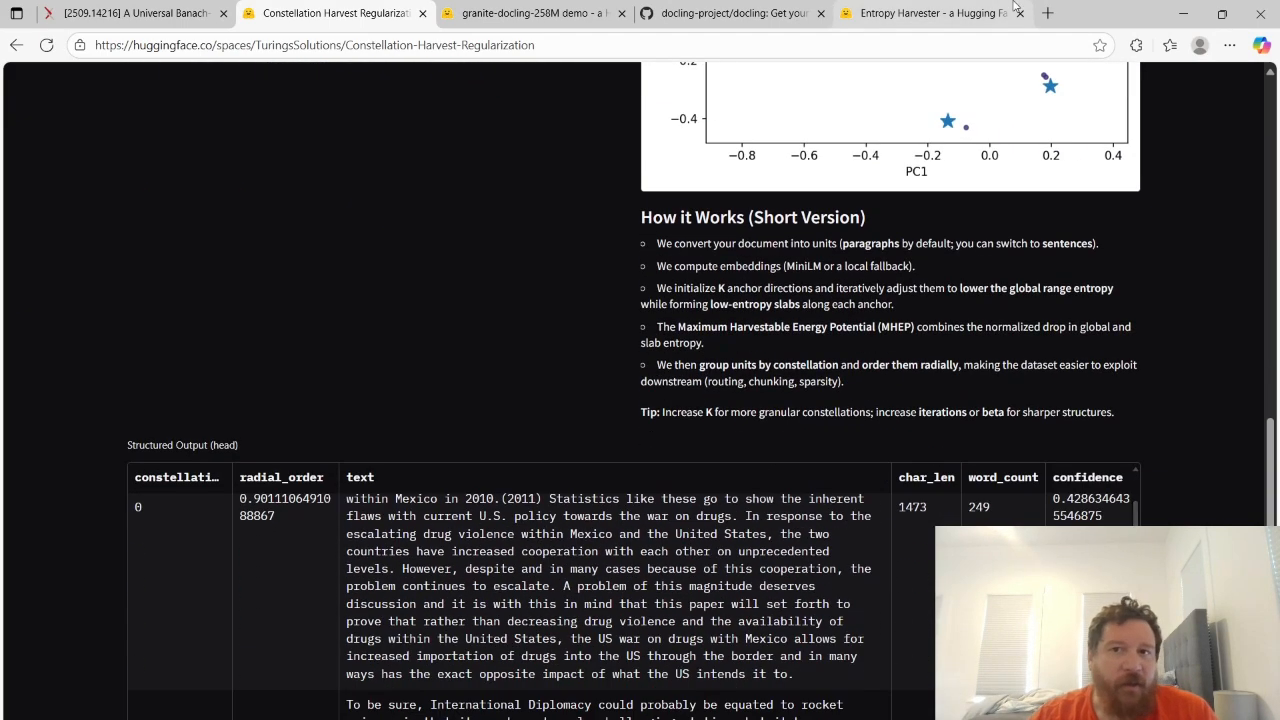
Bring up the Entropy Harvester OrderLens dashboard for train (2).csv and scroll its analysis
{"action": "left_click", "coordinate": [932, 12]}
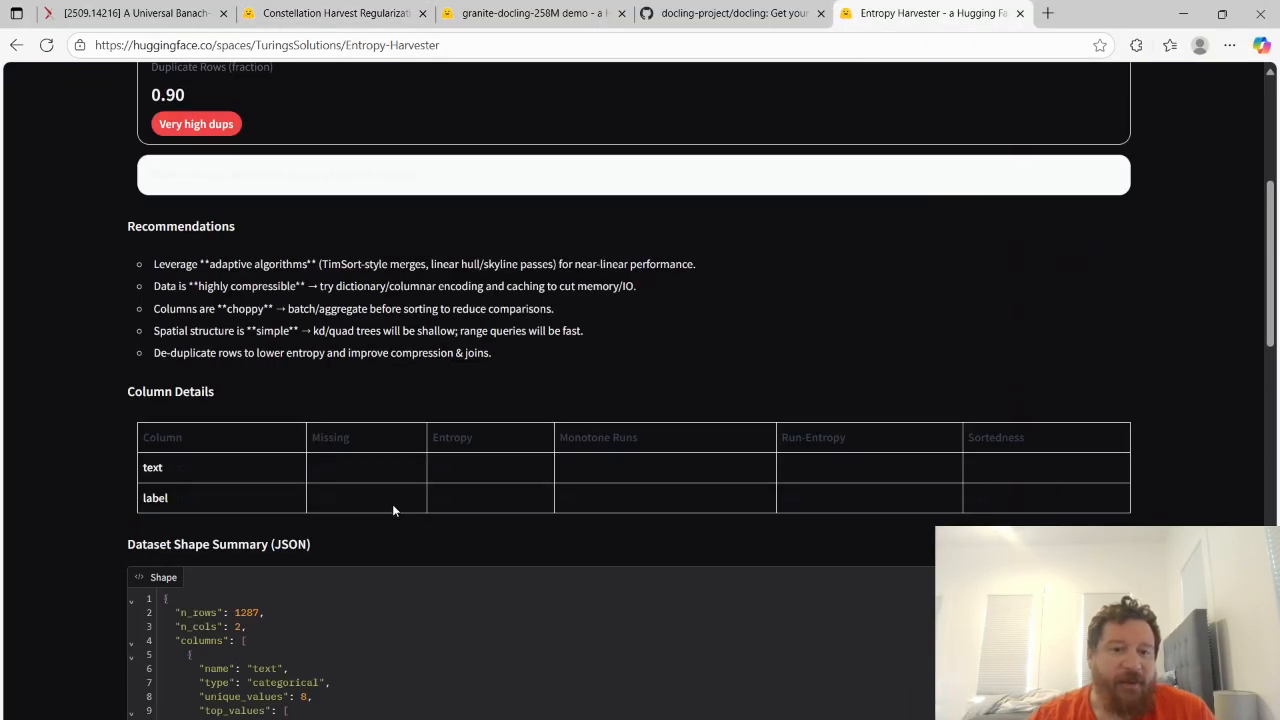
{"action": "scroll", "scroll_direction": "down", "scroll_amount": 3}
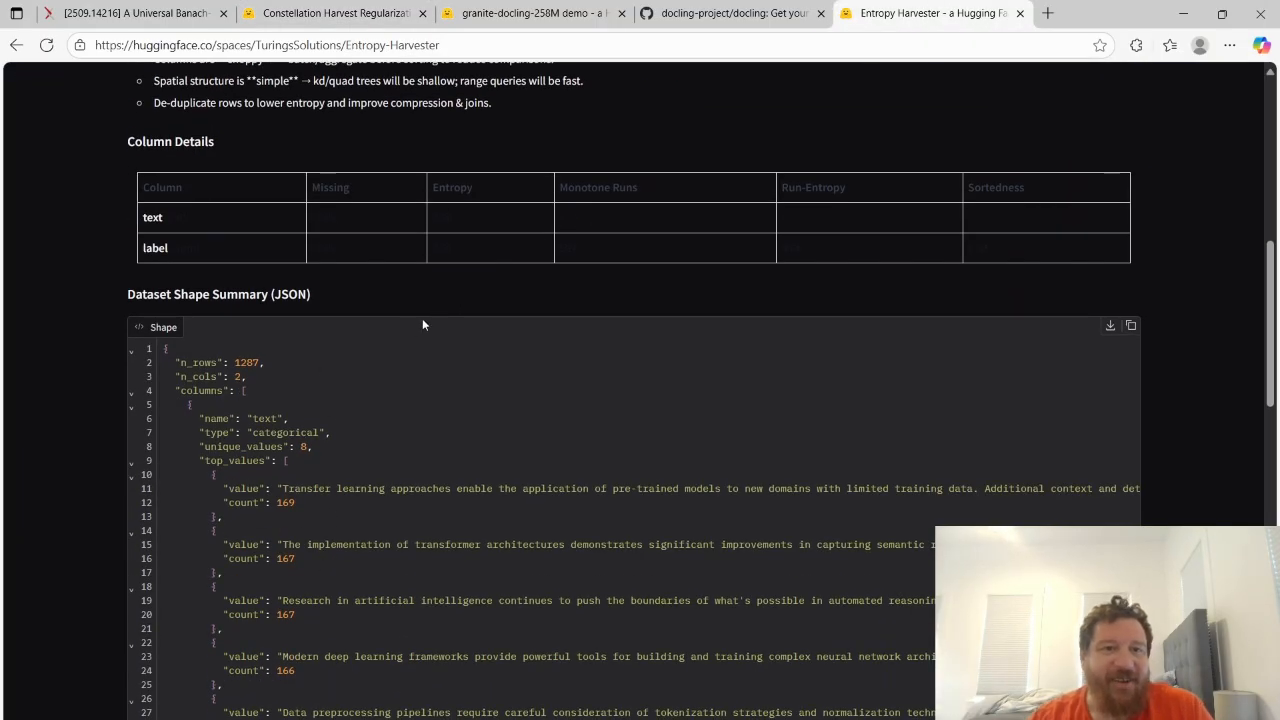
{"action": "mouse_move", "coordinate": [380, 402]}
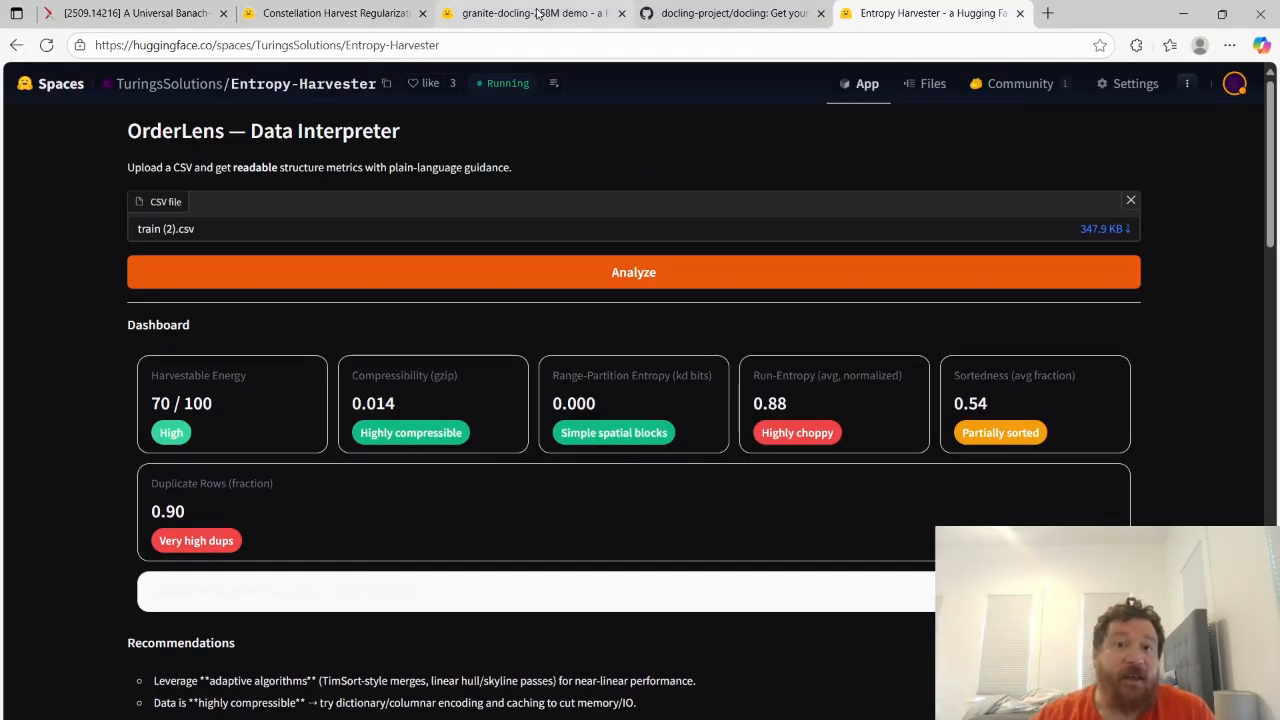
Return to the Granite Docling demo and view the Chinese Conversion sample's Markdown docling output
{"action": "left_click", "coordinate": [530, 12]}
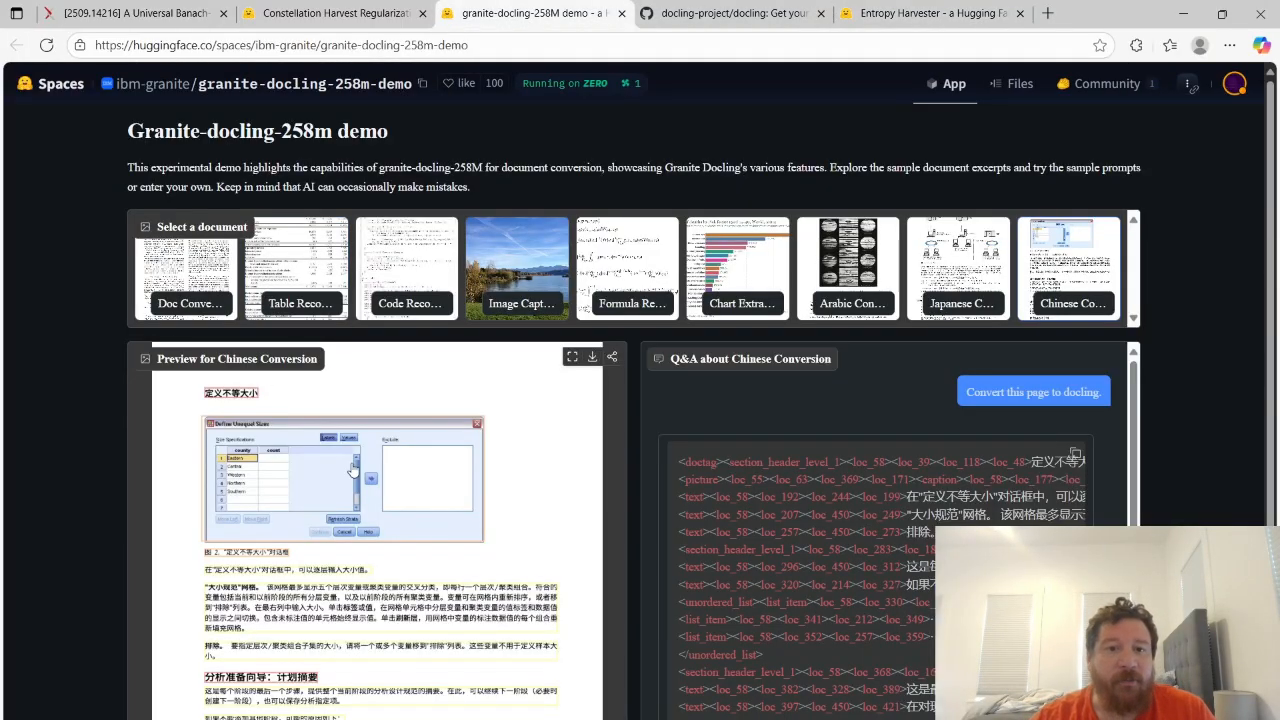
{"action": "mouse_move", "coordinate": [600, 490]}
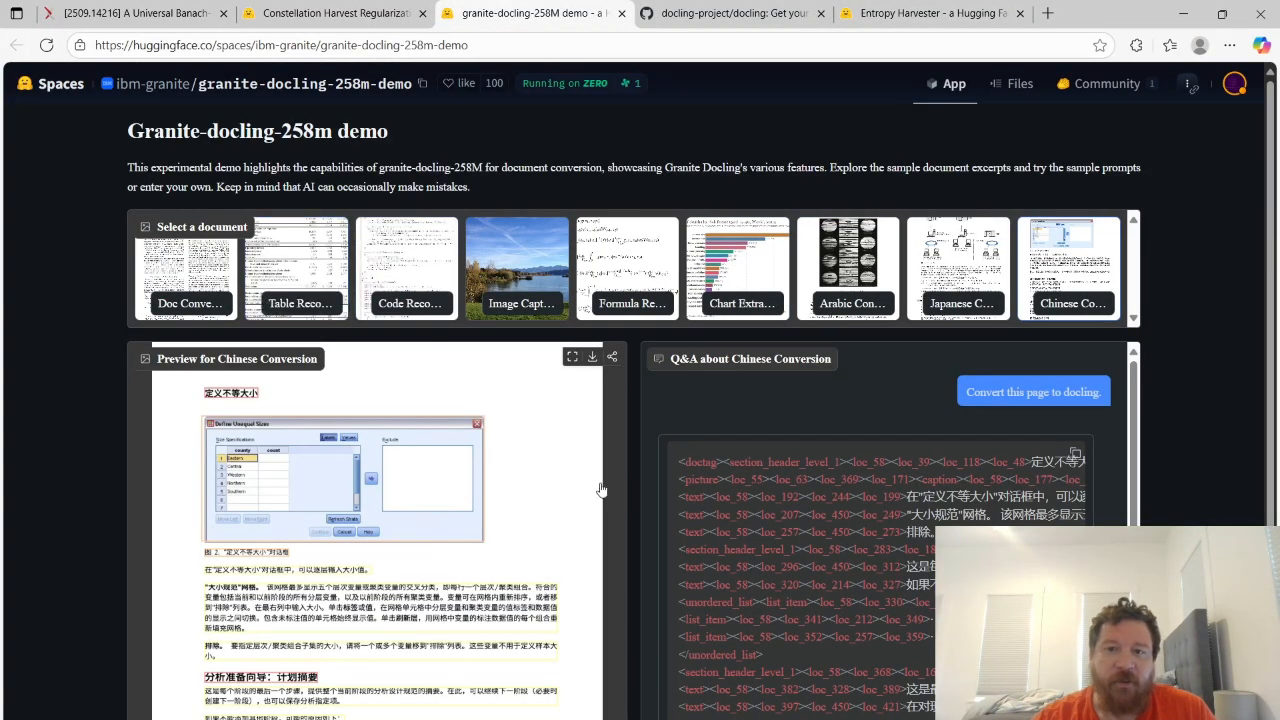
{"action": "mouse_move", "coordinate": [504, 370]}
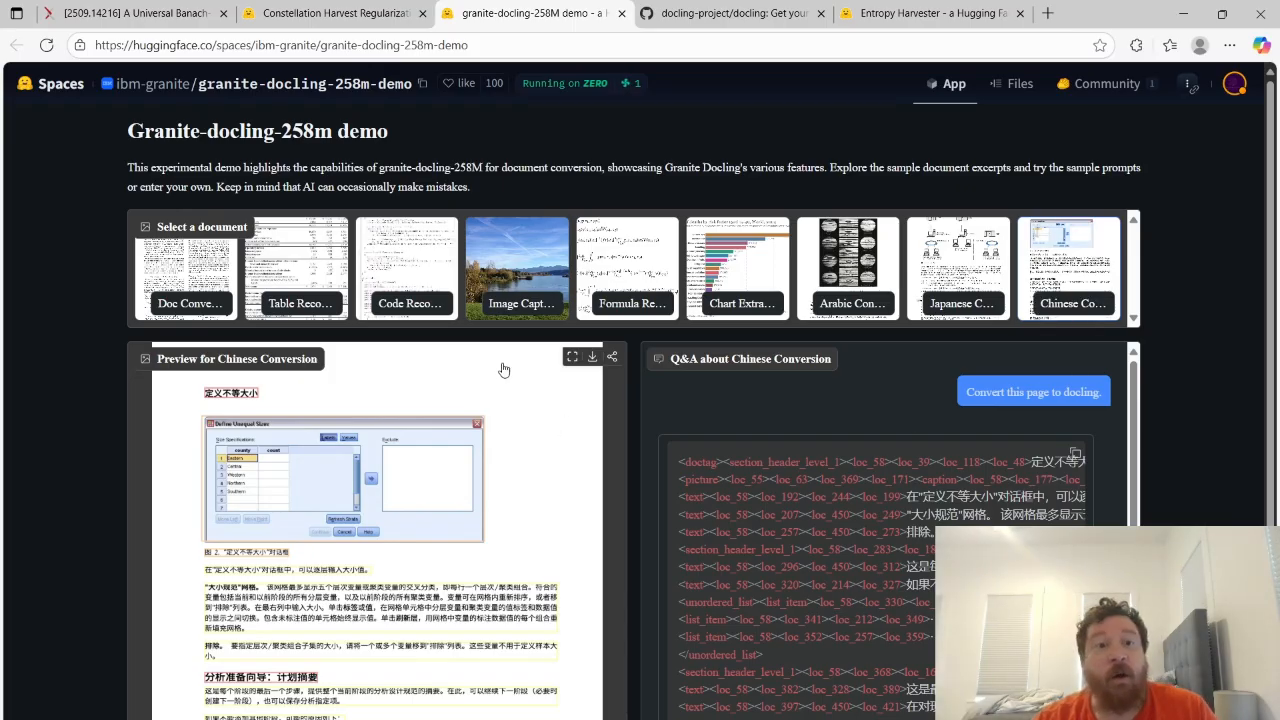
{"action": "mouse_move", "coordinate": [740, 492]}
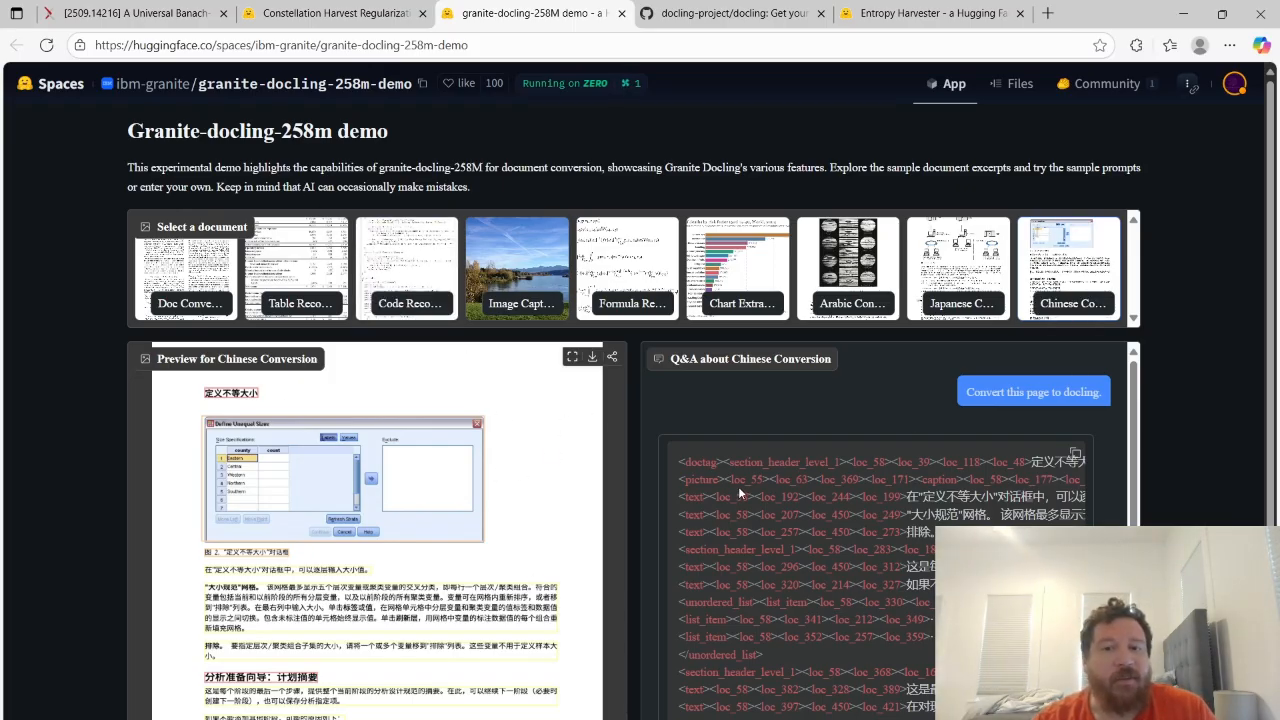
{"action": "mouse_move", "coordinate": [548, 456]}
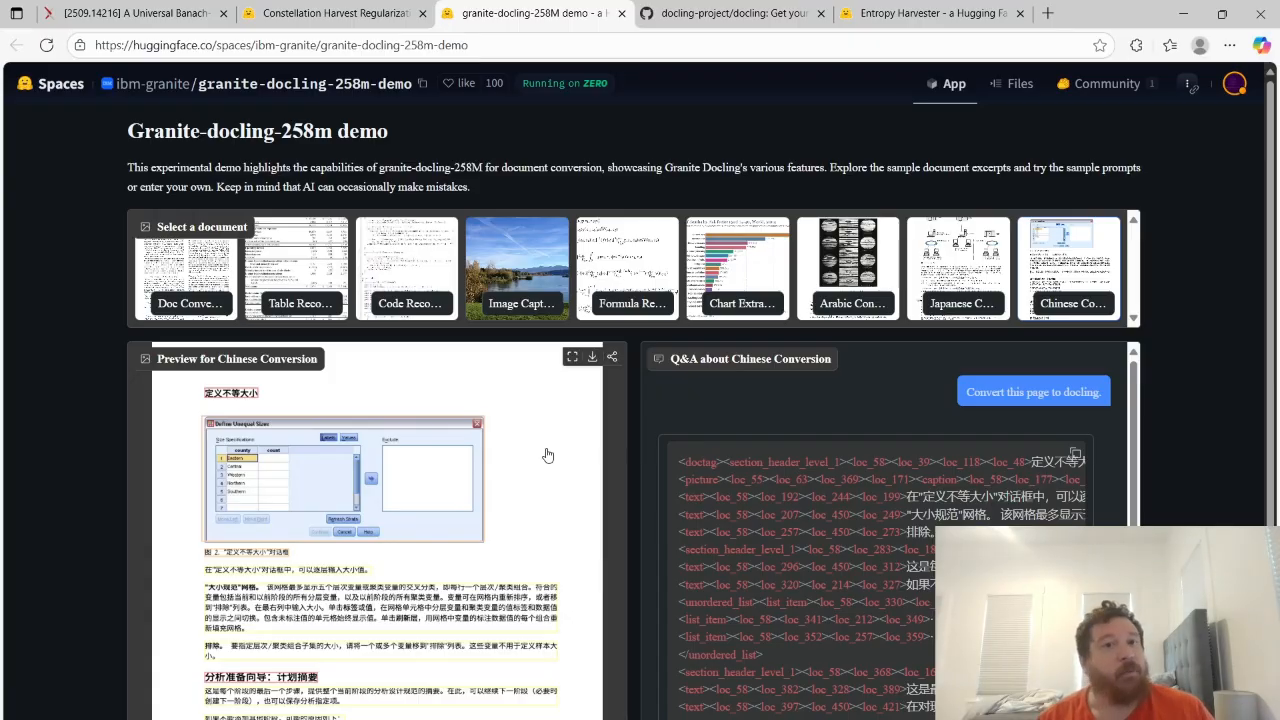
{"action": "mouse_move", "coordinate": [112, 404]}
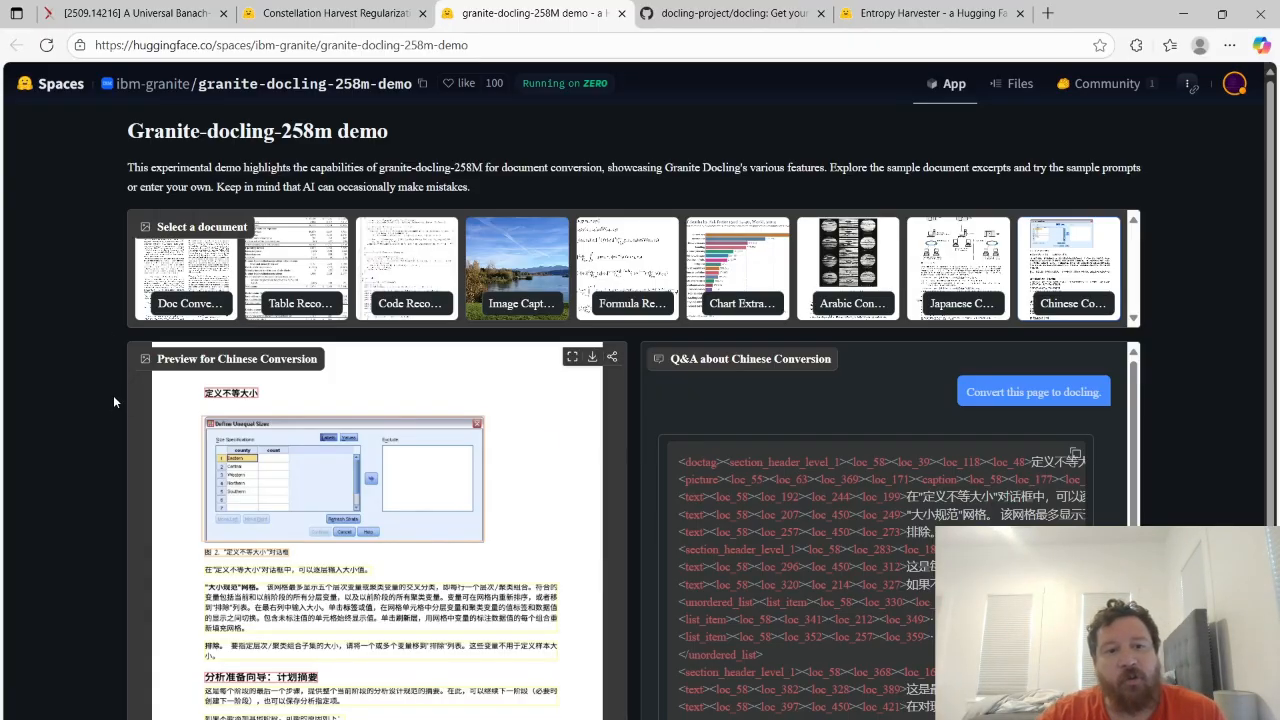
{"action": "mouse_move", "coordinate": [152, 402]}
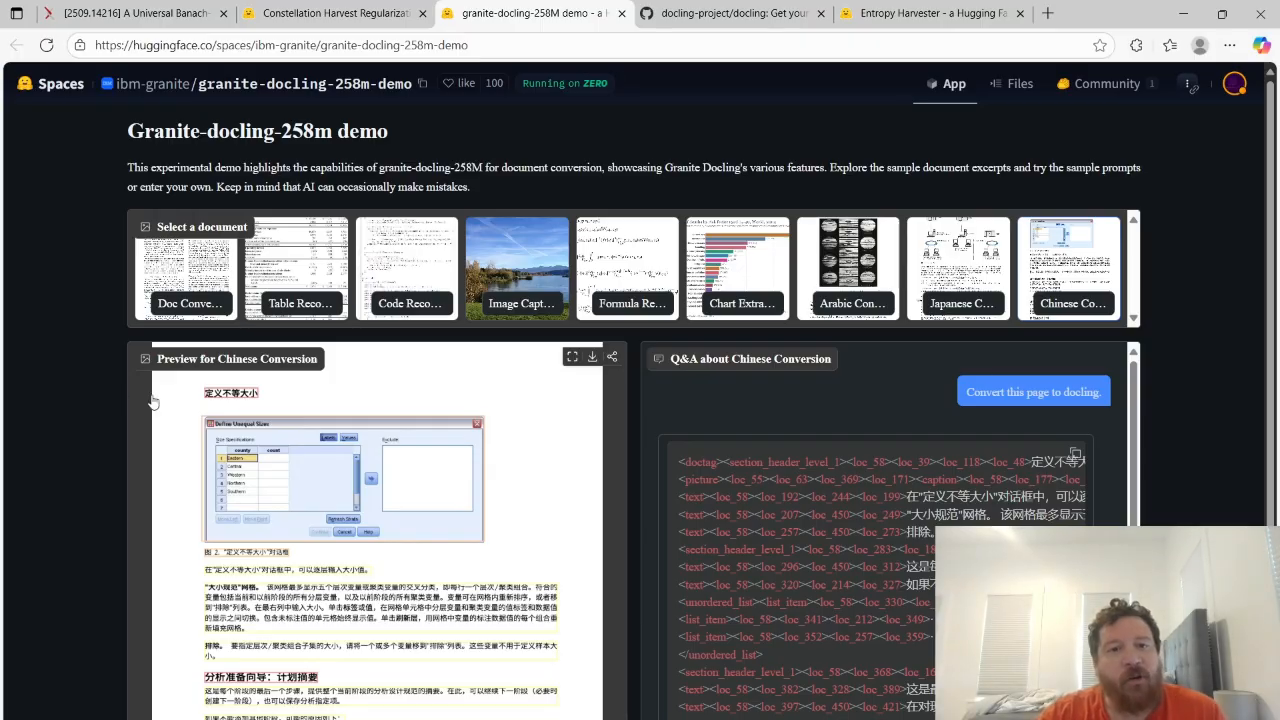
{"action": "scroll", "scroll_direction": "down", "scroll_amount": 3}
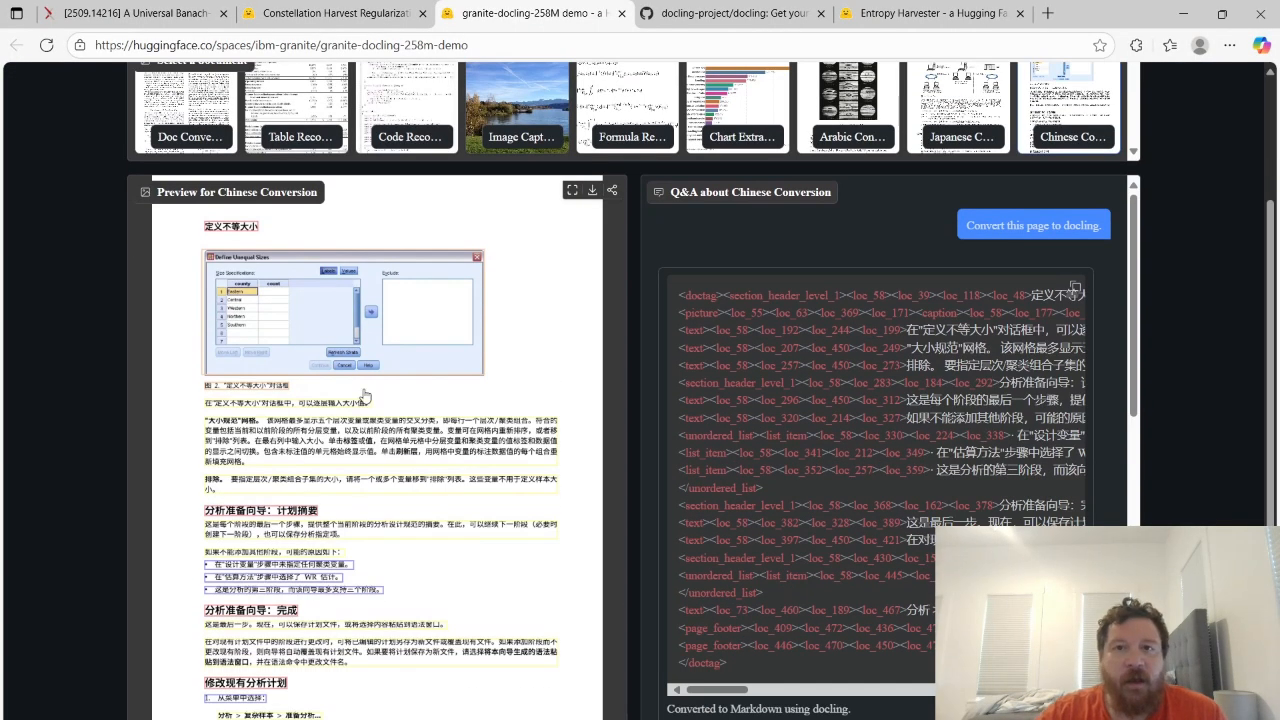
Glance at the CHR results, then load the Table Recognition financial-table sample in Granite Docling
{"action": "left_click", "coordinate": [332, 12]}
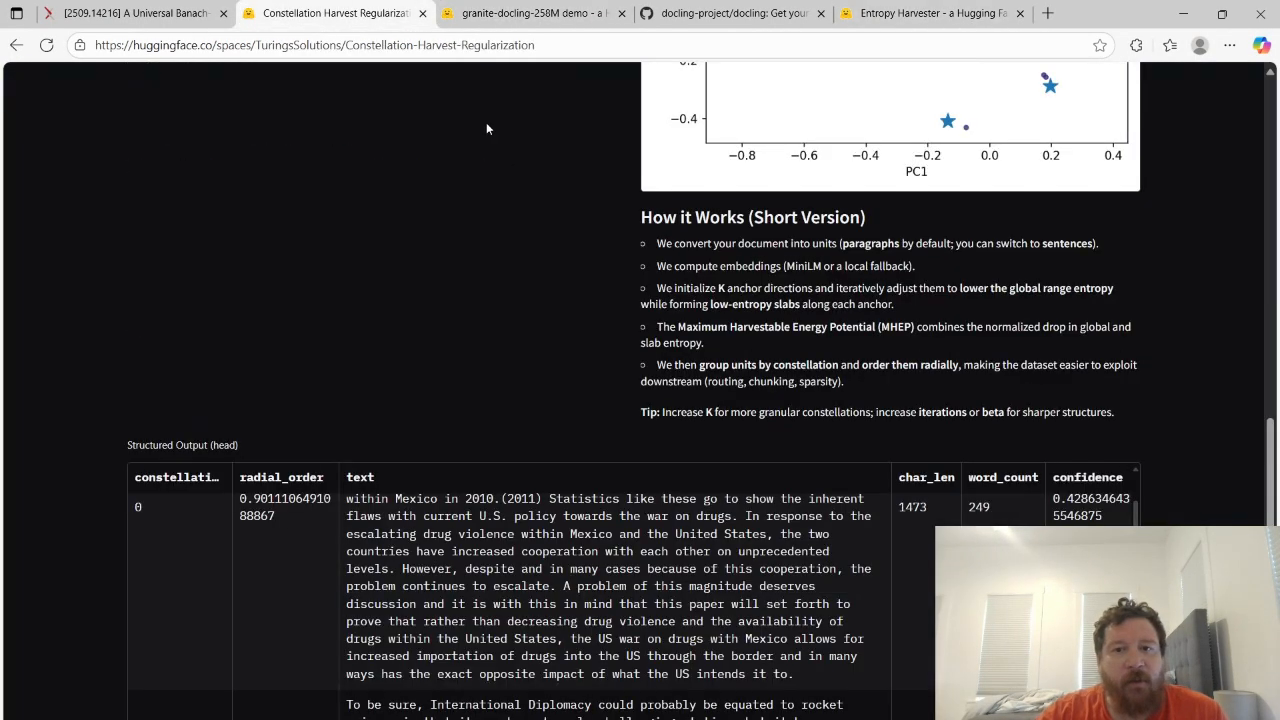
{"action": "scroll", "scroll_direction": "up", "scroll_amount": 3}
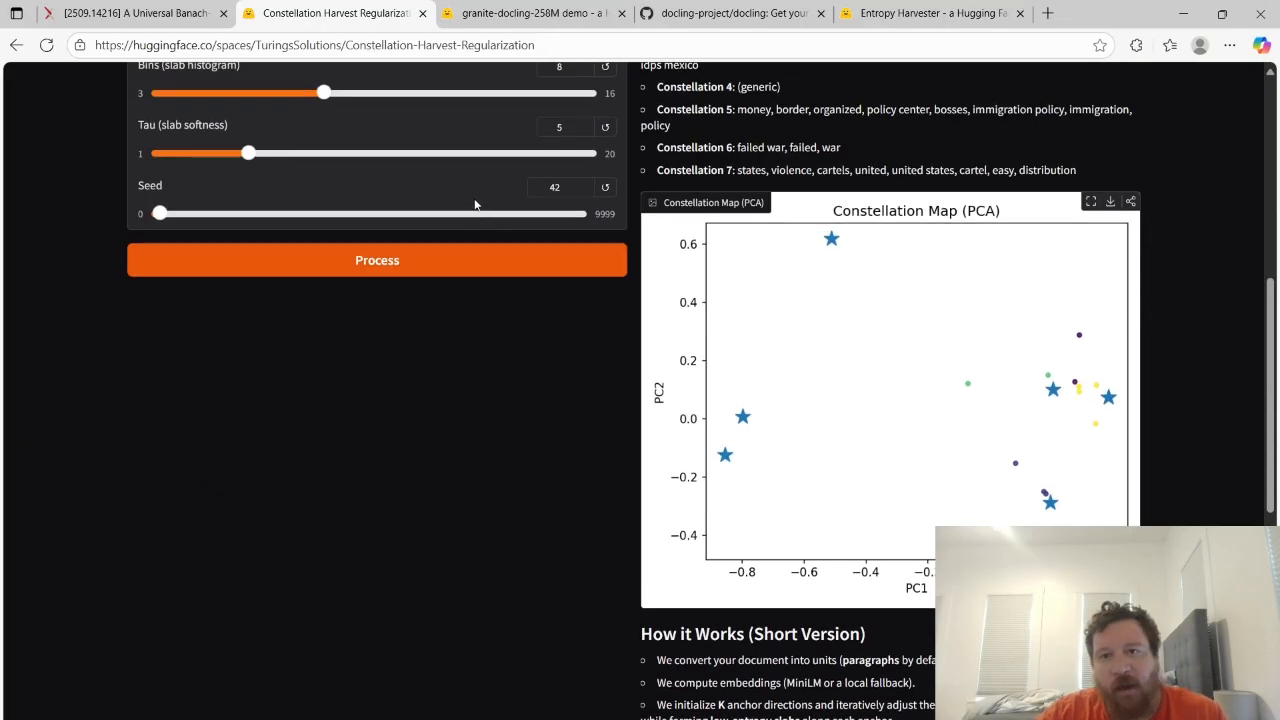
{"action": "left_click", "coordinate": [536, 12]}
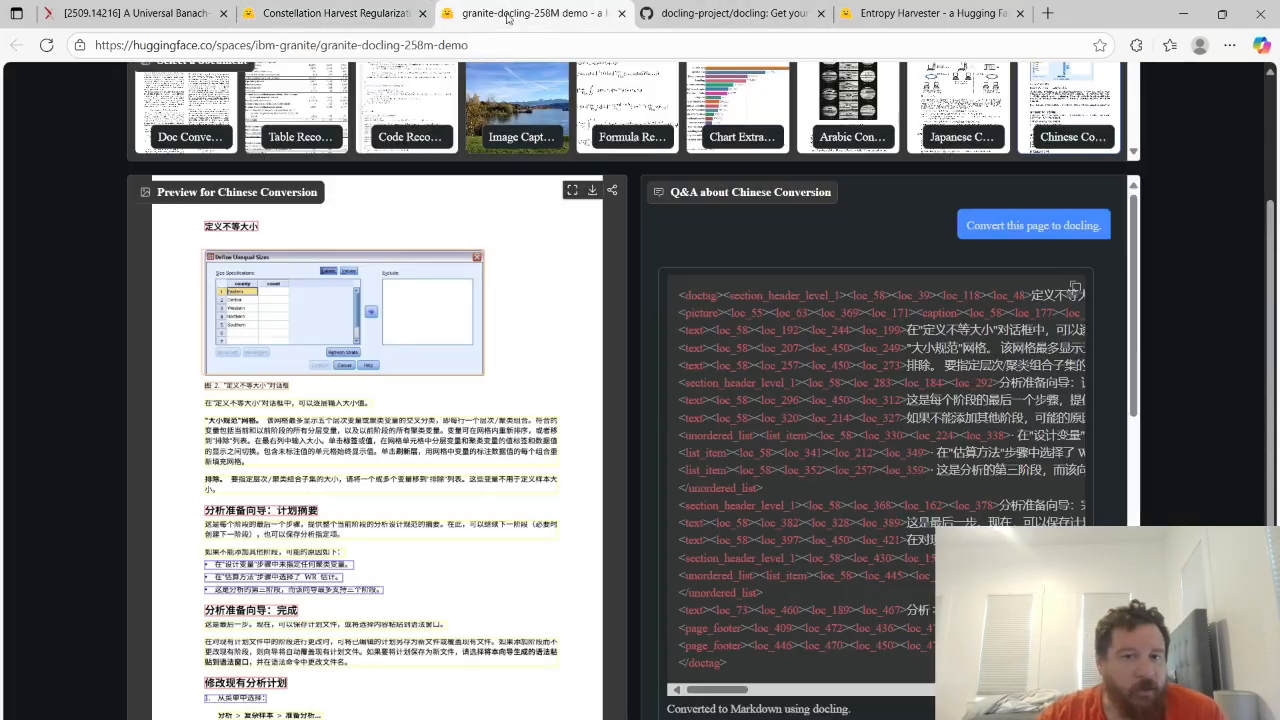
{"action": "mouse_move", "coordinate": [740, 206]}
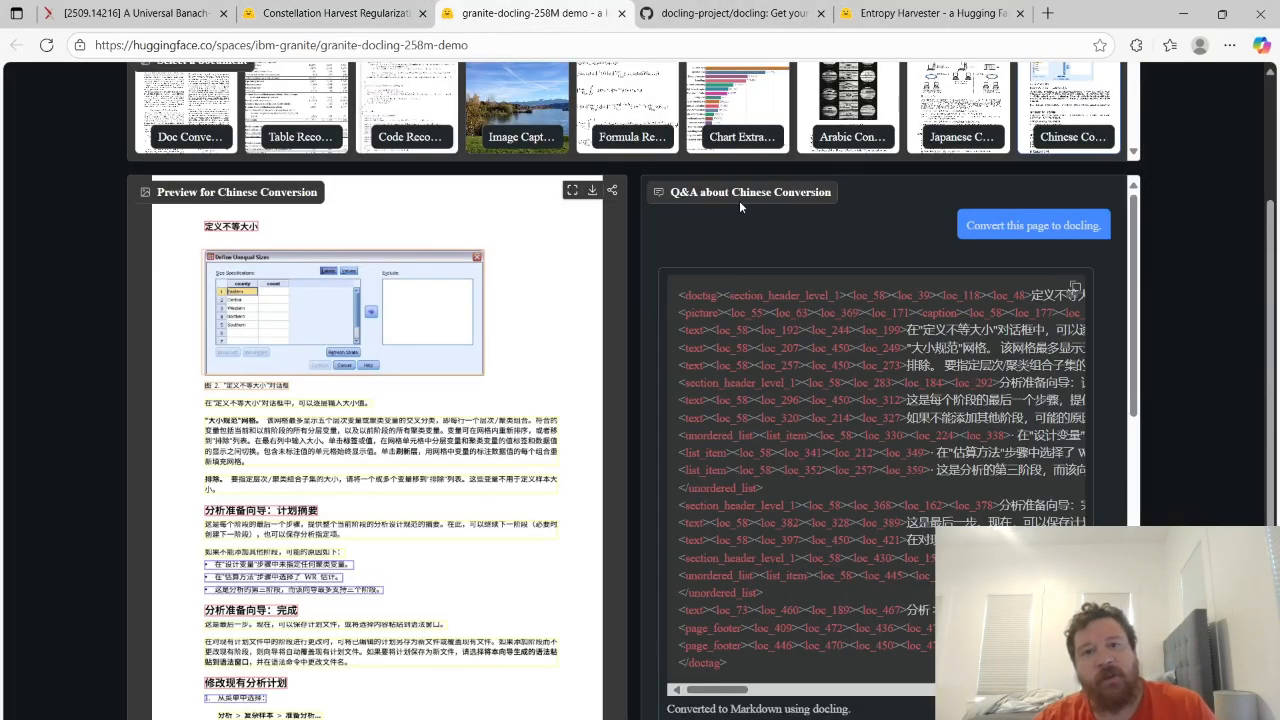
{"action": "scroll", "scroll_direction": "up", "scroll_amount": 3}
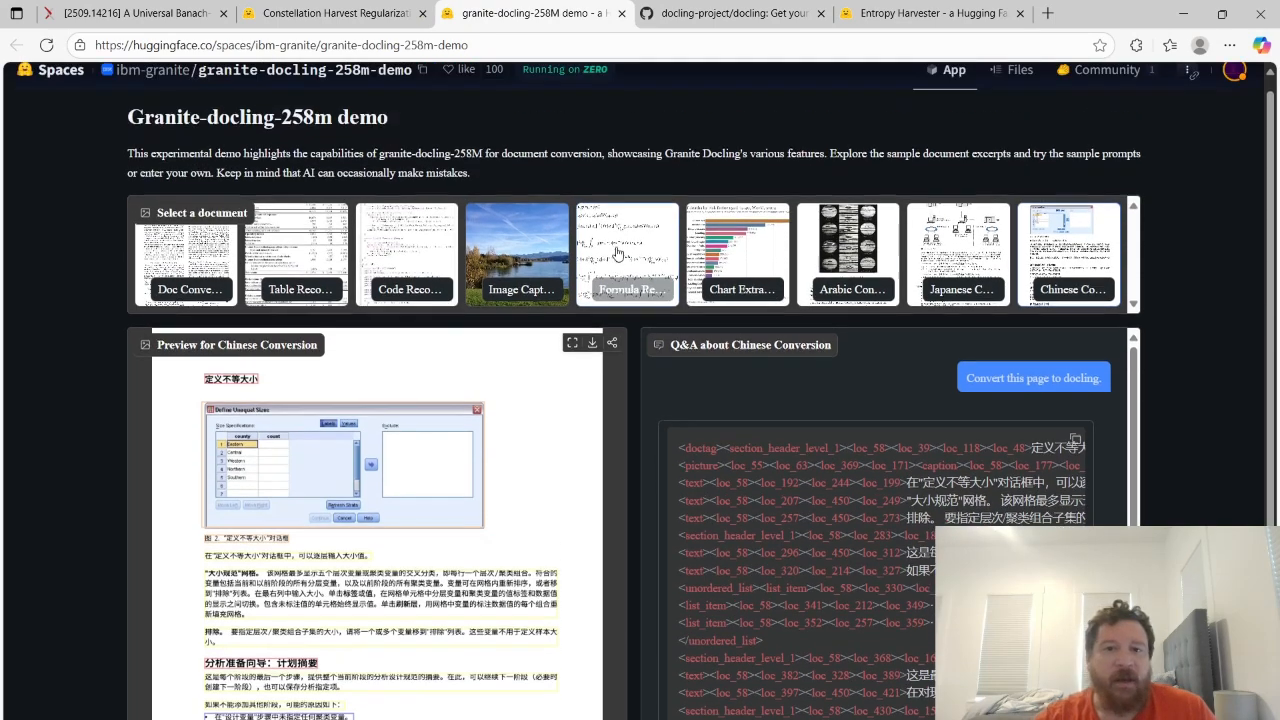
{"action": "scroll", "scroll_direction": "up", "scroll_amount": 3}
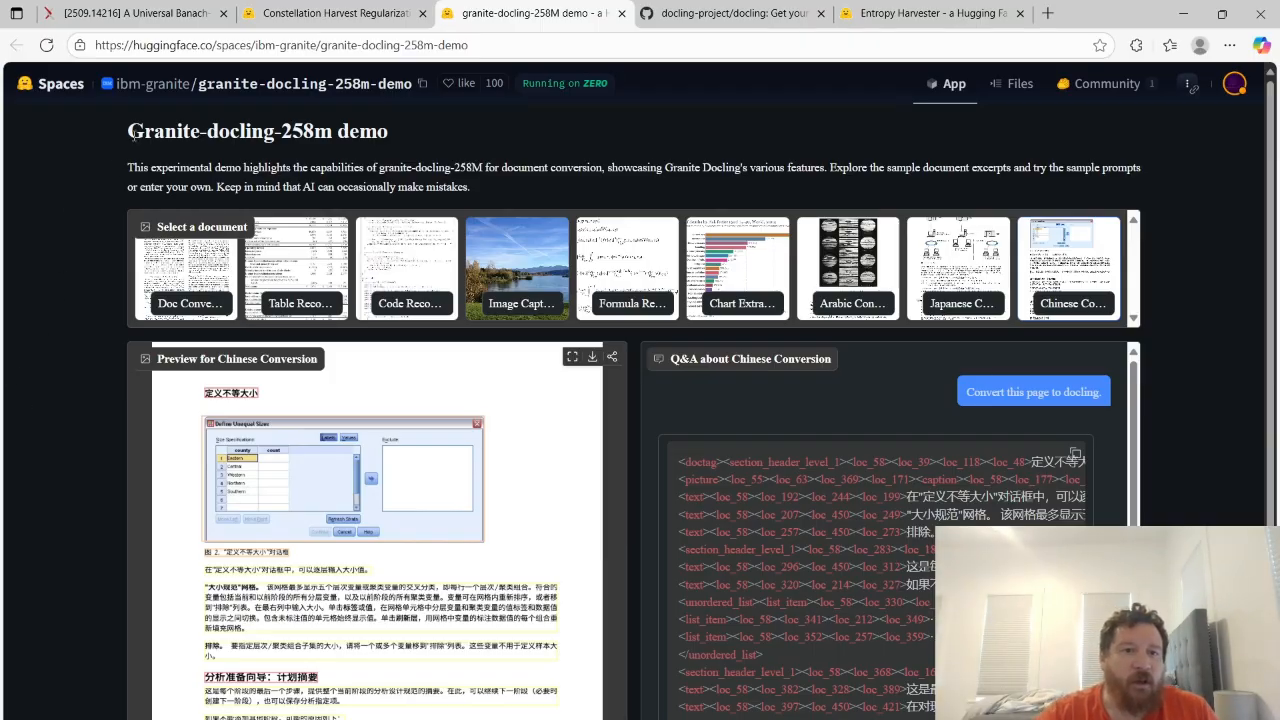
{"action": "mouse_move", "coordinate": [228, 464]}
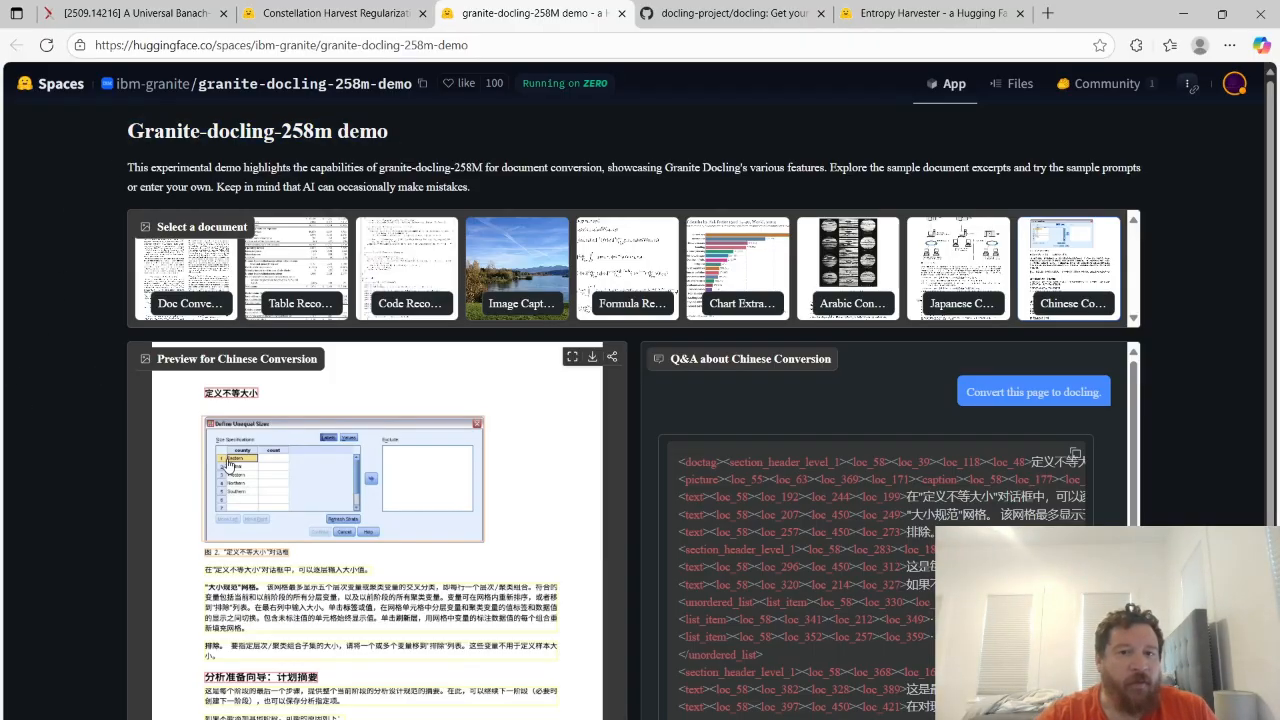
{"action": "left_click", "coordinate": [300, 268]}
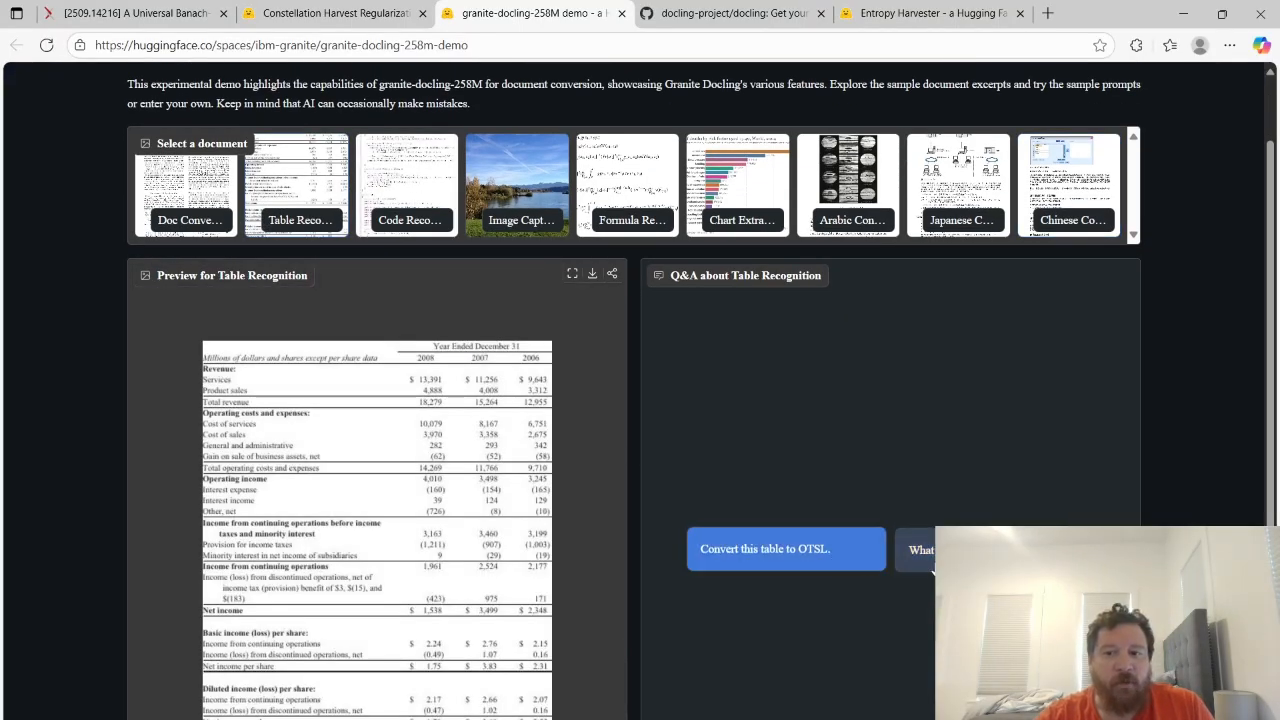
{"action": "scroll", "scroll_direction": "down", "scroll_amount": 3}
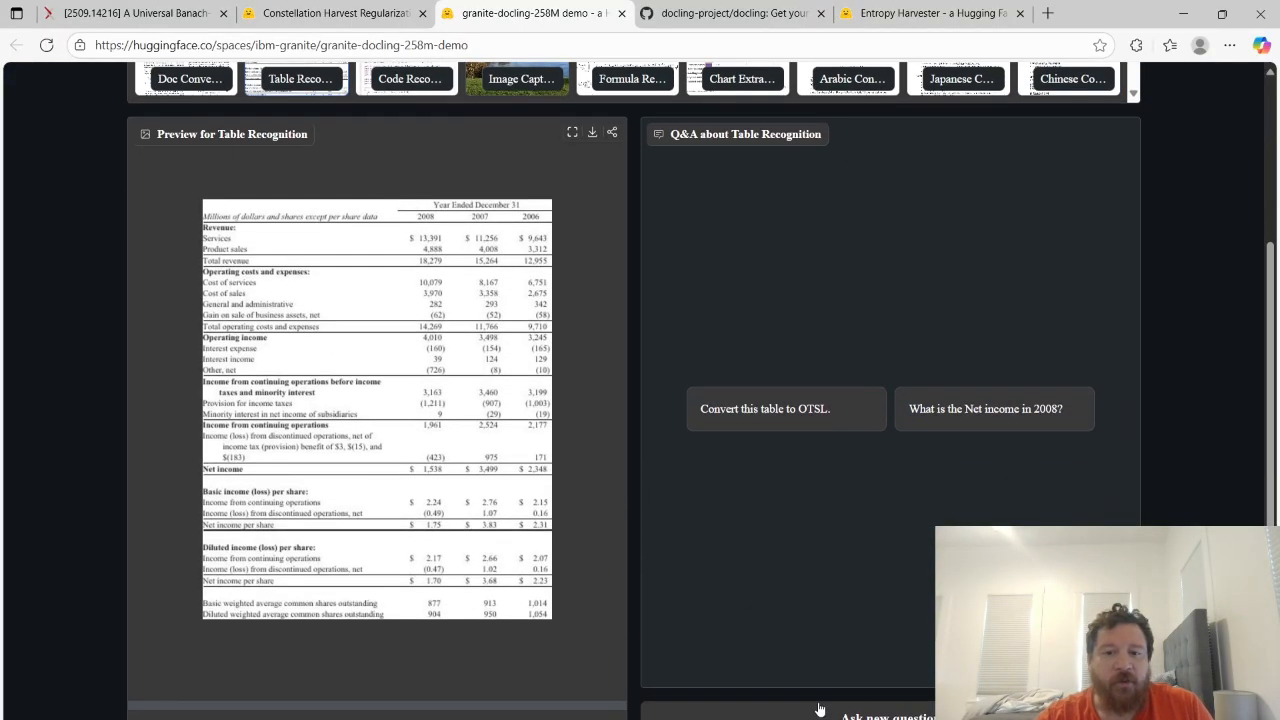
{"action": "scroll", "scroll_direction": "up", "scroll_amount": 3}
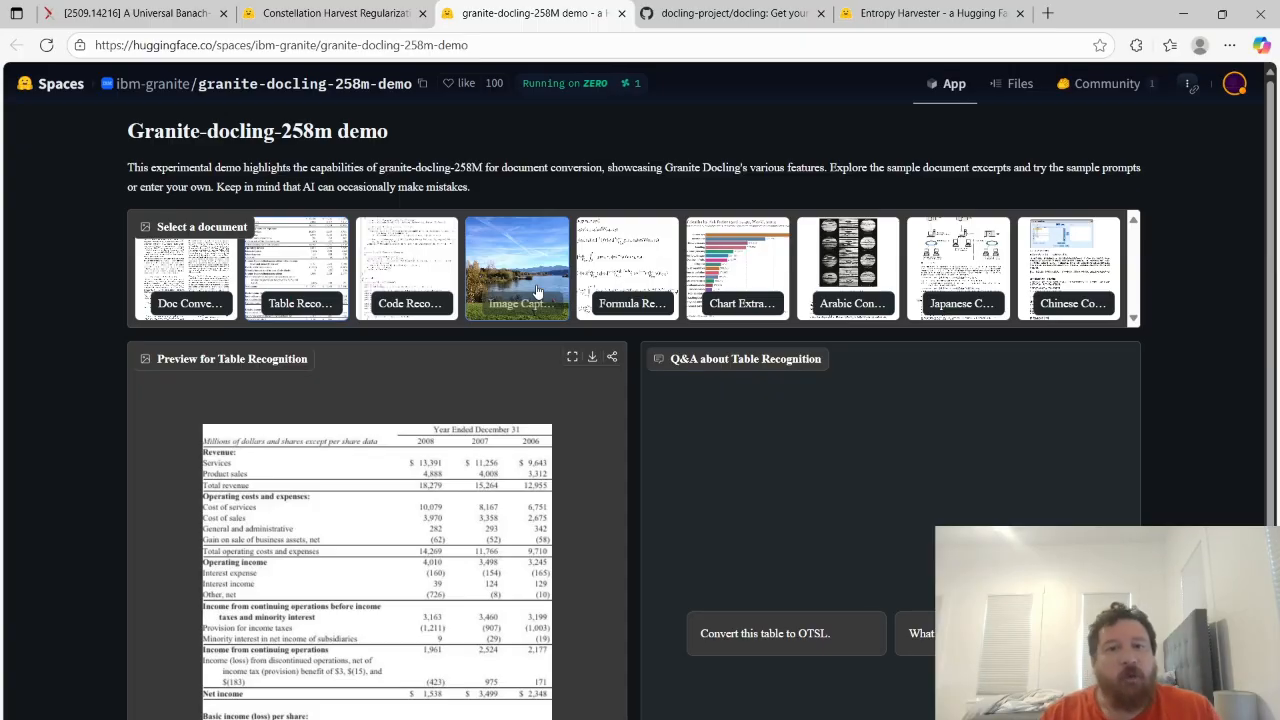
{"action": "mouse_move", "coordinate": [28, 352]}
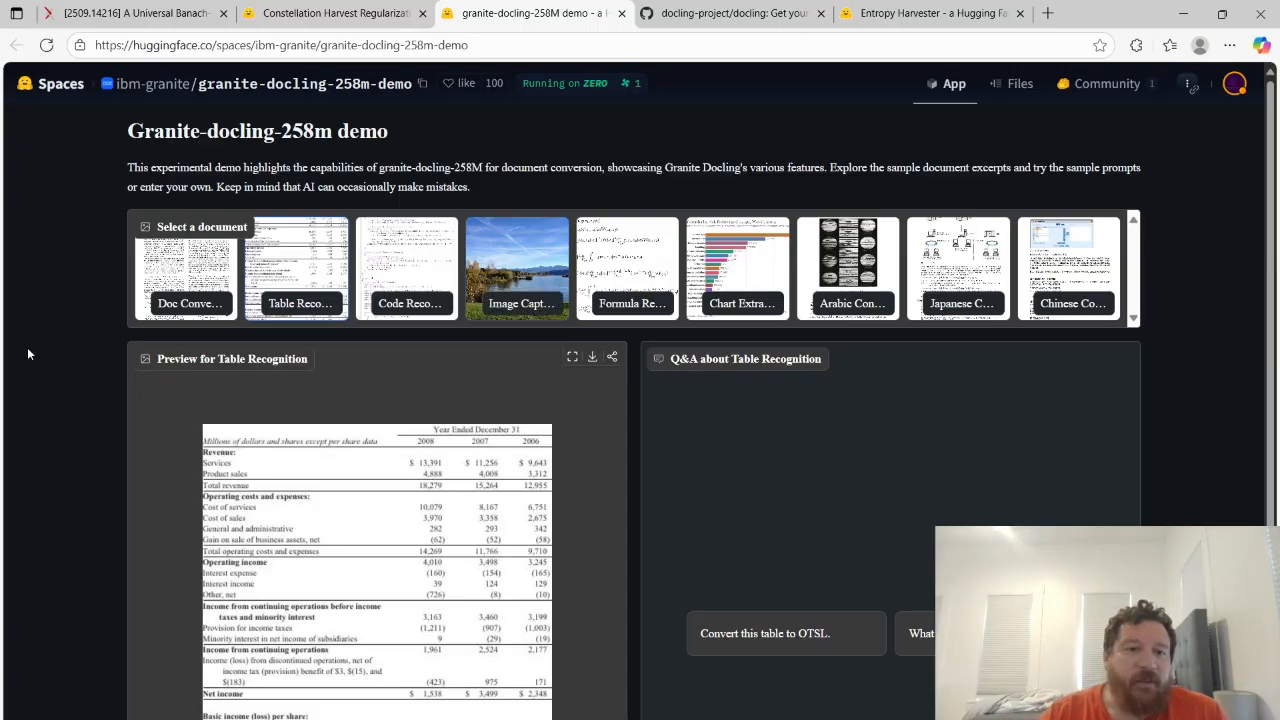
{"action": "mouse_move", "coordinate": [48, 376]}
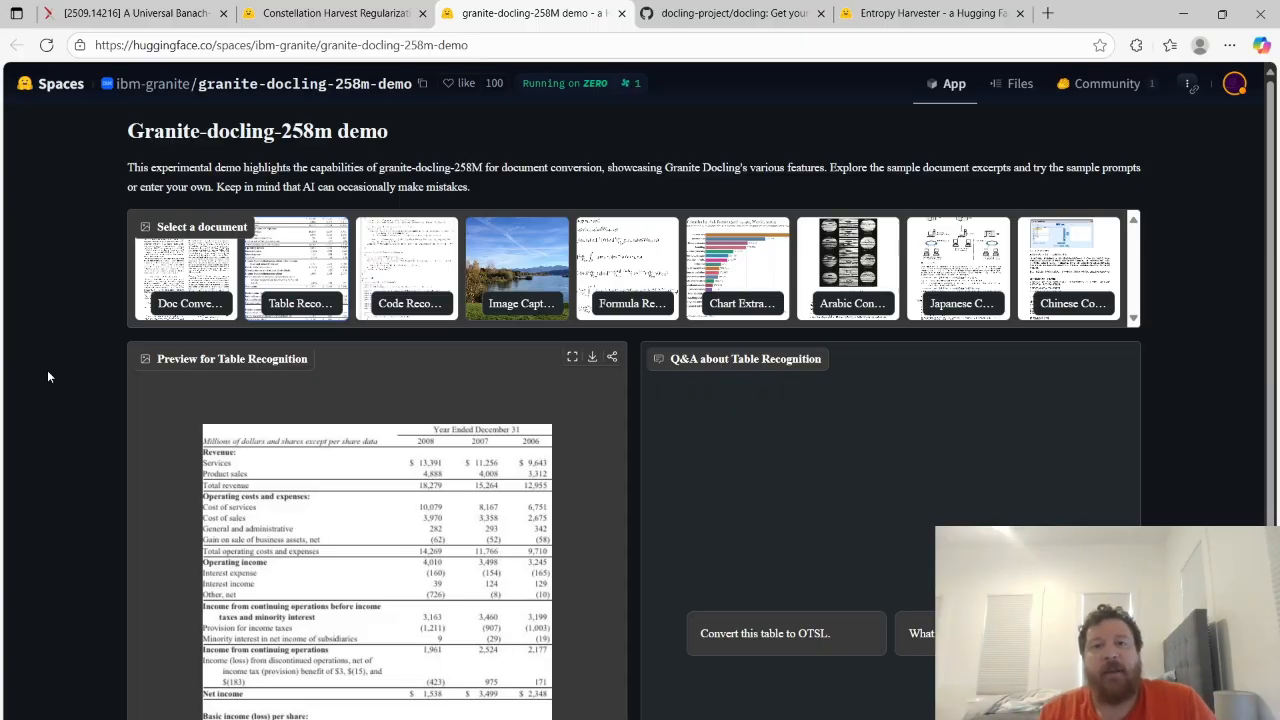
{"action": "mouse_move", "coordinate": [160, 486]}
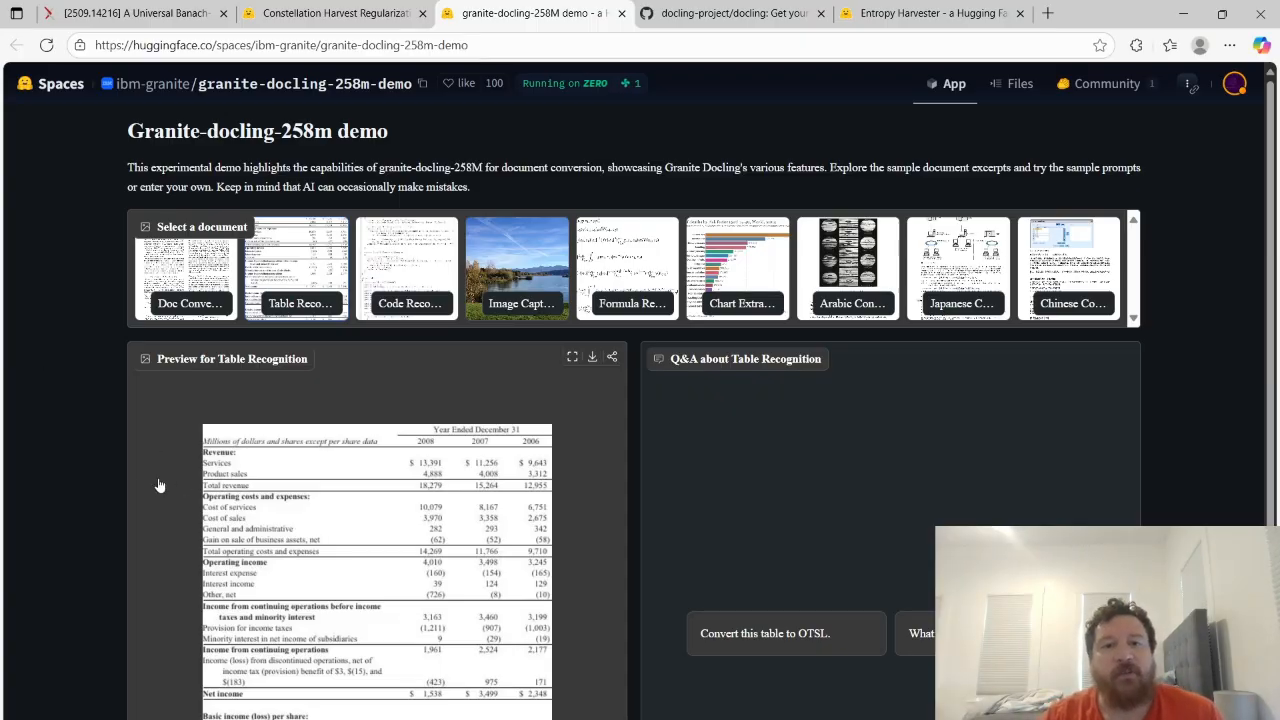
{"action": "scroll", "scroll_direction": "down", "scroll_amount": 3}
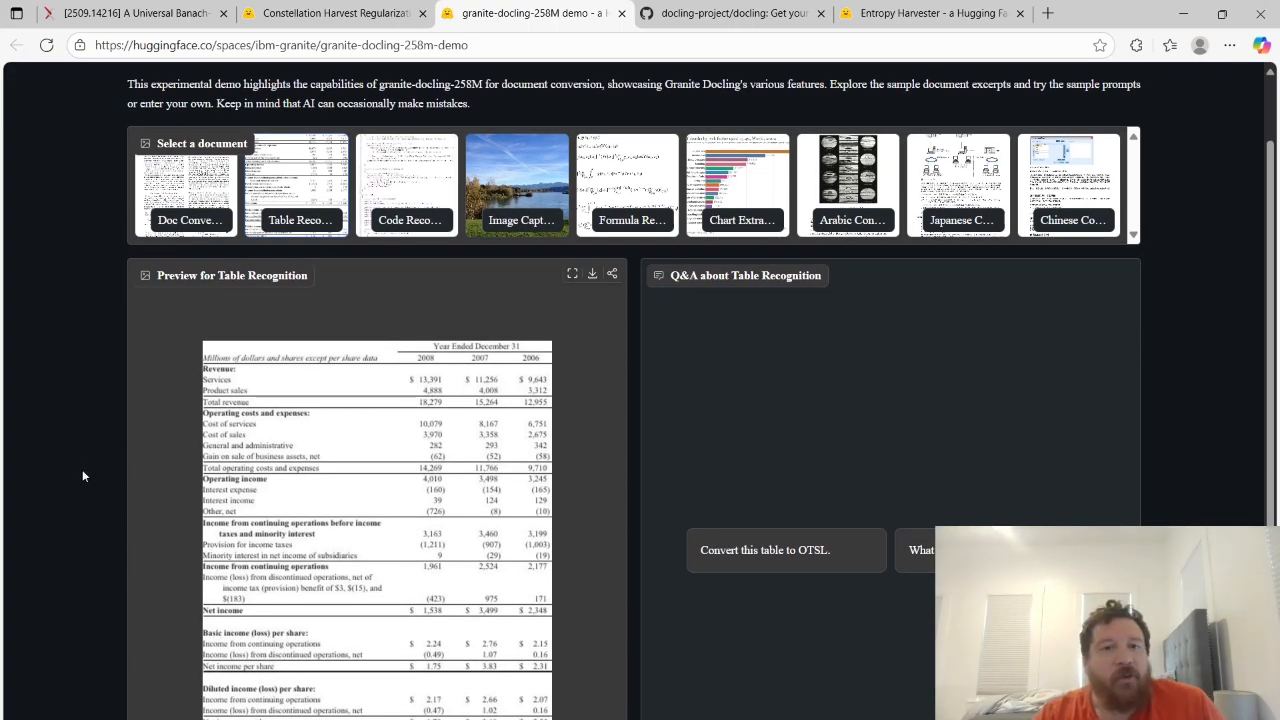
{"action": "scroll", "scroll_direction": "up", "scroll_amount": 3}
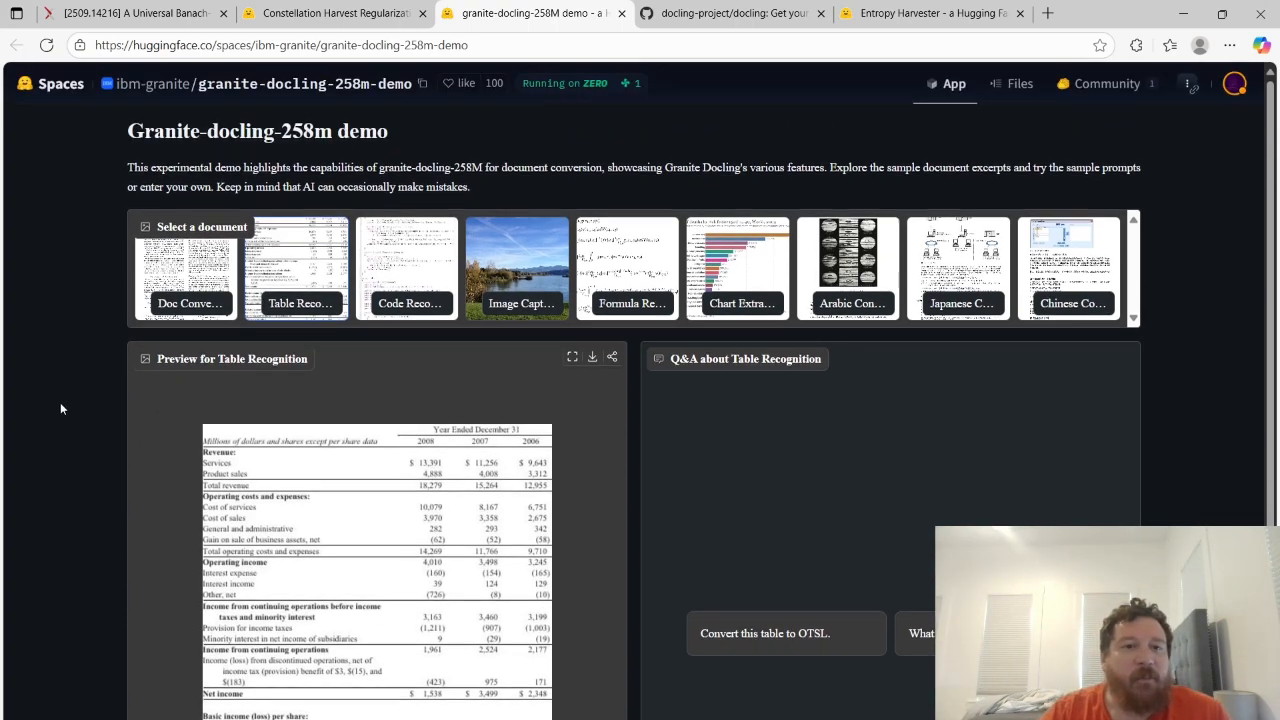
{"action": "mouse_move", "coordinate": [1172, 400]}
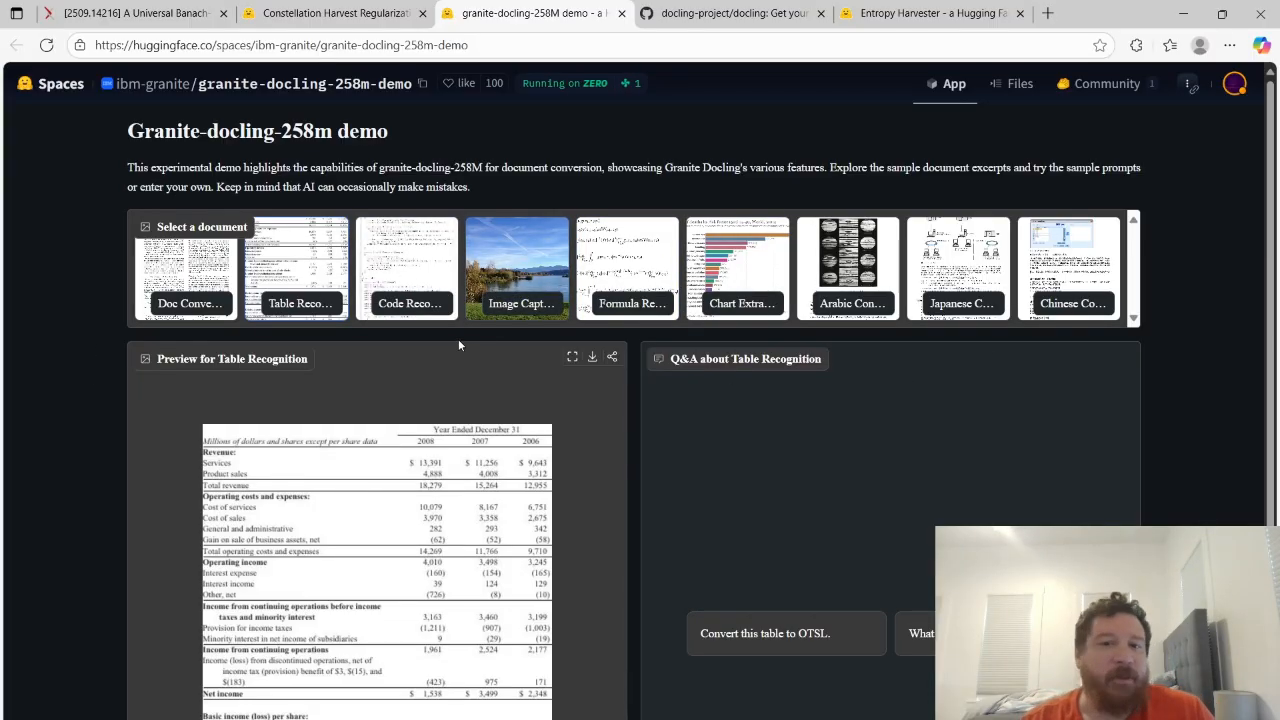
{"action": "mouse_move", "coordinate": [818, 556]}
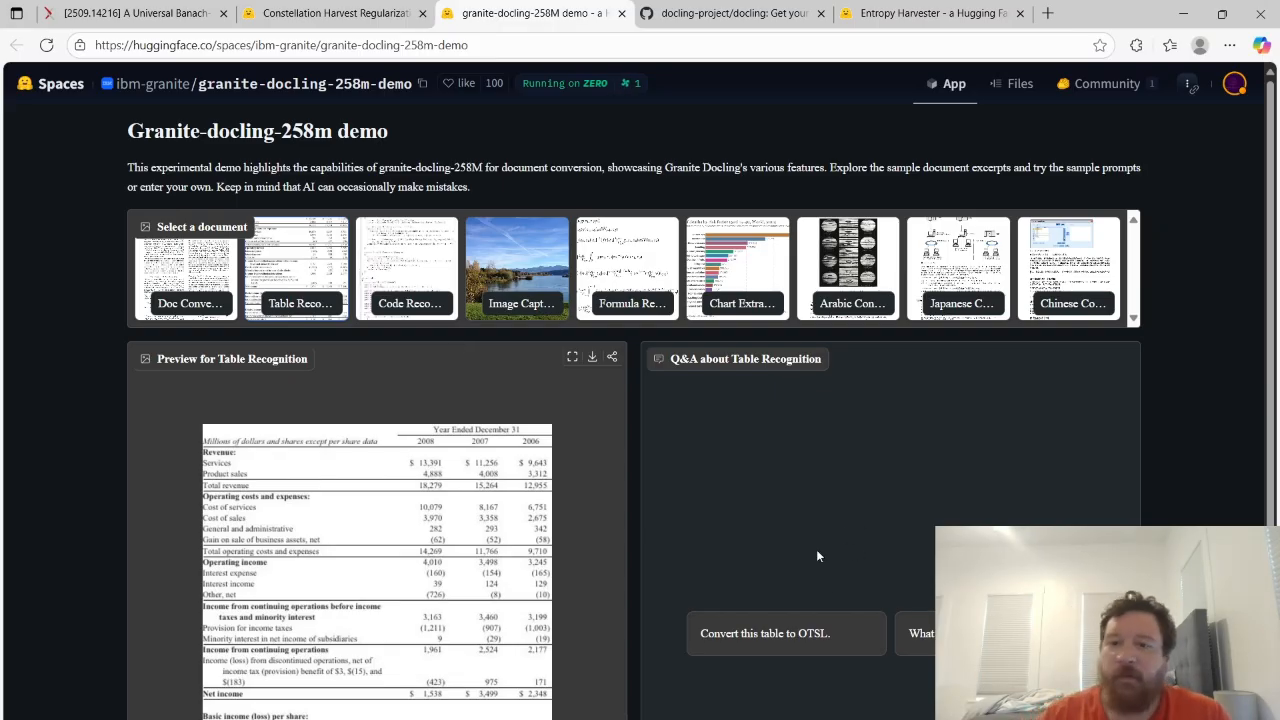
{"action": "scroll", "scroll_direction": "down", "scroll_amount": 3}
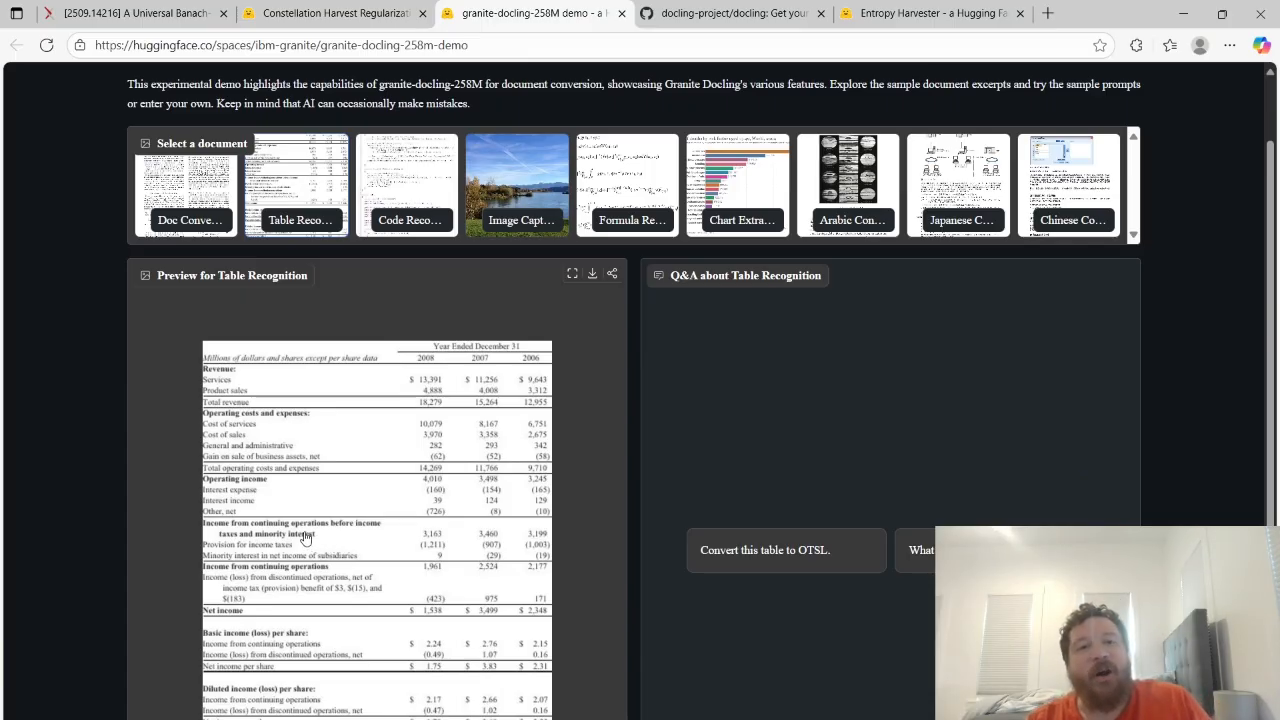
{"action": "scroll", "scroll_direction": "up", "scroll_amount": 3}
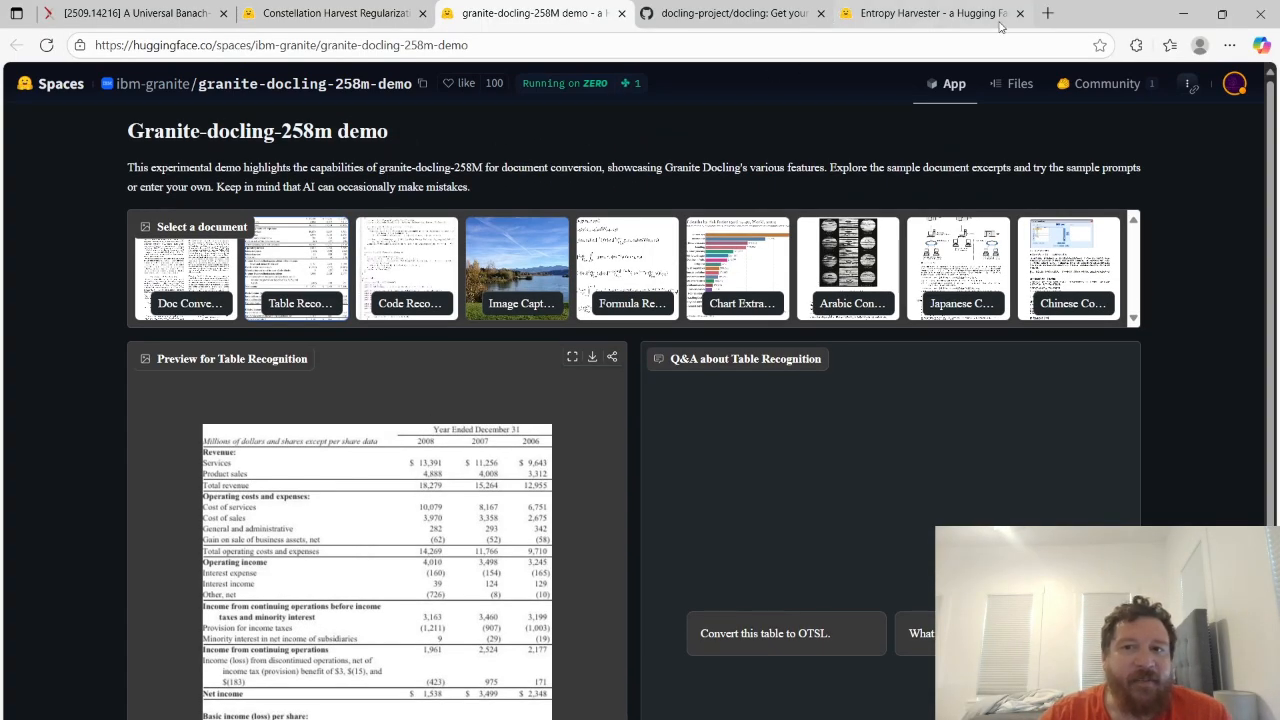
Show the docling-project/docling README overview diagram and select the Docling heading word
{"action": "left_click", "coordinate": [730, 12]}
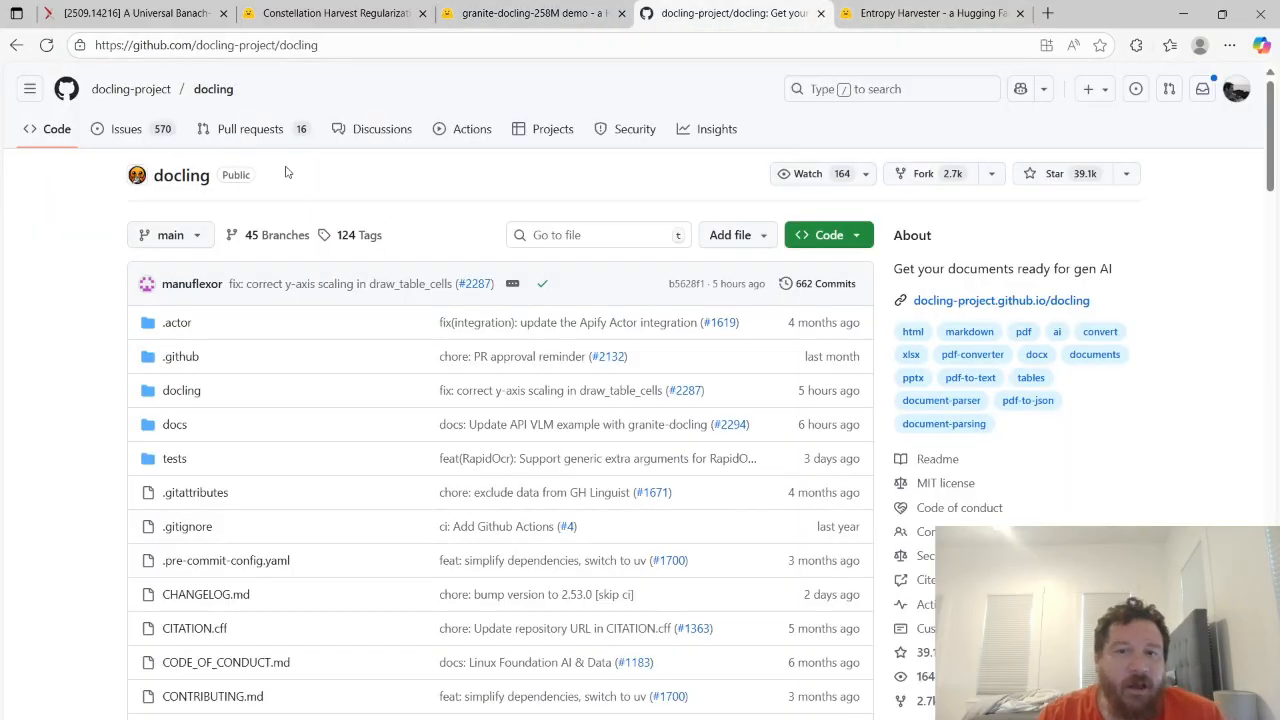
{"action": "scroll", "scroll_direction": "down", "scroll_amount": 3}
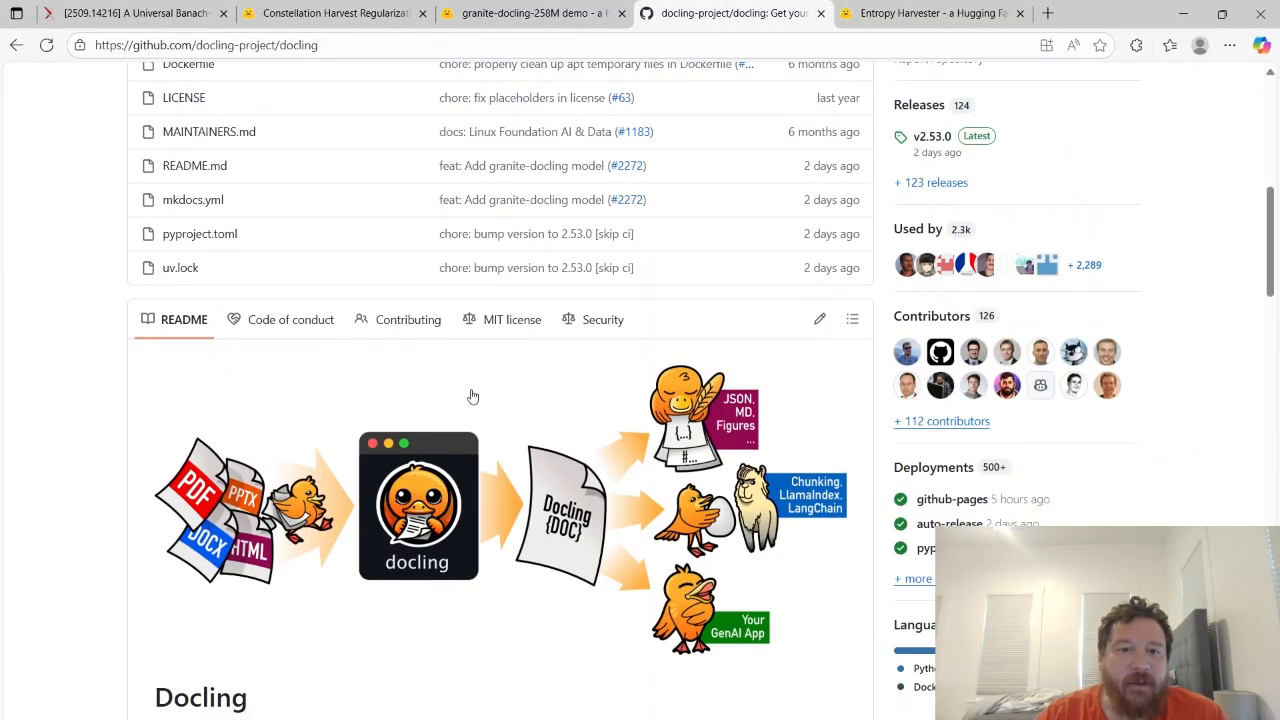
{"action": "scroll", "scroll_direction": "down", "scroll_amount": 3}
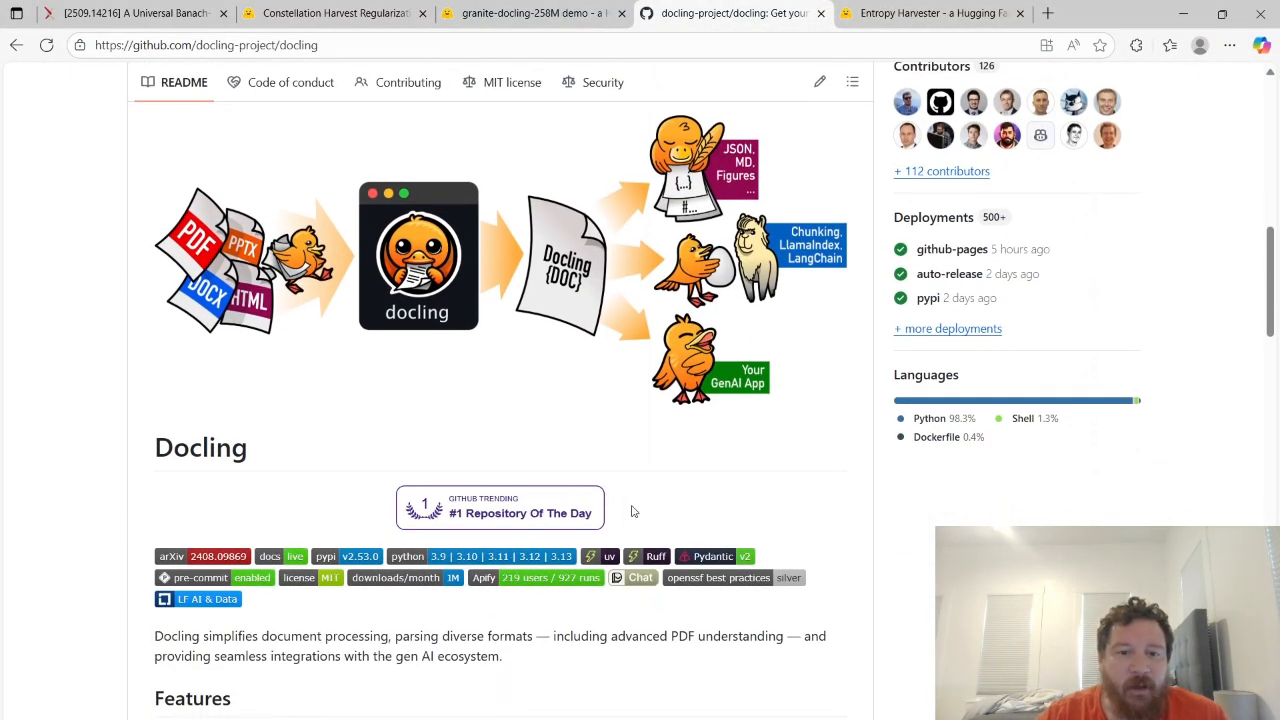
{"action": "double_click", "coordinate": [200, 448]}
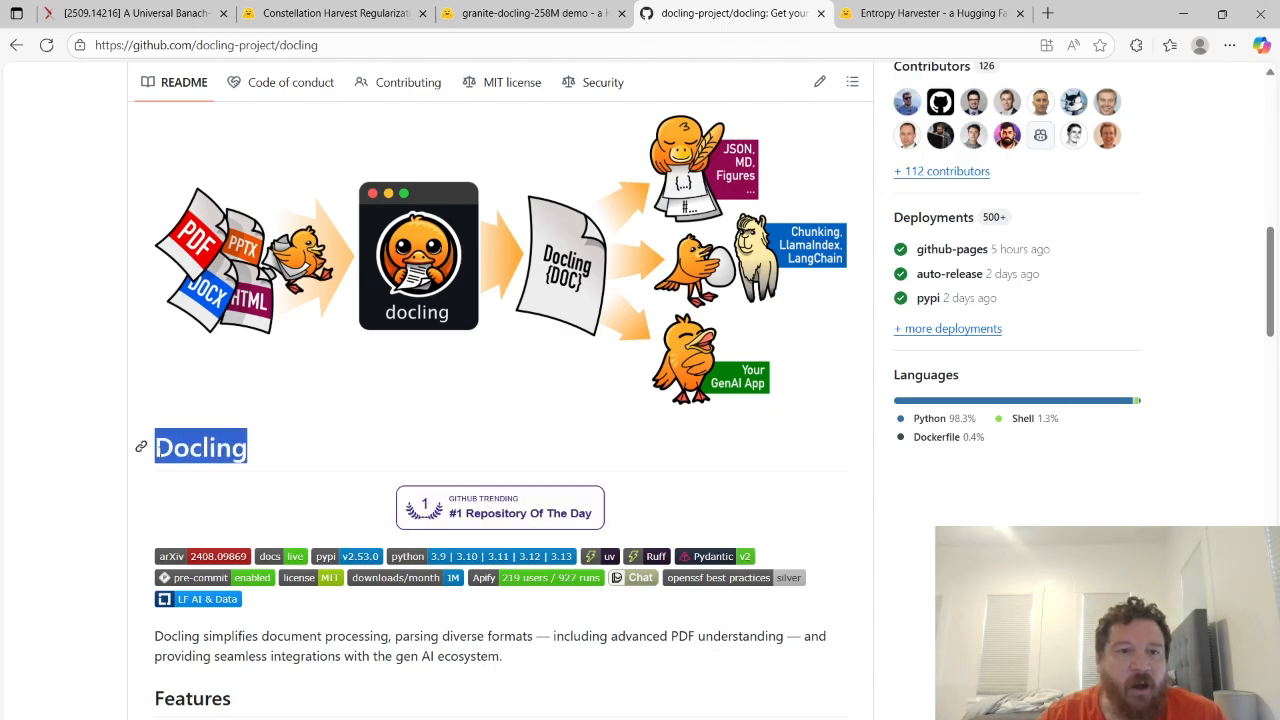
{"action": "right_click", "coordinate": [200, 448]}
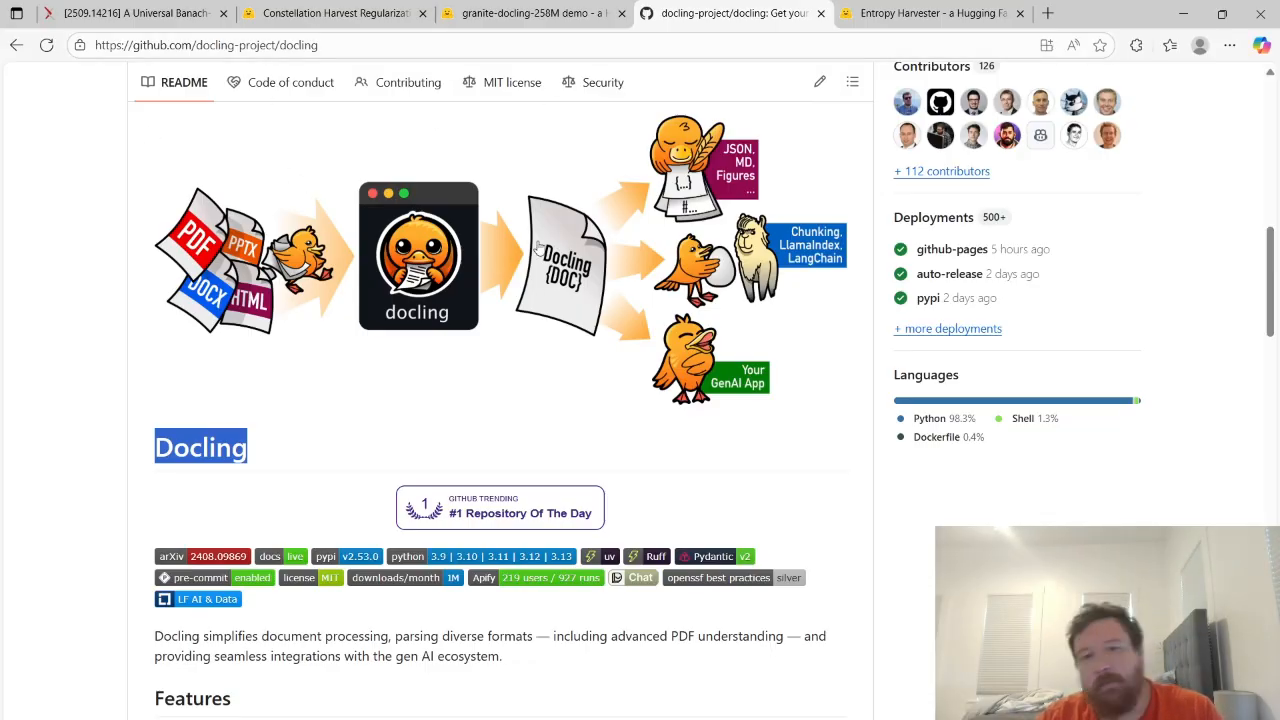
{"action": "mouse_move", "coordinate": [500, 212]}
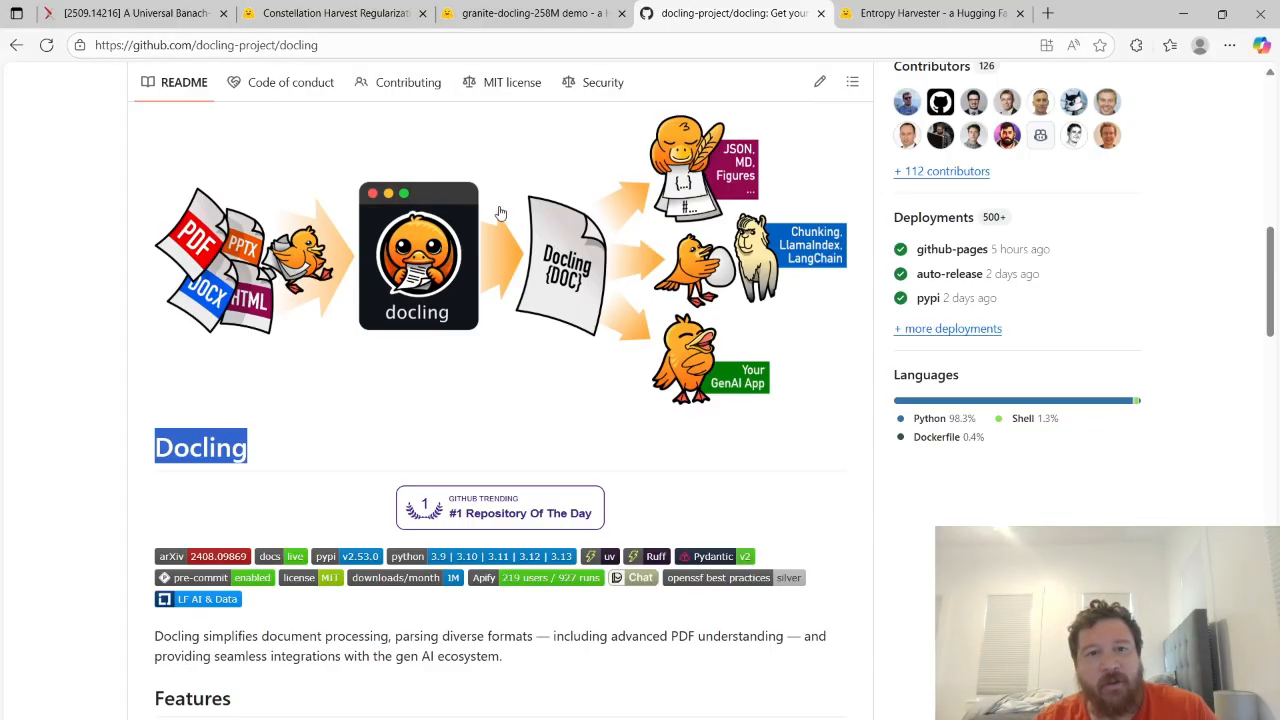
{"action": "mouse_move", "coordinate": [464, 264]}
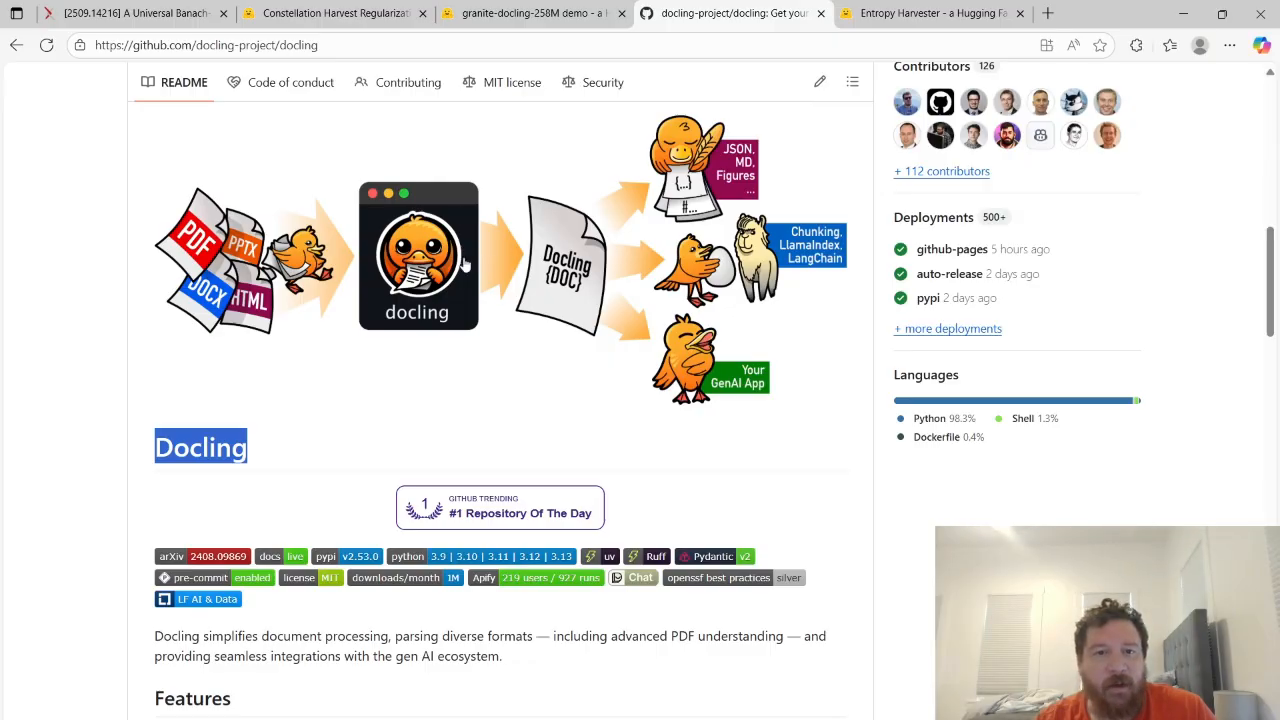
{"action": "mouse_move", "coordinate": [664, 362]}
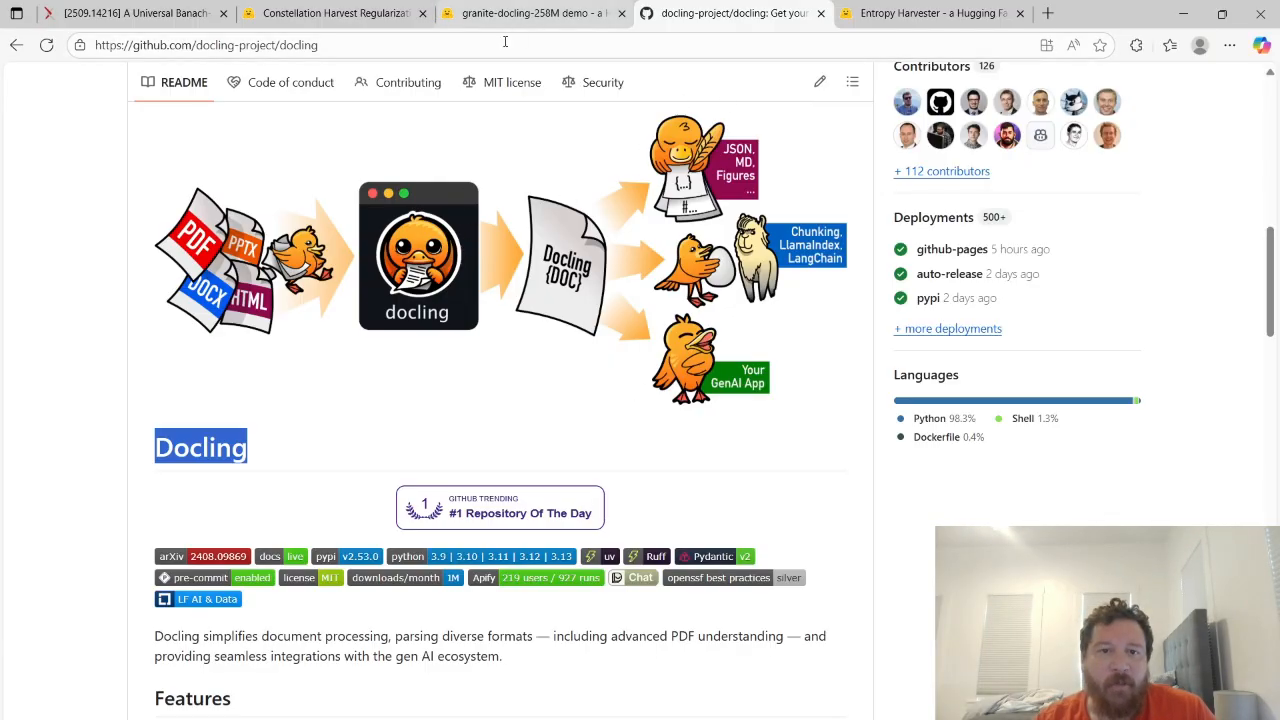
Flip between the CHR, Granite Docling and Entropy Harvester OrderLens Spaces to compare them
{"action": "left_click", "coordinate": [332, 12]}
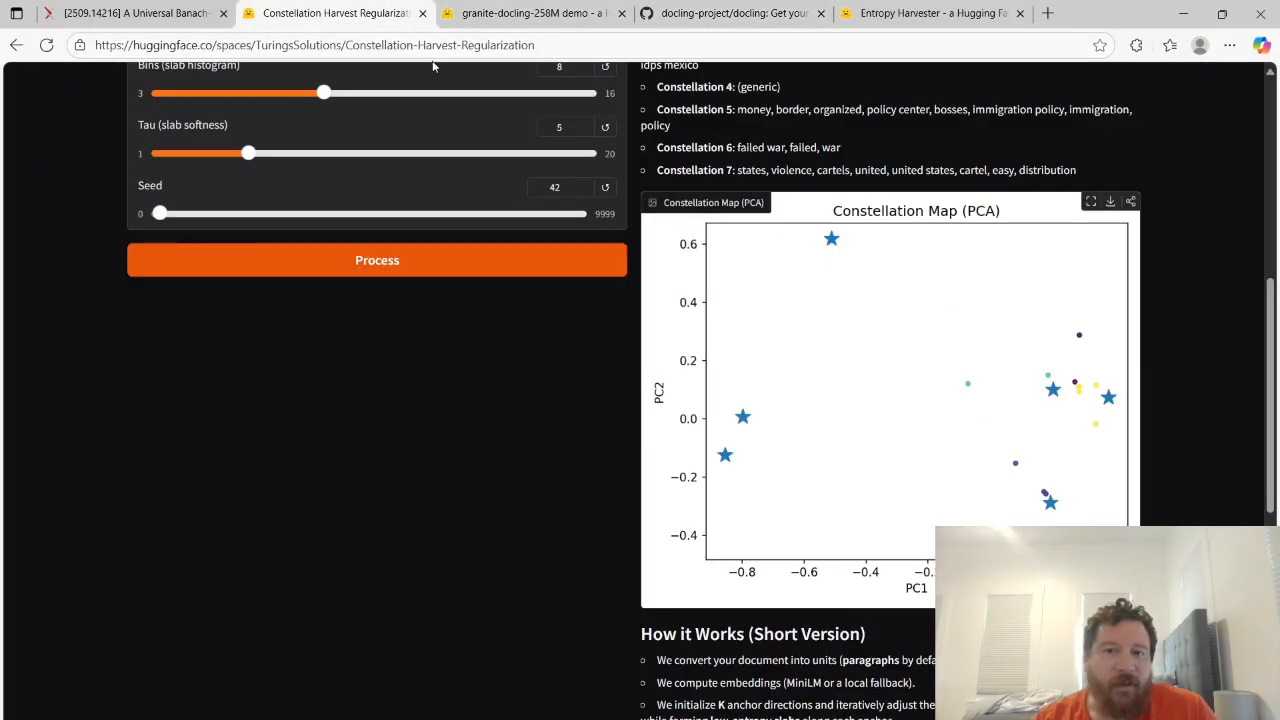
{"action": "scroll", "scroll_direction": "up", "scroll_amount": 3}
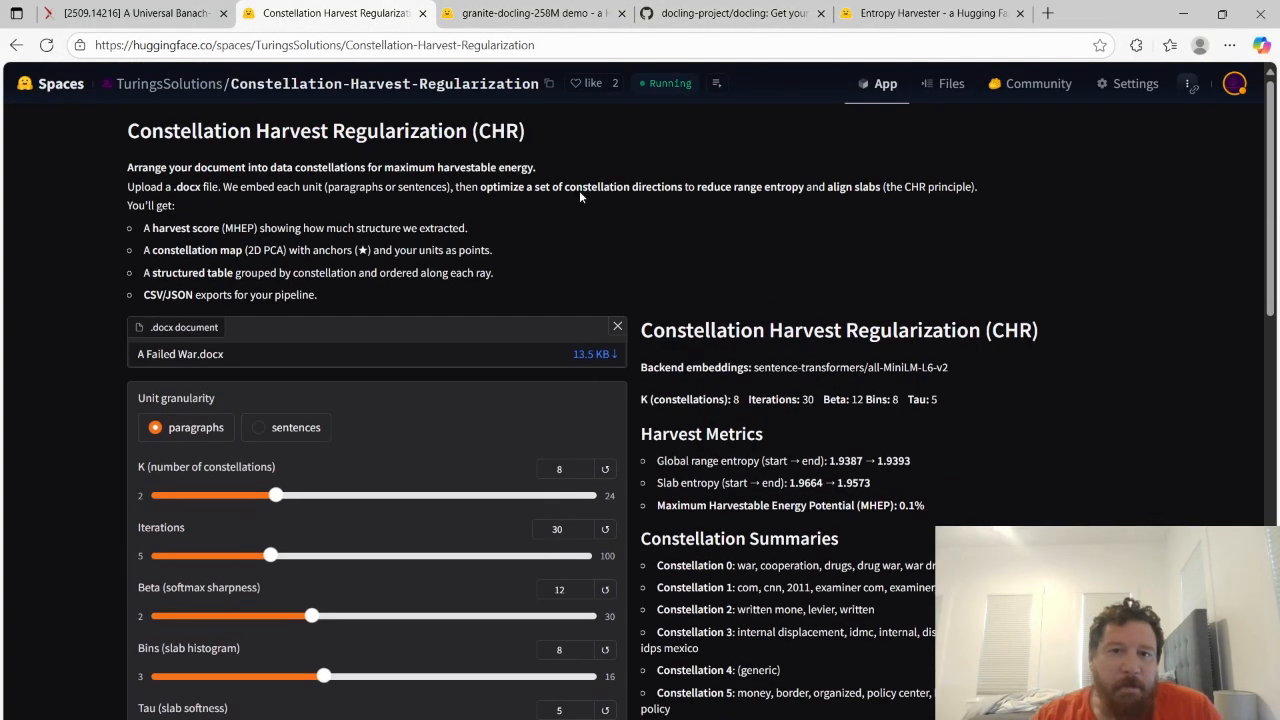
{"action": "left_click", "coordinate": [530, 12]}
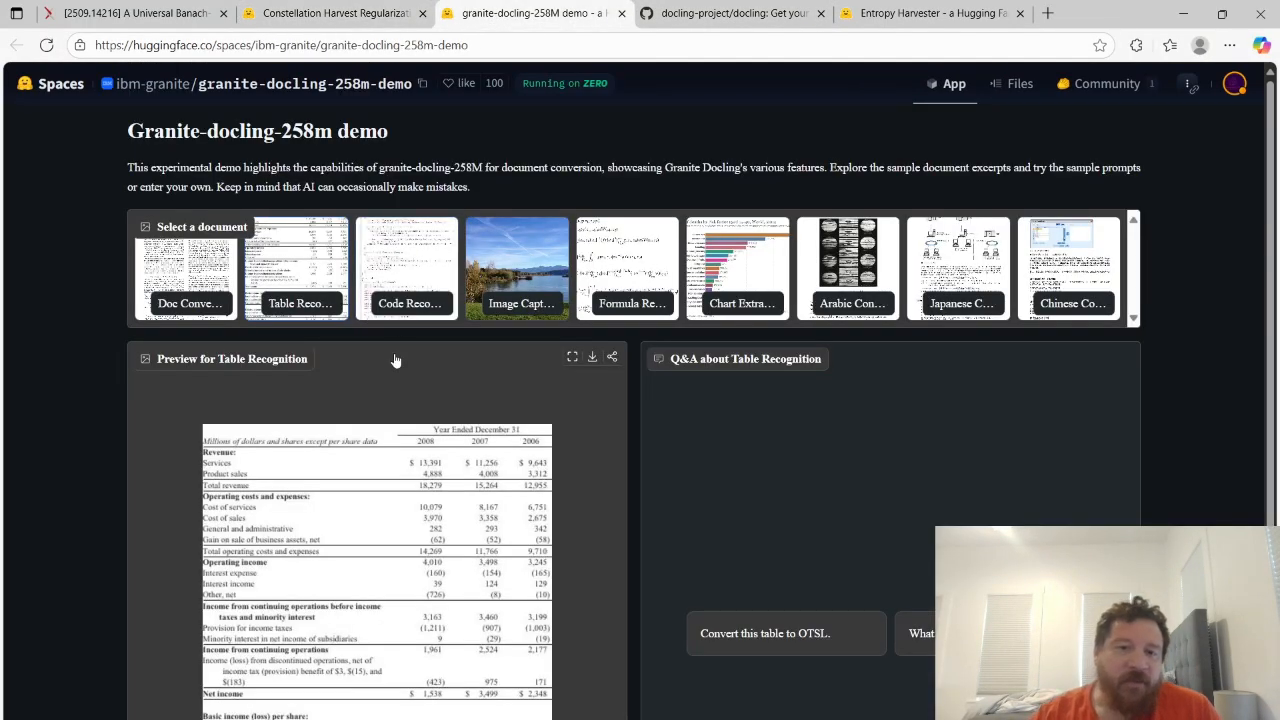
{"action": "mouse_move", "coordinate": [380, 392]}
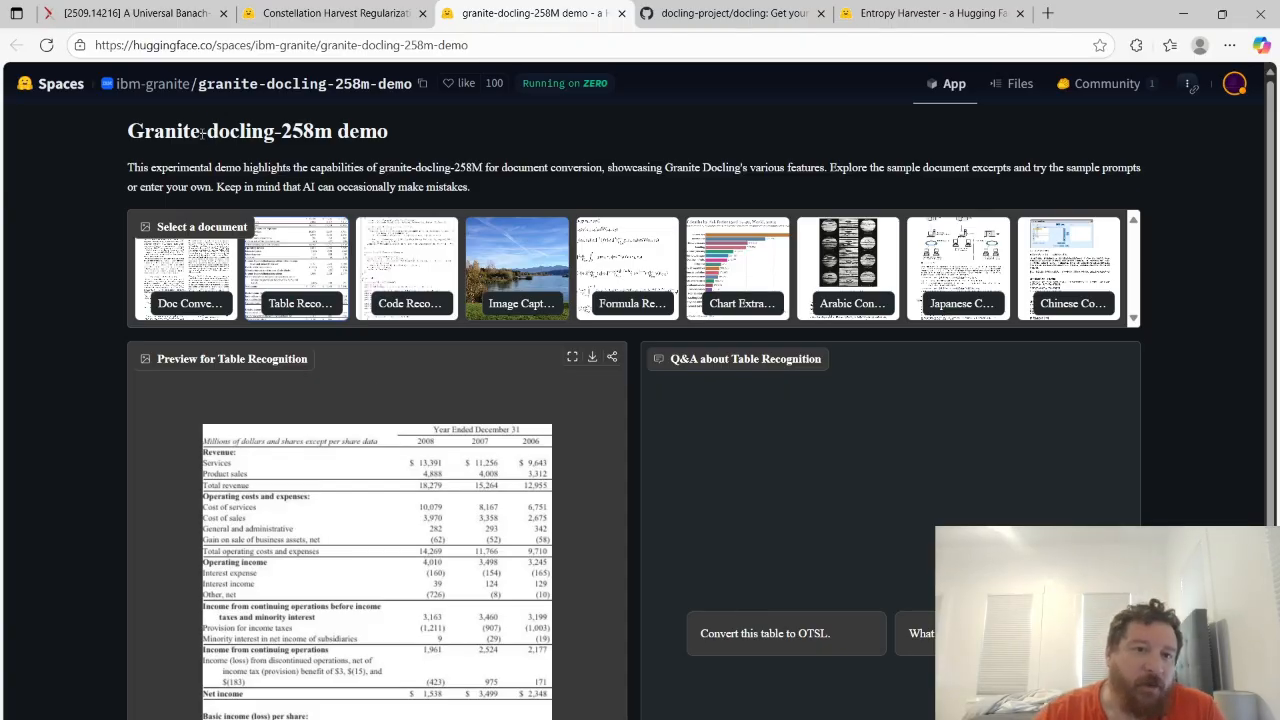
{"action": "mouse_move", "coordinate": [444, 132]}
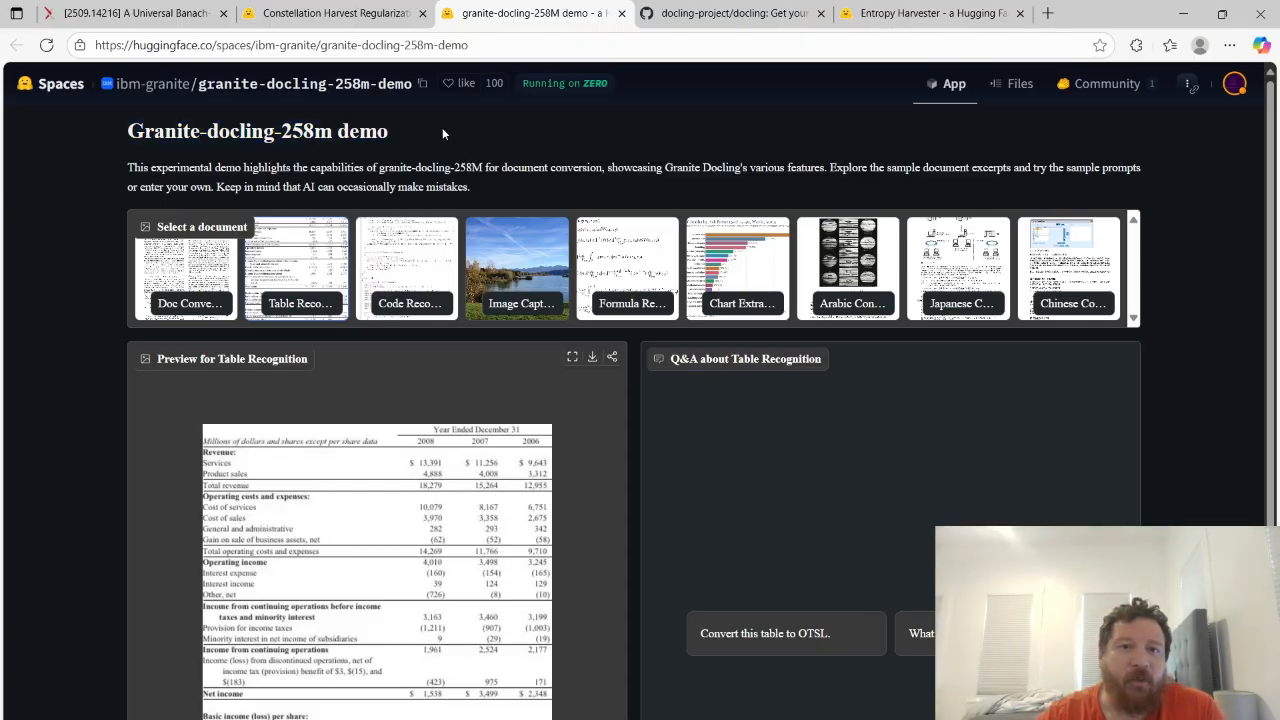
{"action": "left_click", "coordinate": [330, 12]}
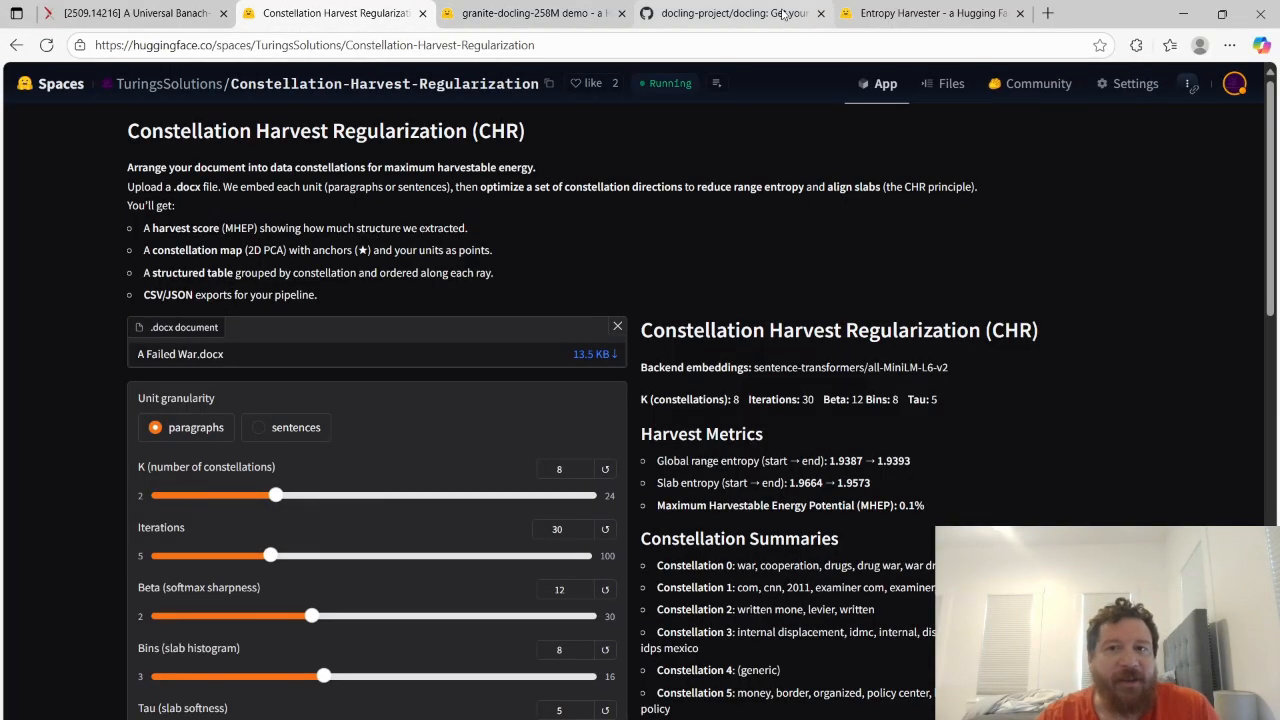
{"action": "left_click", "coordinate": [928, 12]}
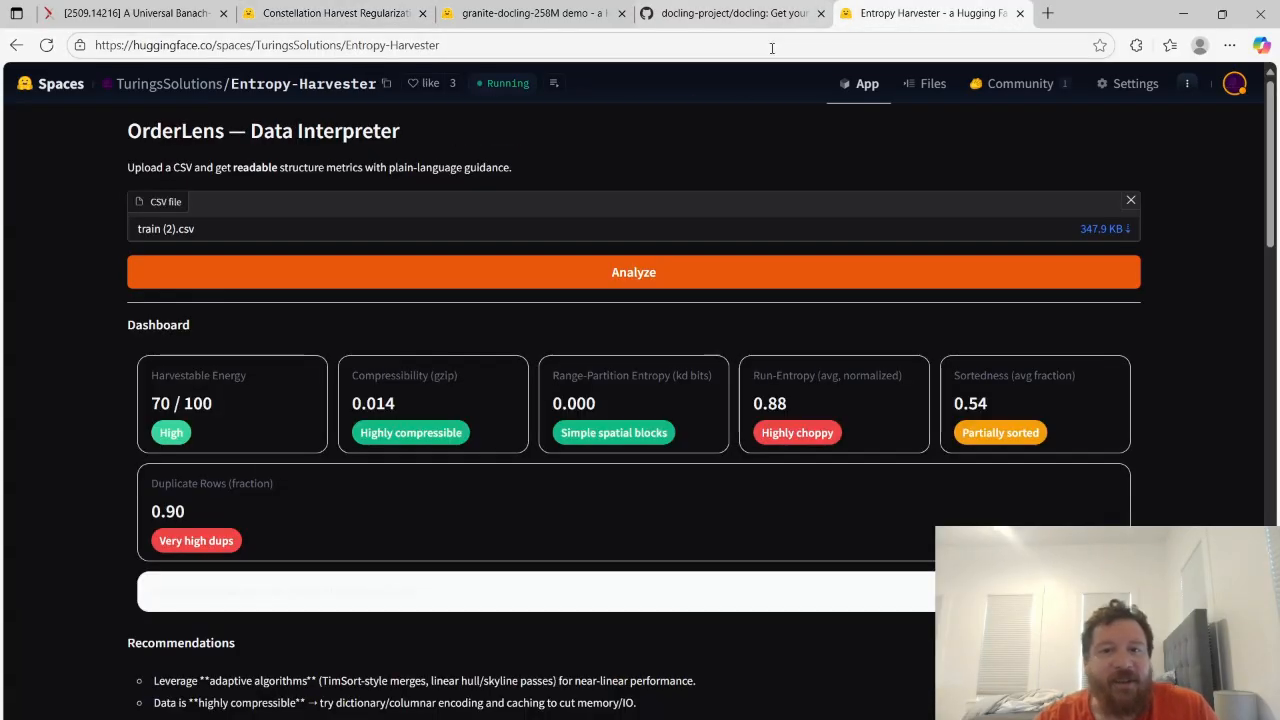
{"action": "mouse_move", "coordinate": [612, 344]}
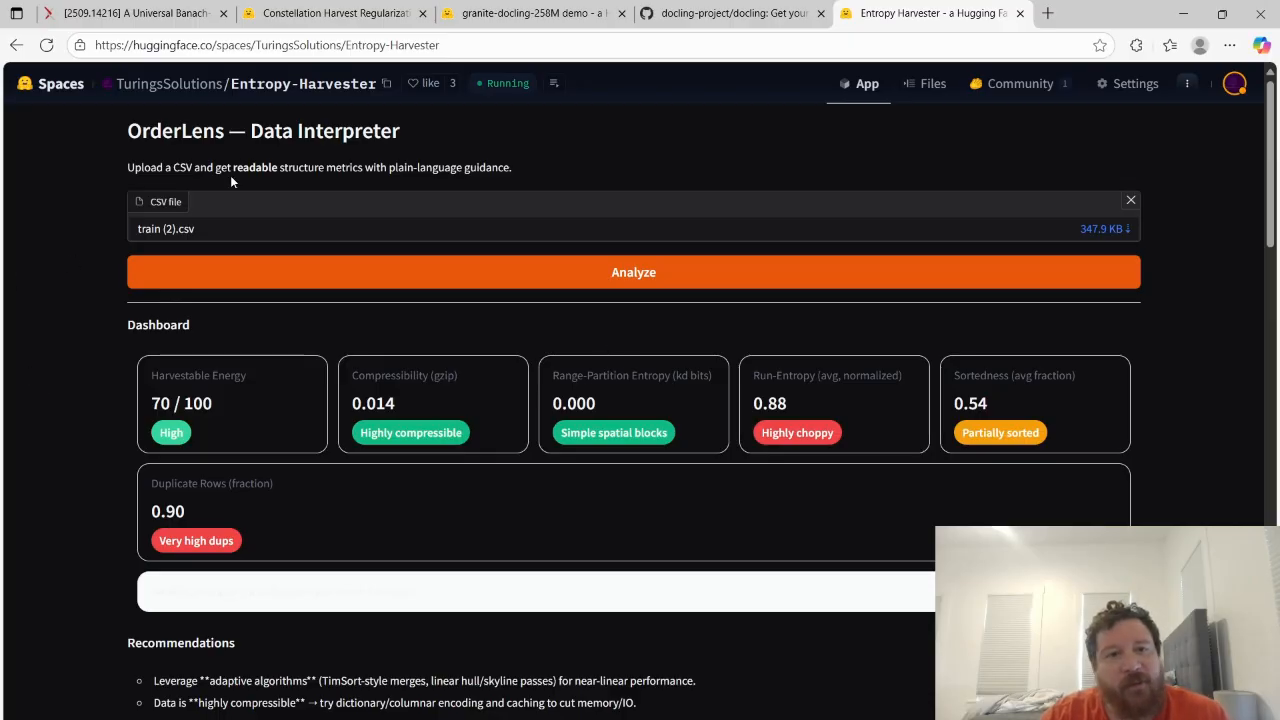
{"action": "mouse_move", "coordinate": [344, 200]}
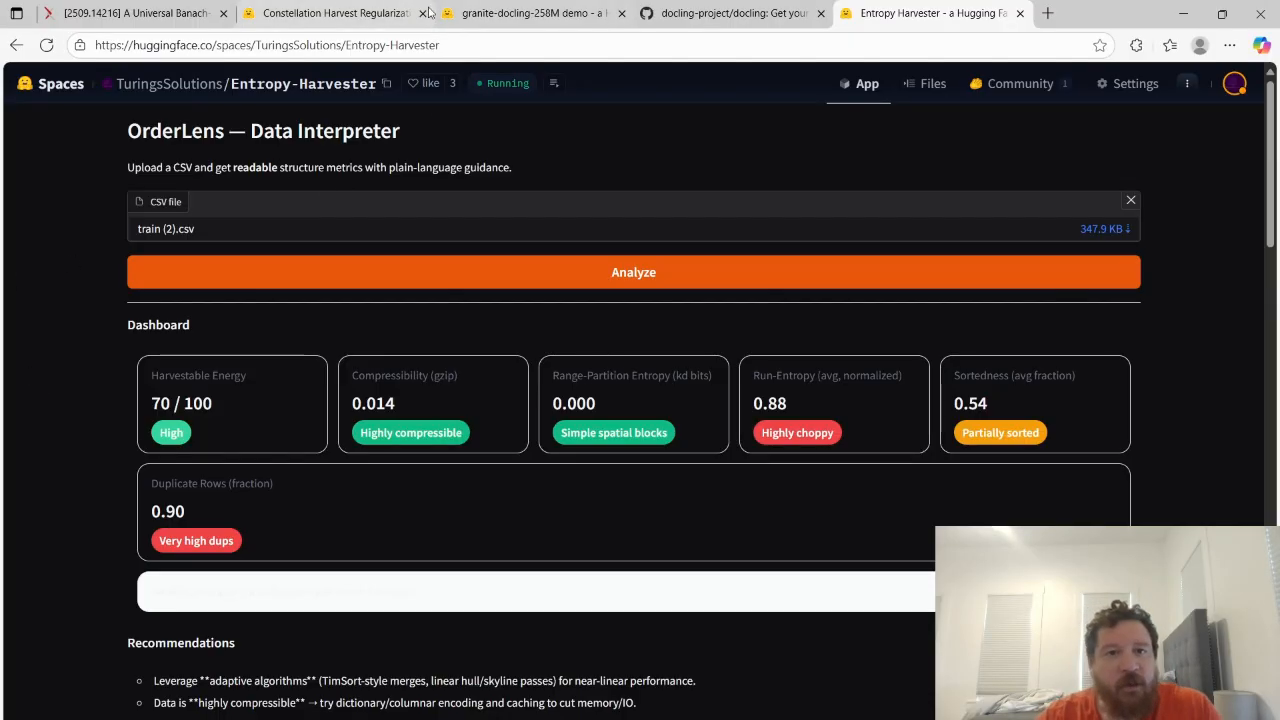
Settle back on the Granite Docling demo still previewing the Table Recognition sample
{"action": "left_click", "coordinate": [530, 12]}
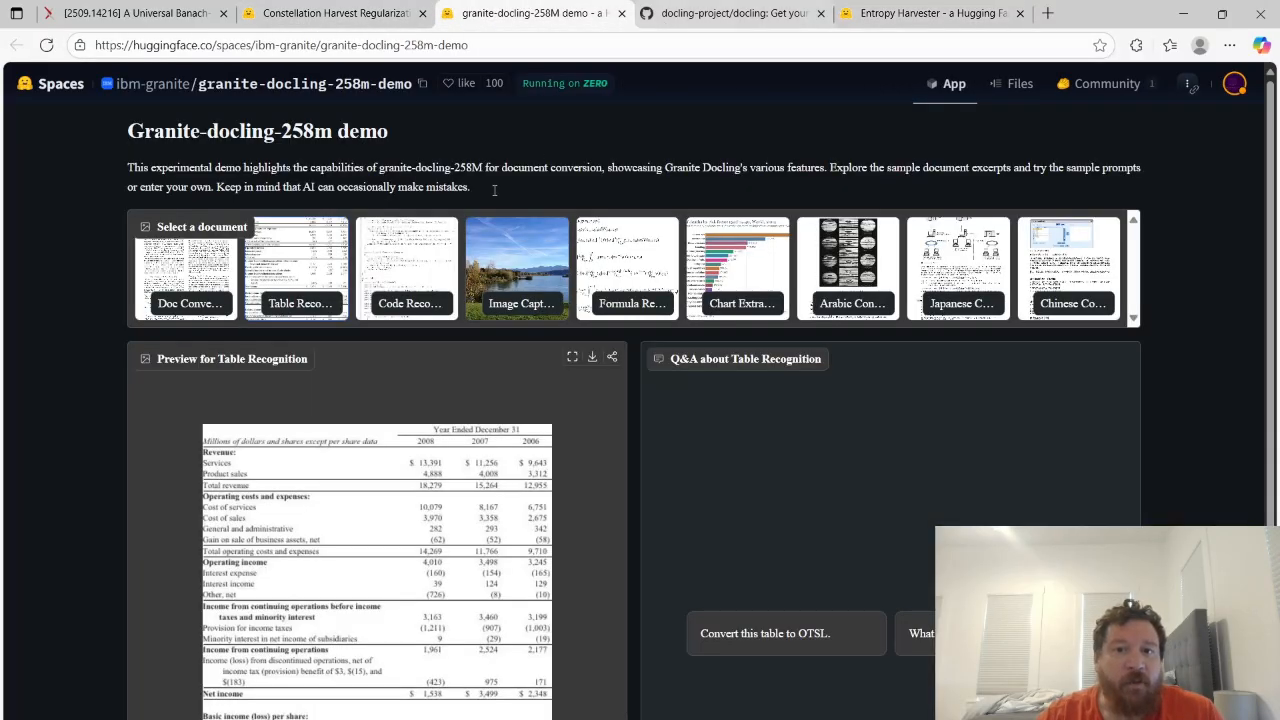
{"action": "mouse_move", "coordinate": [652, 164]}
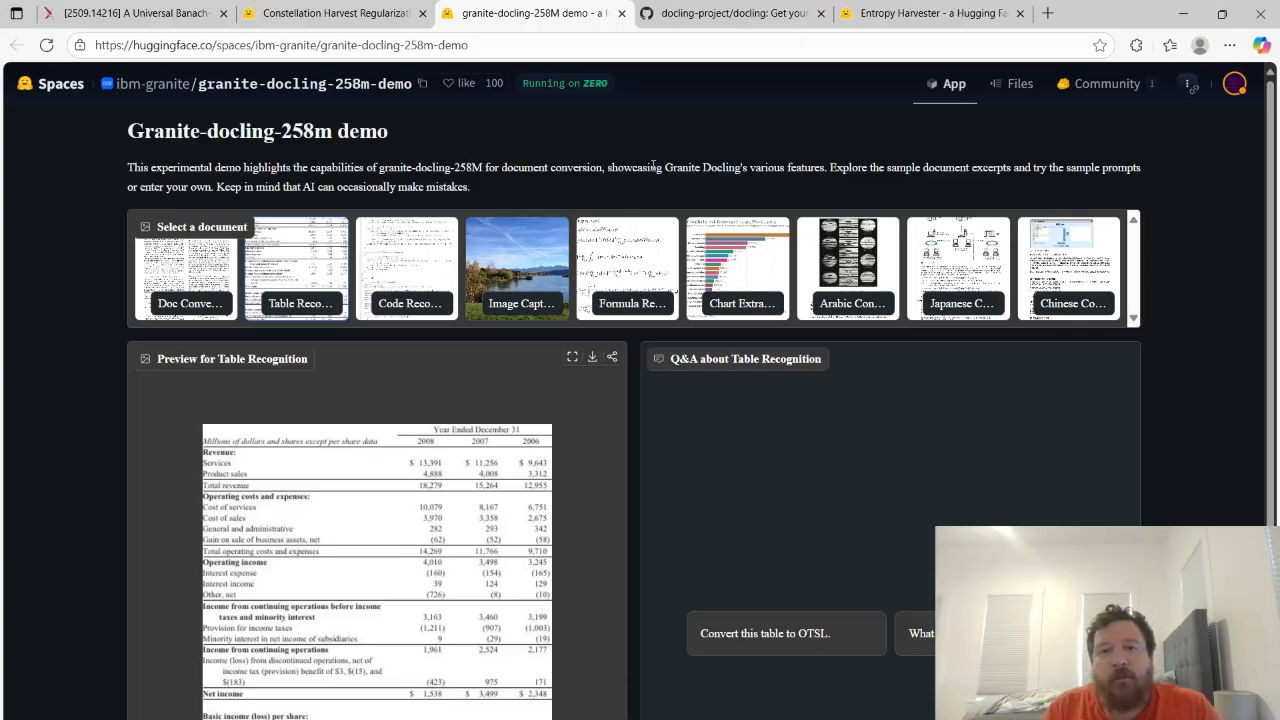
{"action": "left_click", "coordinate": [332, 12]}
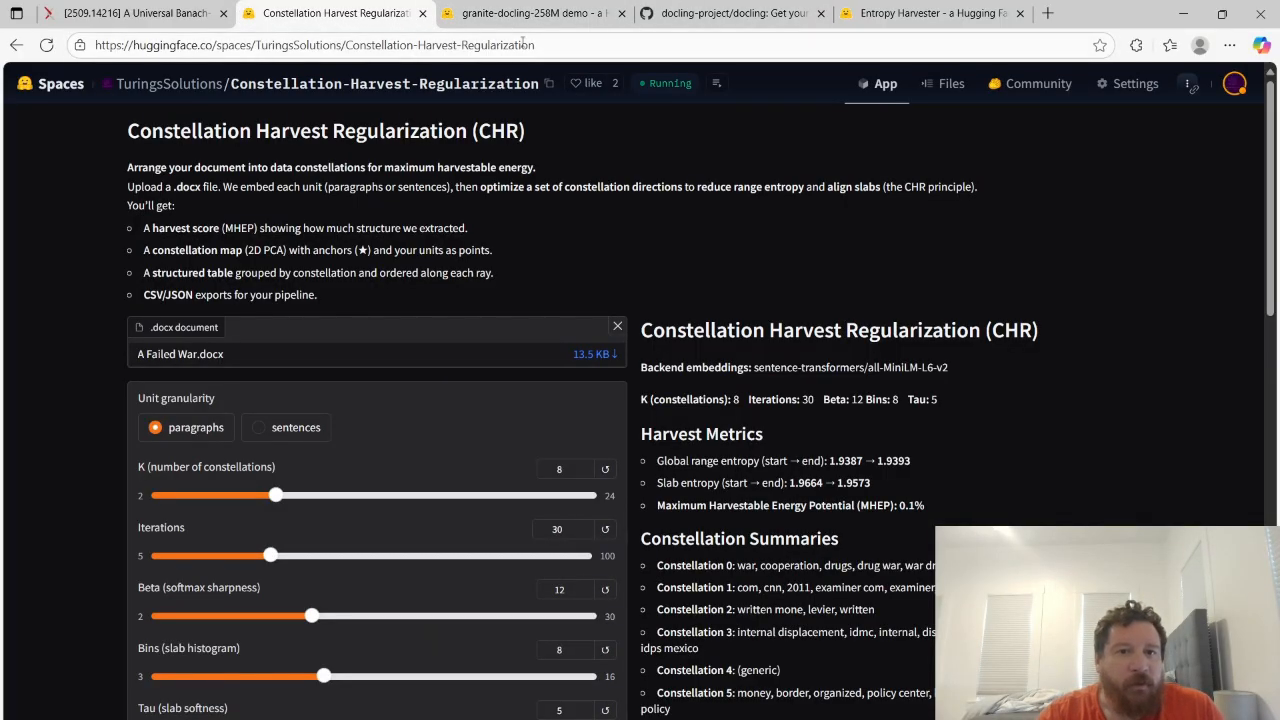
{"action": "left_click", "coordinate": [530, 12]}
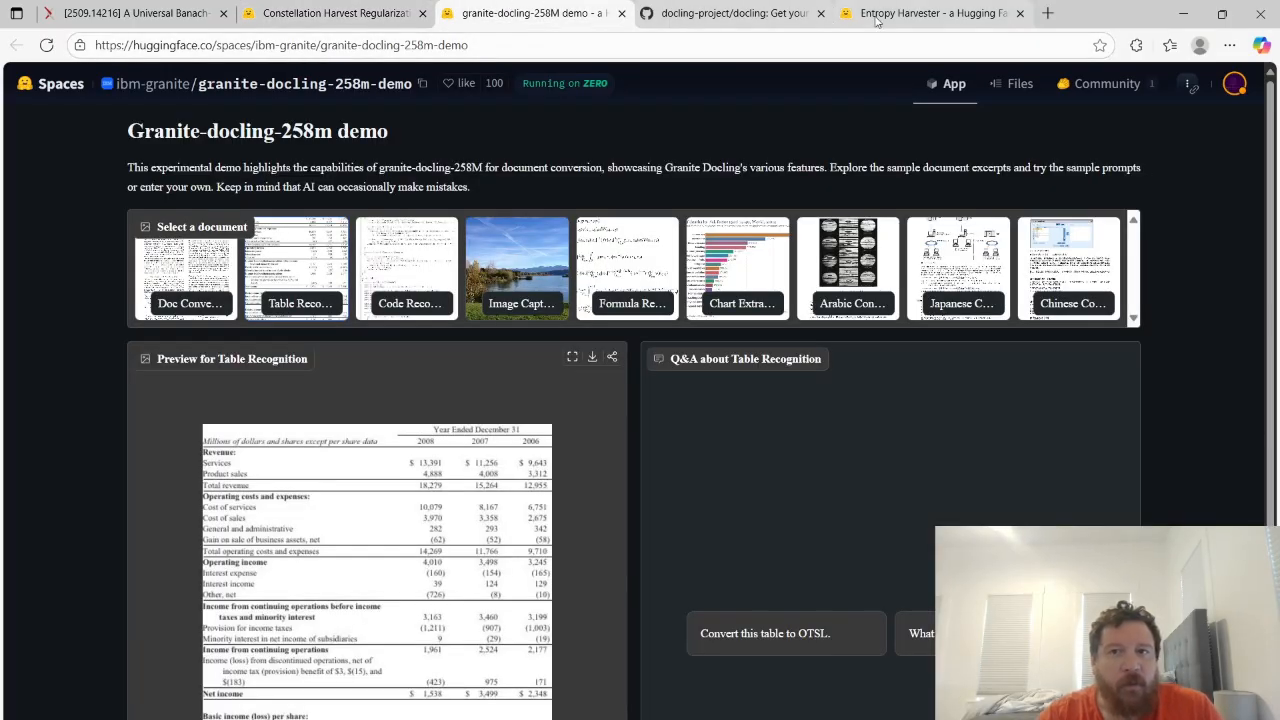
{"action": "left_click", "coordinate": [930, 12]}
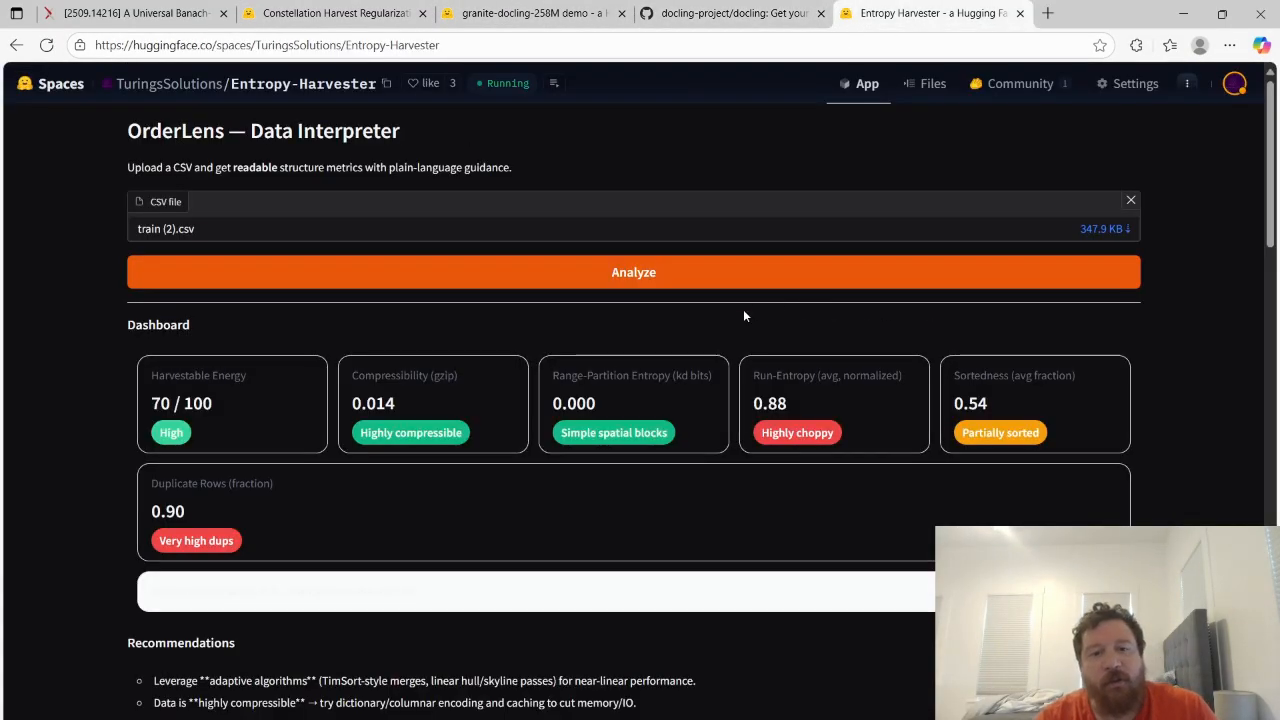
{"action": "mouse_move", "coordinate": [752, 344]}
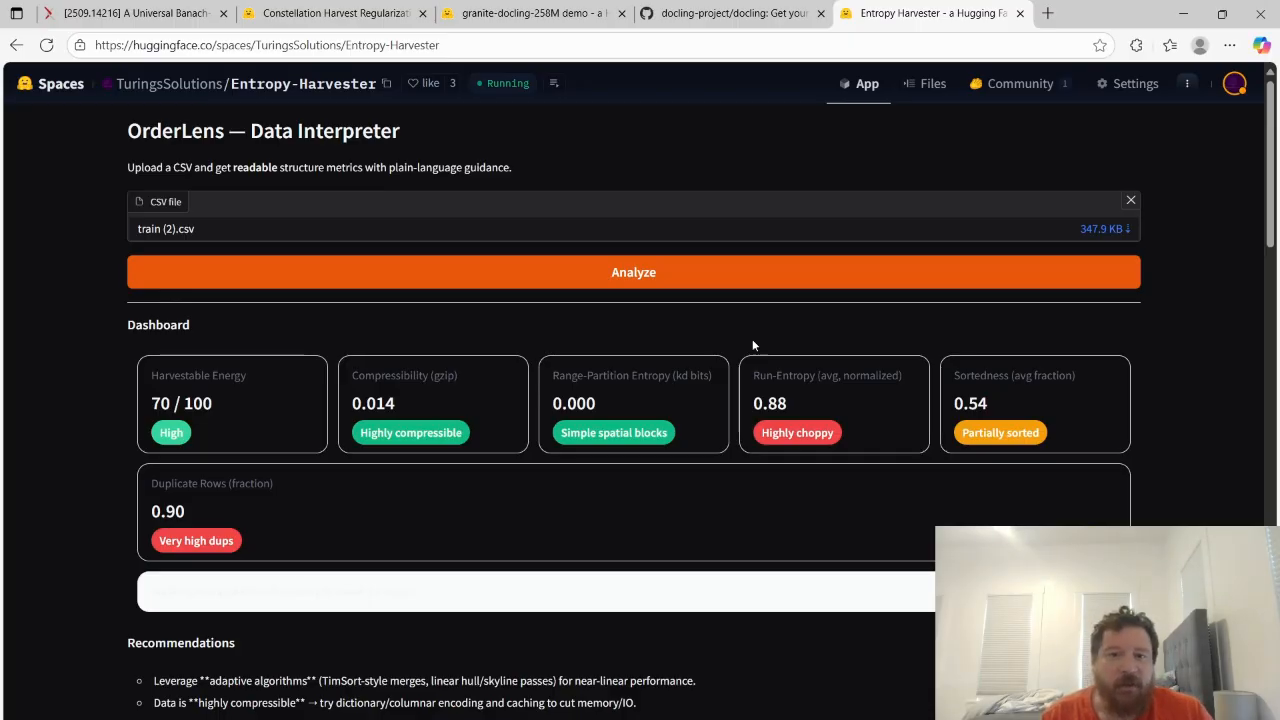
{"action": "mouse_move", "coordinate": [800, 376]}
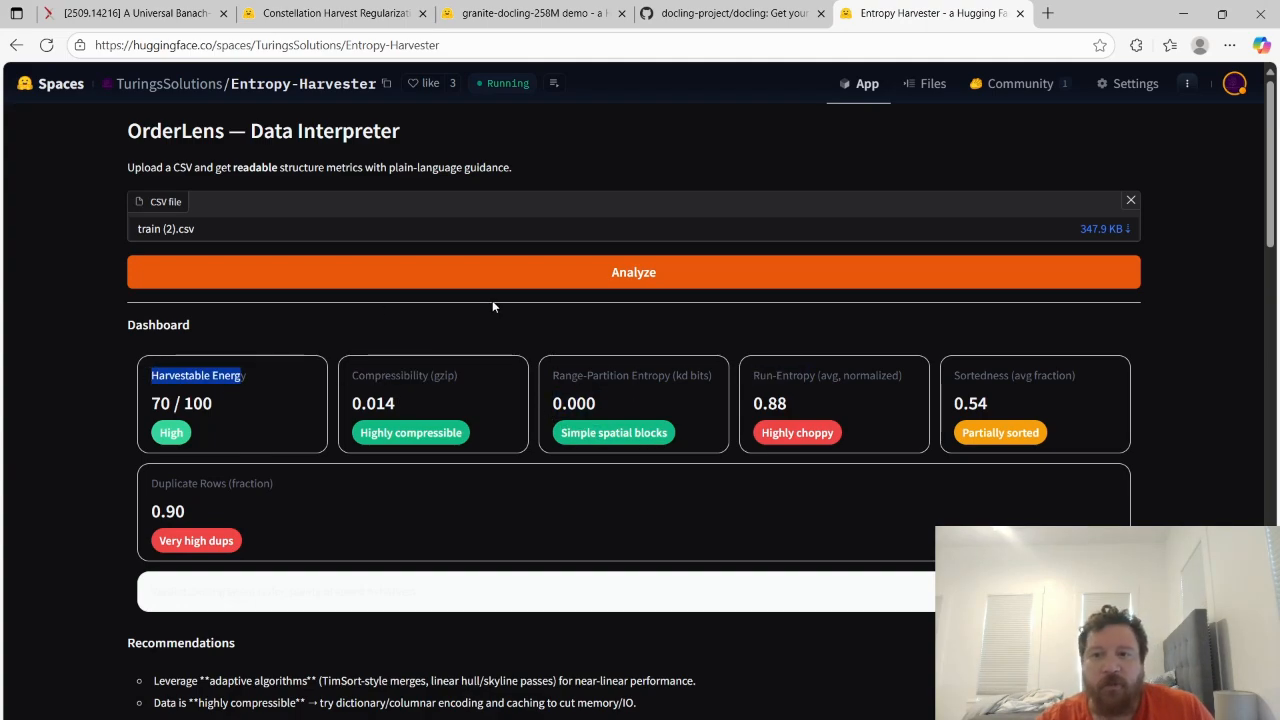
{"action": "left_click", "coordinate": [530, 12]}
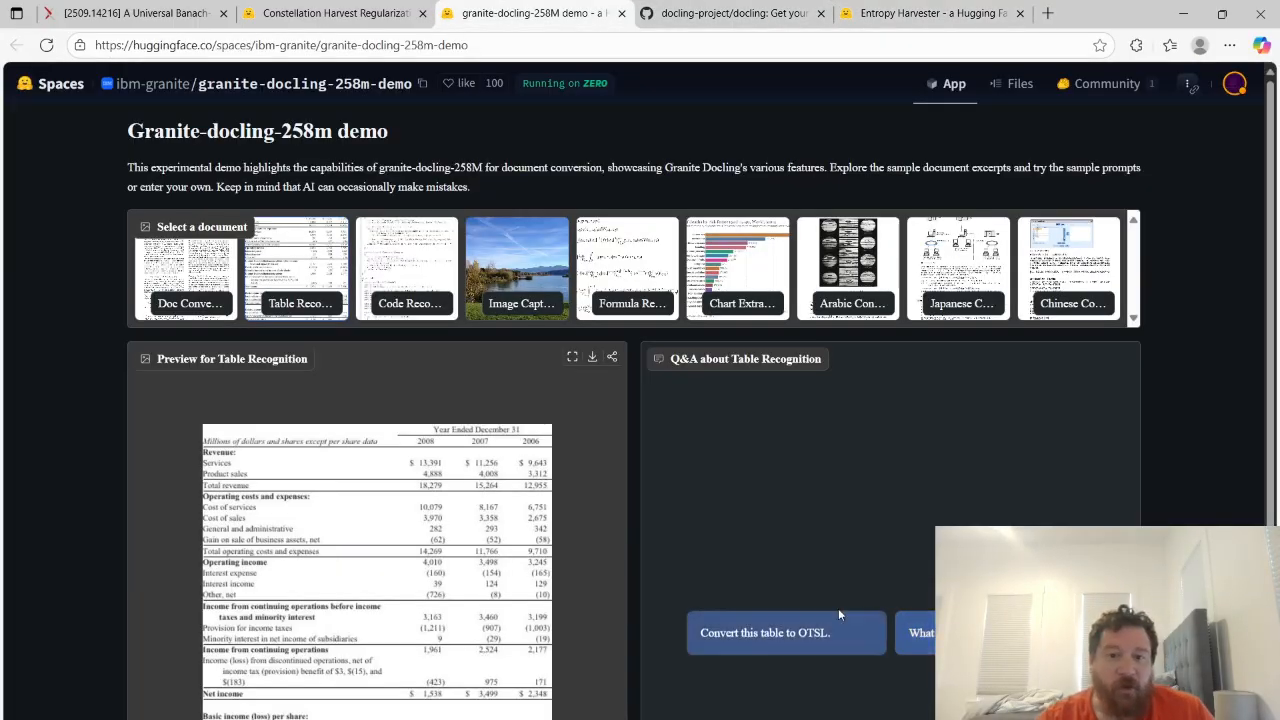
Load the Image Captioning lake-photo sample and get its lake-with-trees caption answer
{"action": "scroll", "scroll_direction": "down", "scroll_amount": 3}
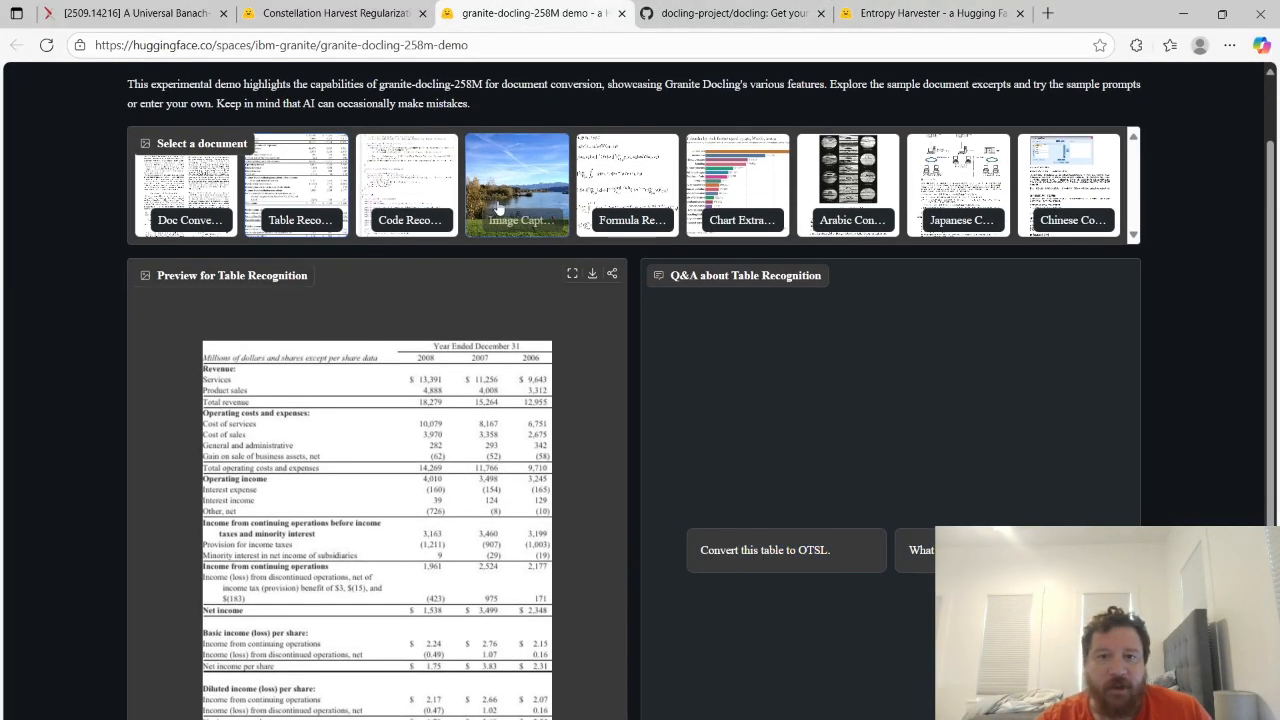
{"action": "left_click", "coordinate": [516, 184]}
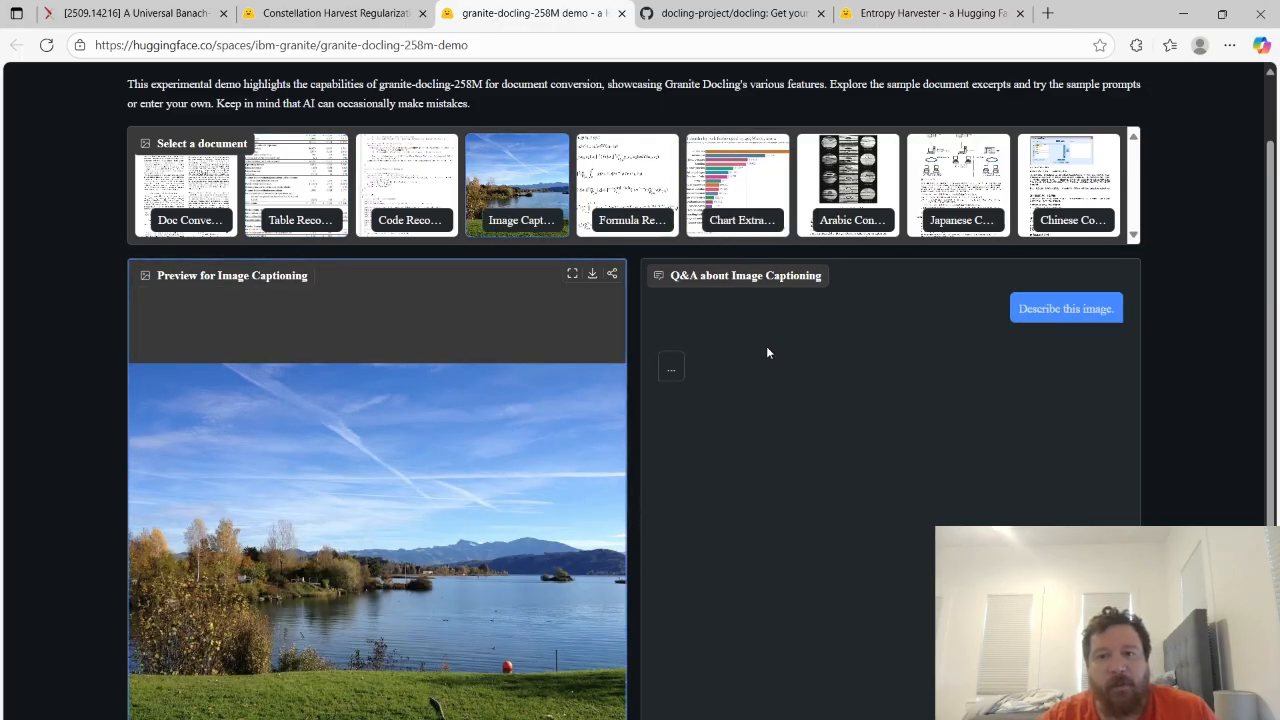
{"action": "left_click", "coordinate": [1064, 308]}
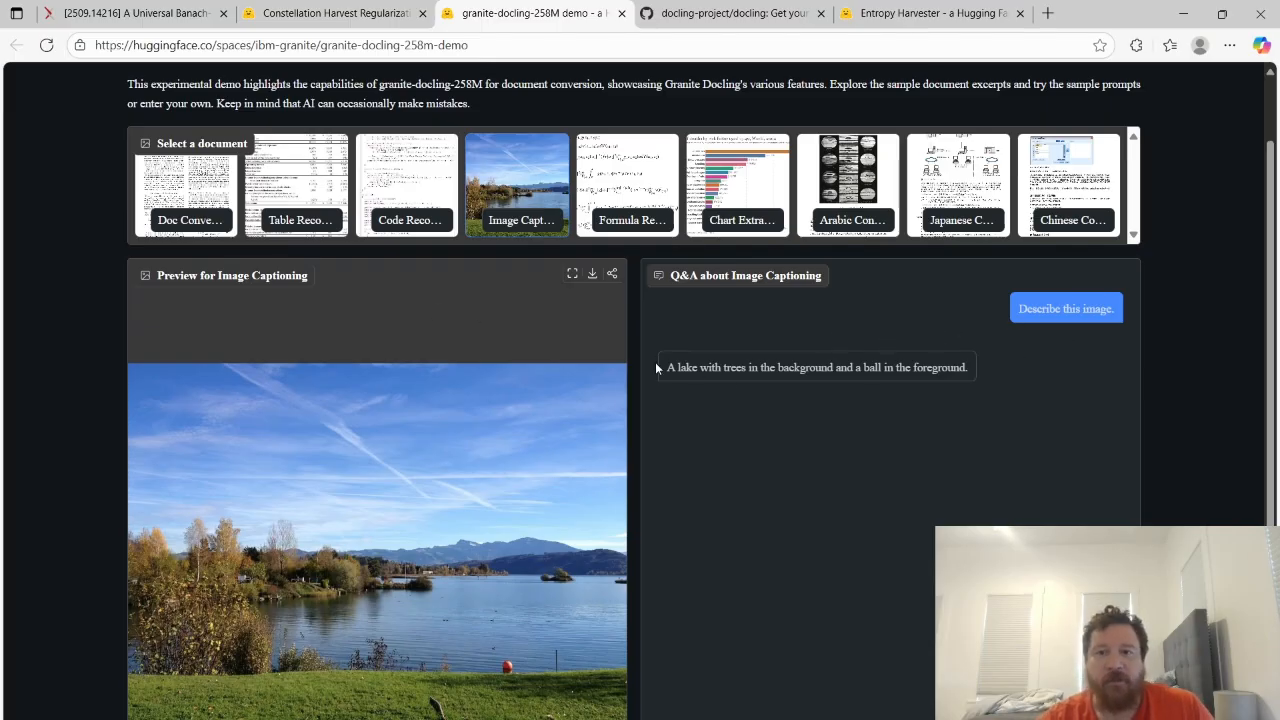
{"action": "scroll", "scroll_direction": "down", "scroll_amount": 3}
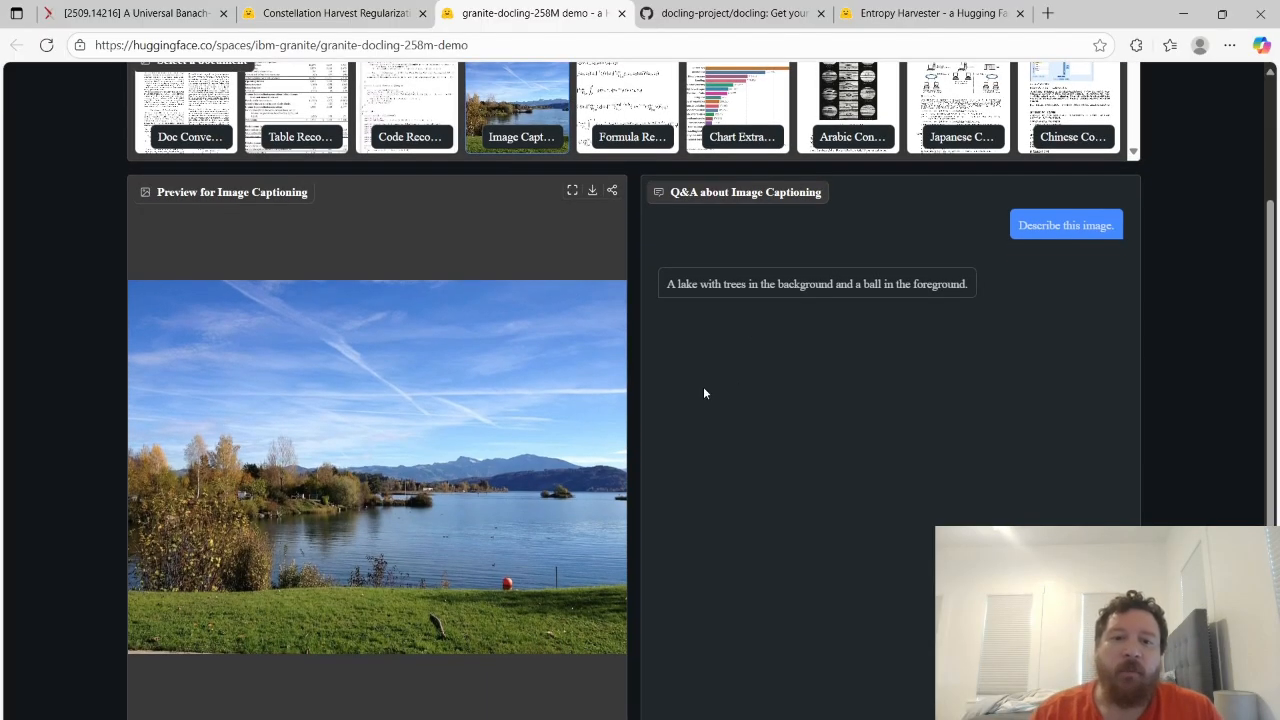
{"action": "mouse_move", "coordinate": [624, 272]}
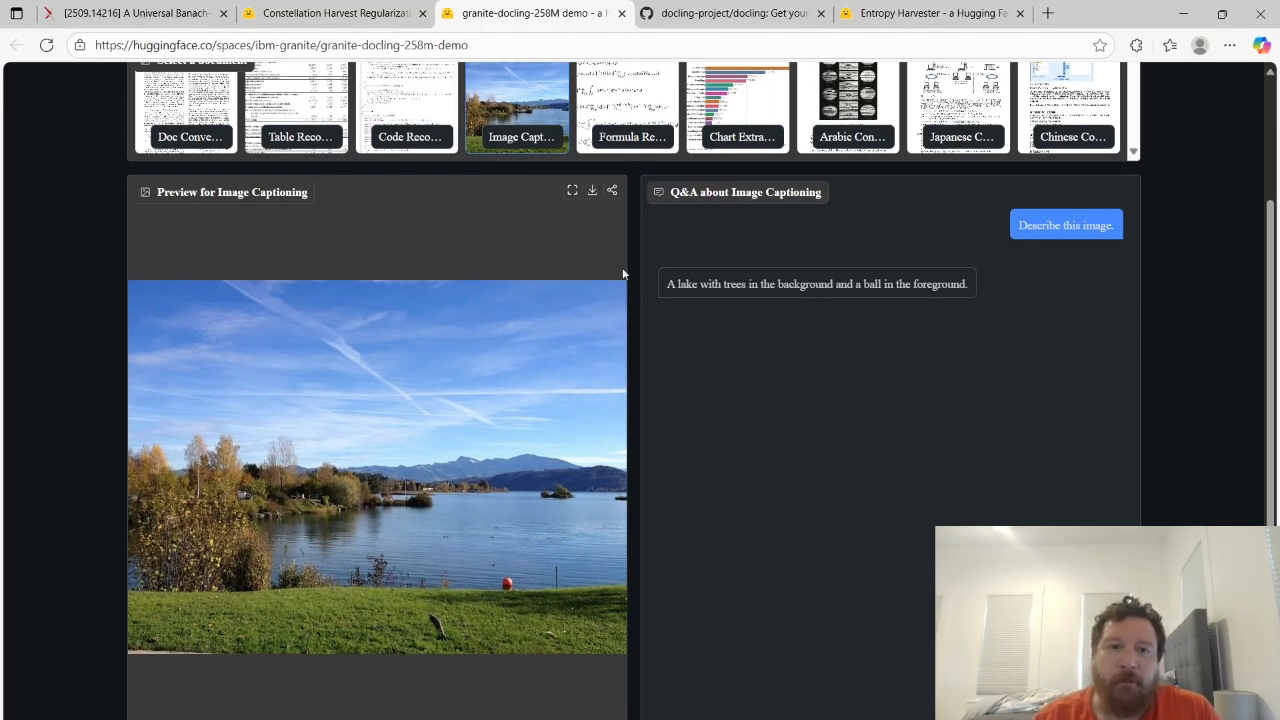
{"action": "mouse_move", "coordinate": [712, 278]}
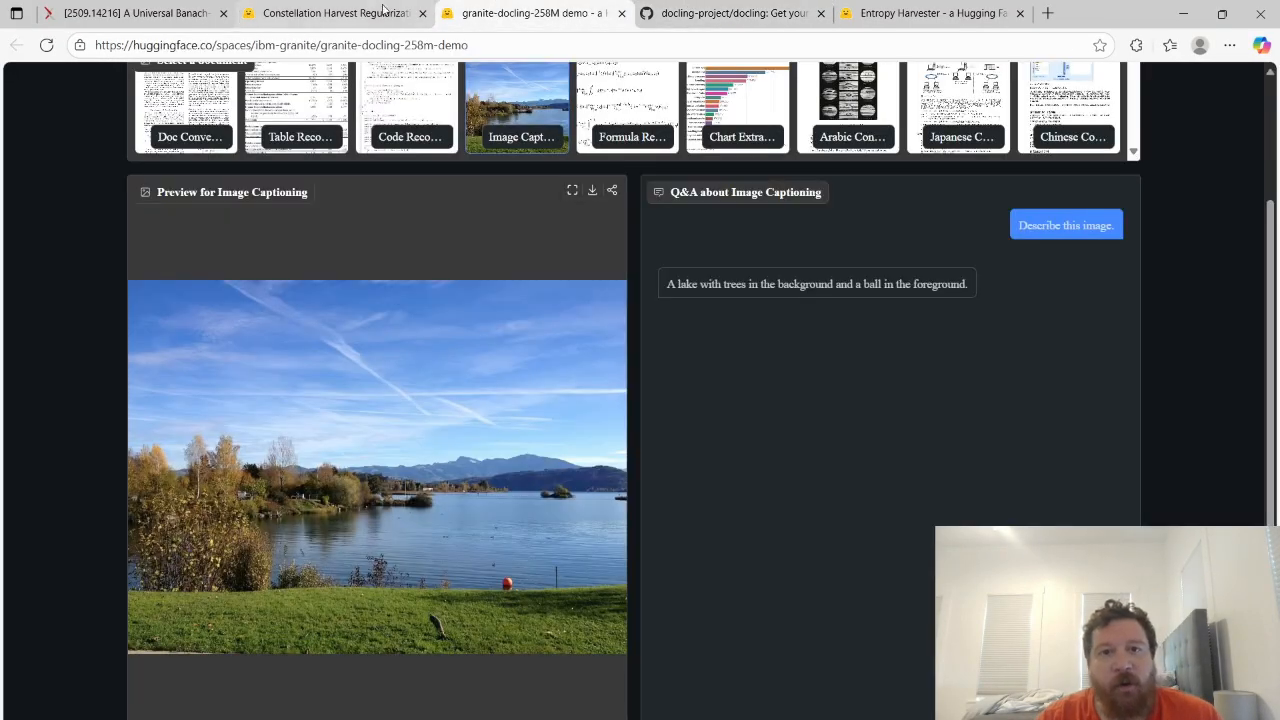
{"action": "left_click", "coordinate": [332, 12]}
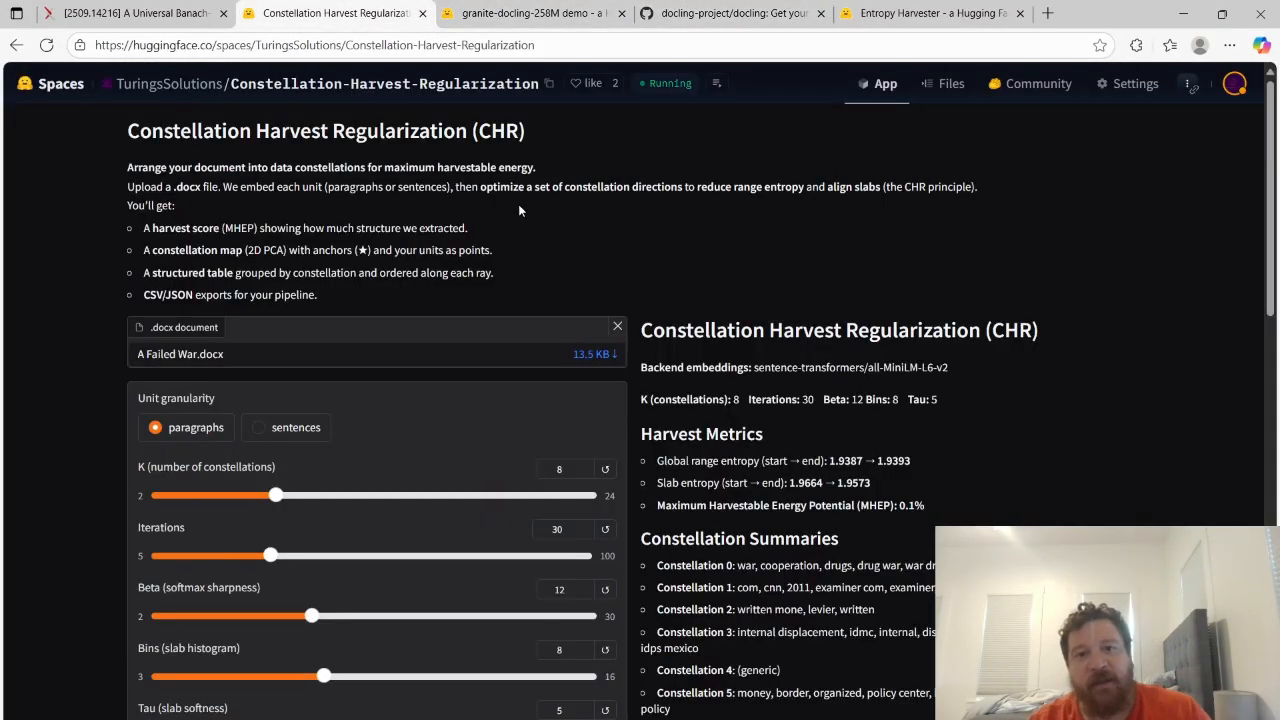
{"action": "mouse_move", "coordinate": [550, 150]}
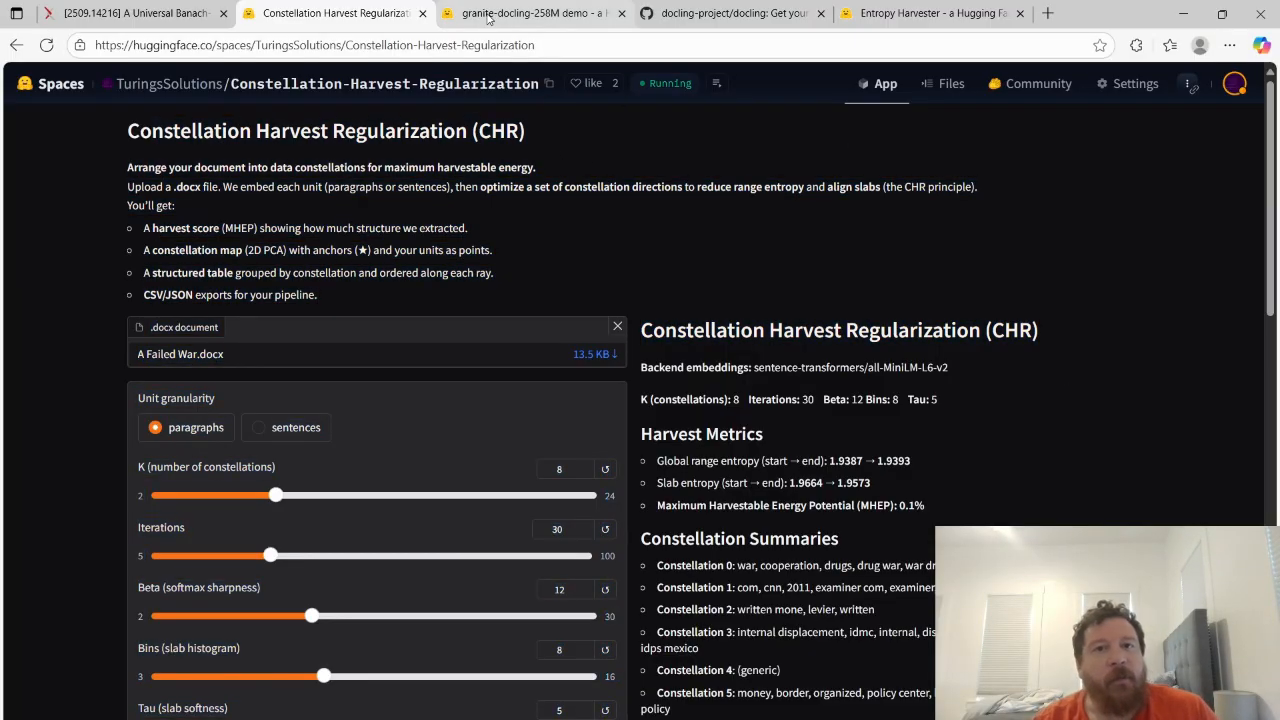
{"action": "left_click", "coordinate": [530, 12]}
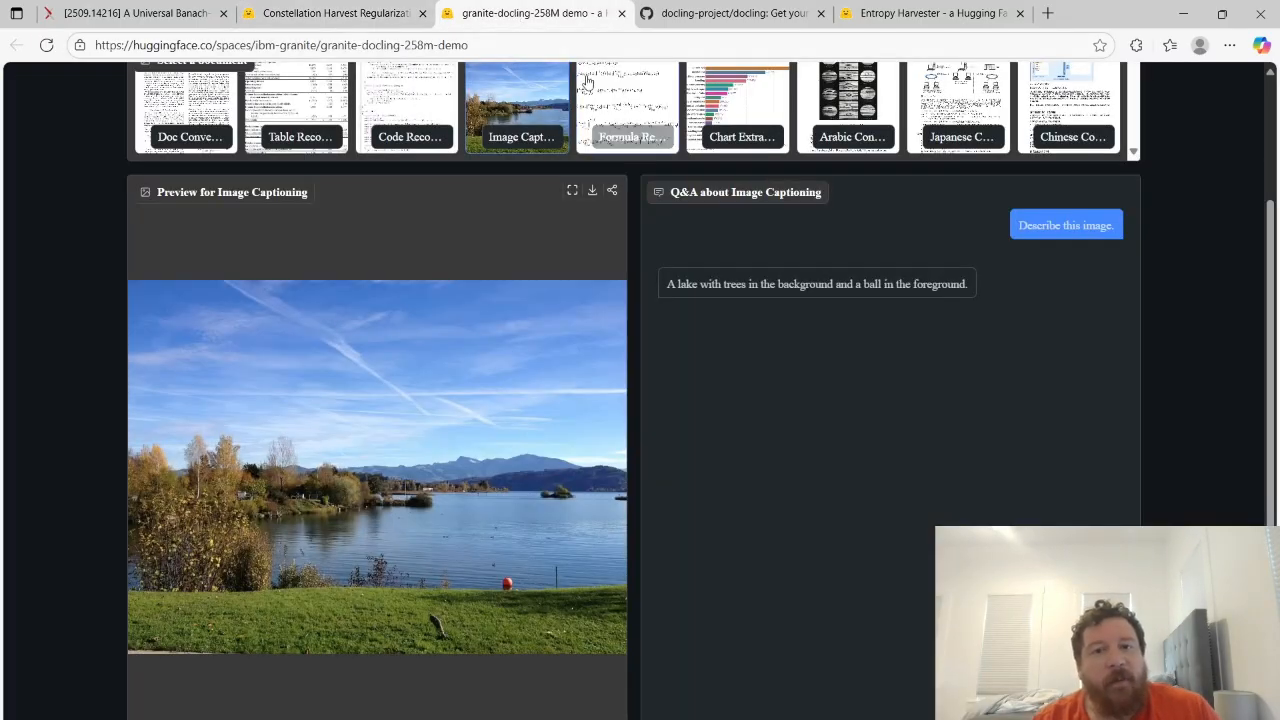
{"action": "mouse_move", "coordinate": [8, 396]}
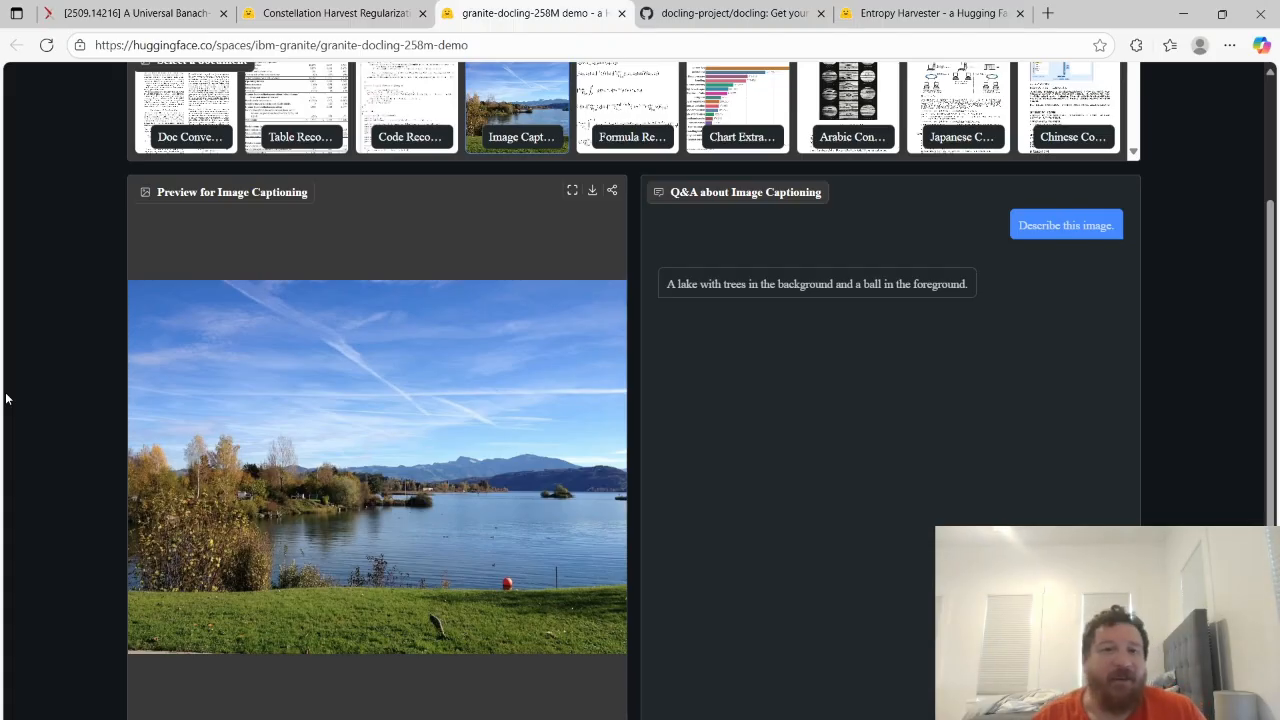
{"action": "scroll", "scroll_direction": "up", "scroll_amount": 3}
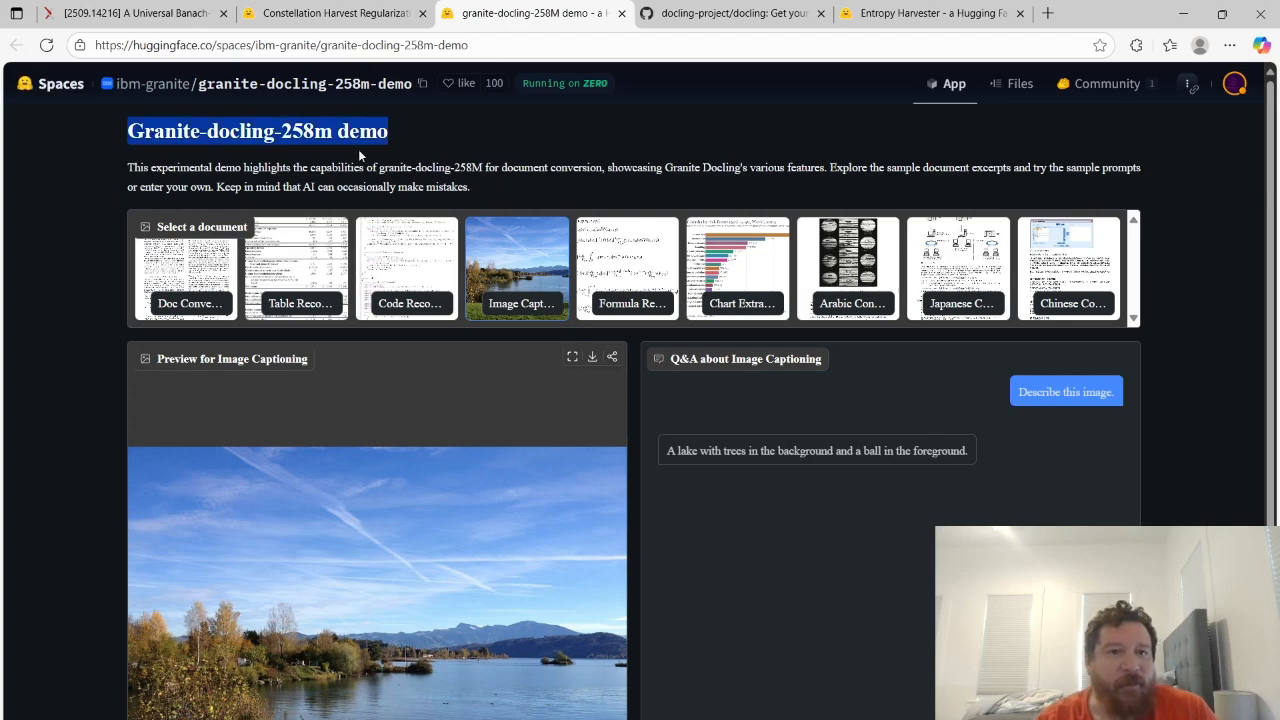
{"action": "scroll", "scroll_direction": "down", "scroll_amount": 3}
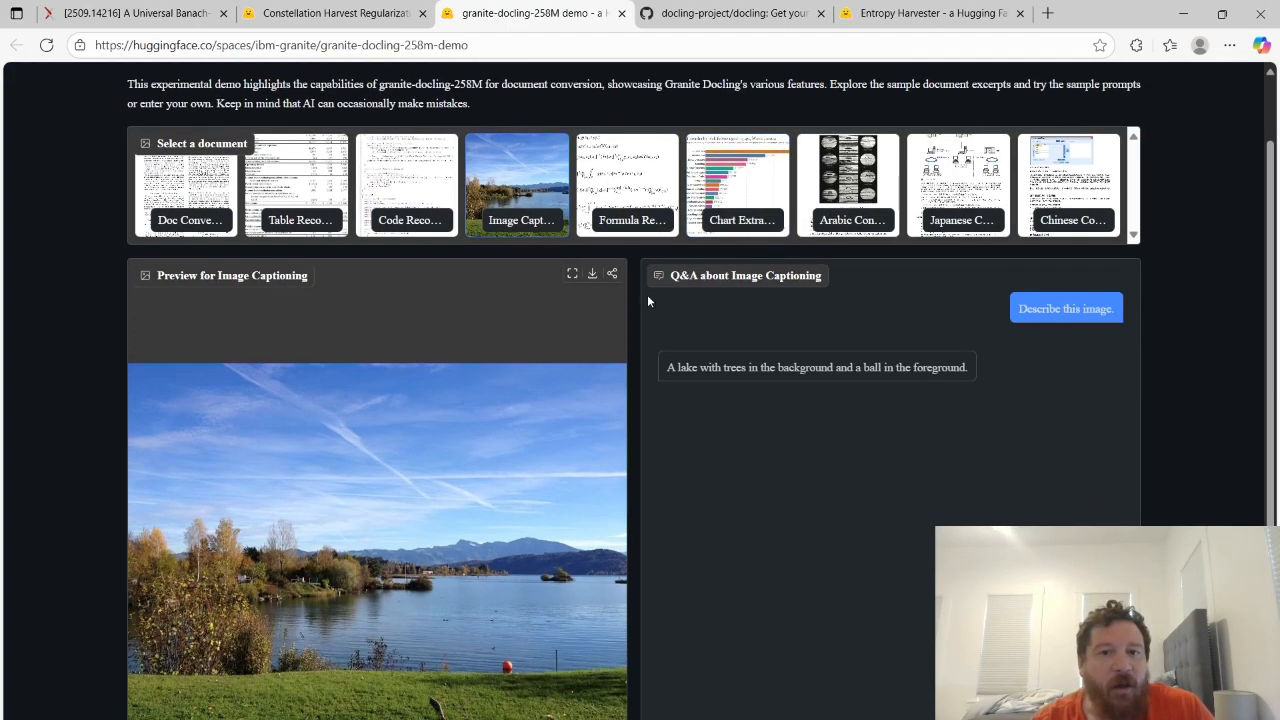
{"action": "scroll", "scroll_direction": "up", "scroll_amount": 3}
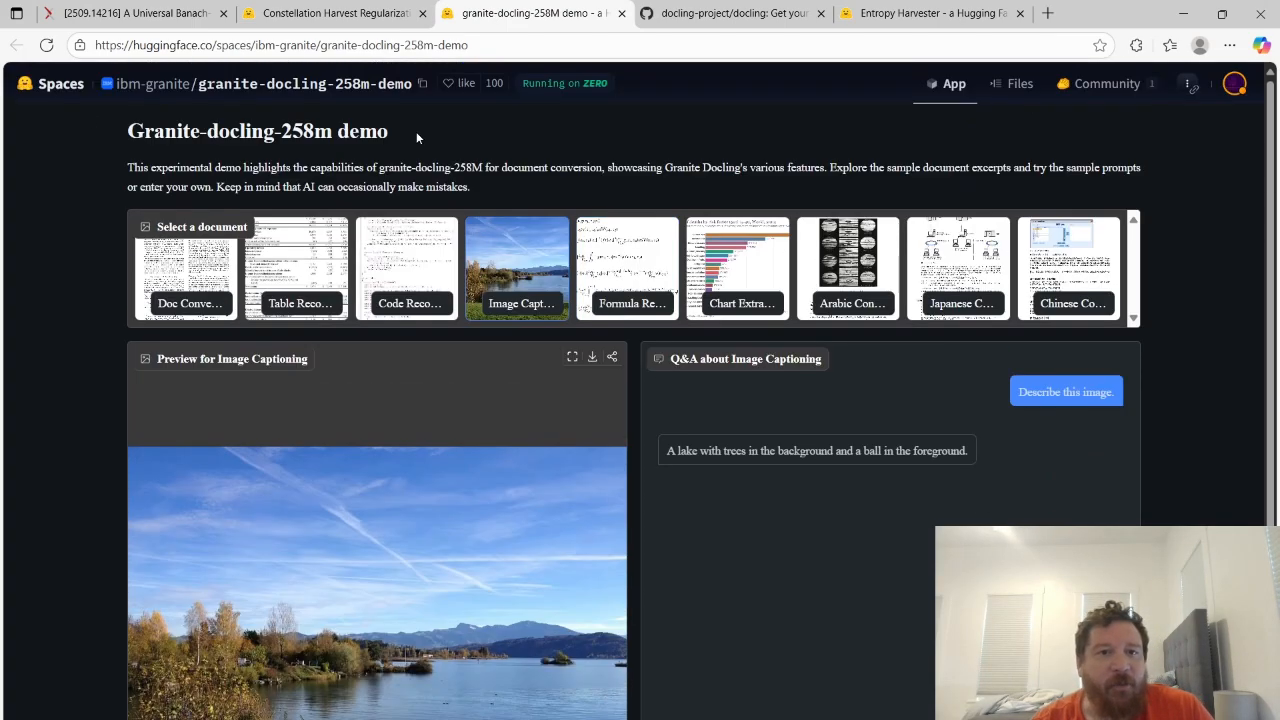
{"action": "mouse_move", "coordinate": [532, 160]}
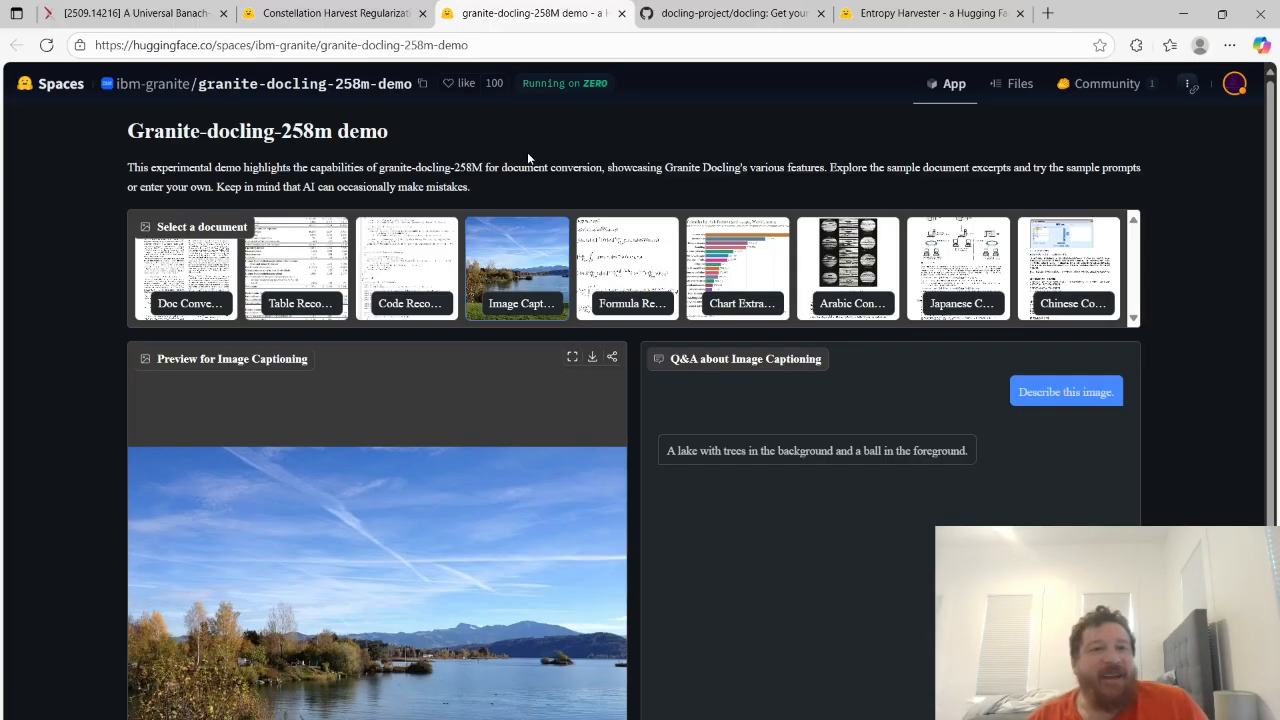
{"action": "mouse_move", "coordinate": [390, 374]}
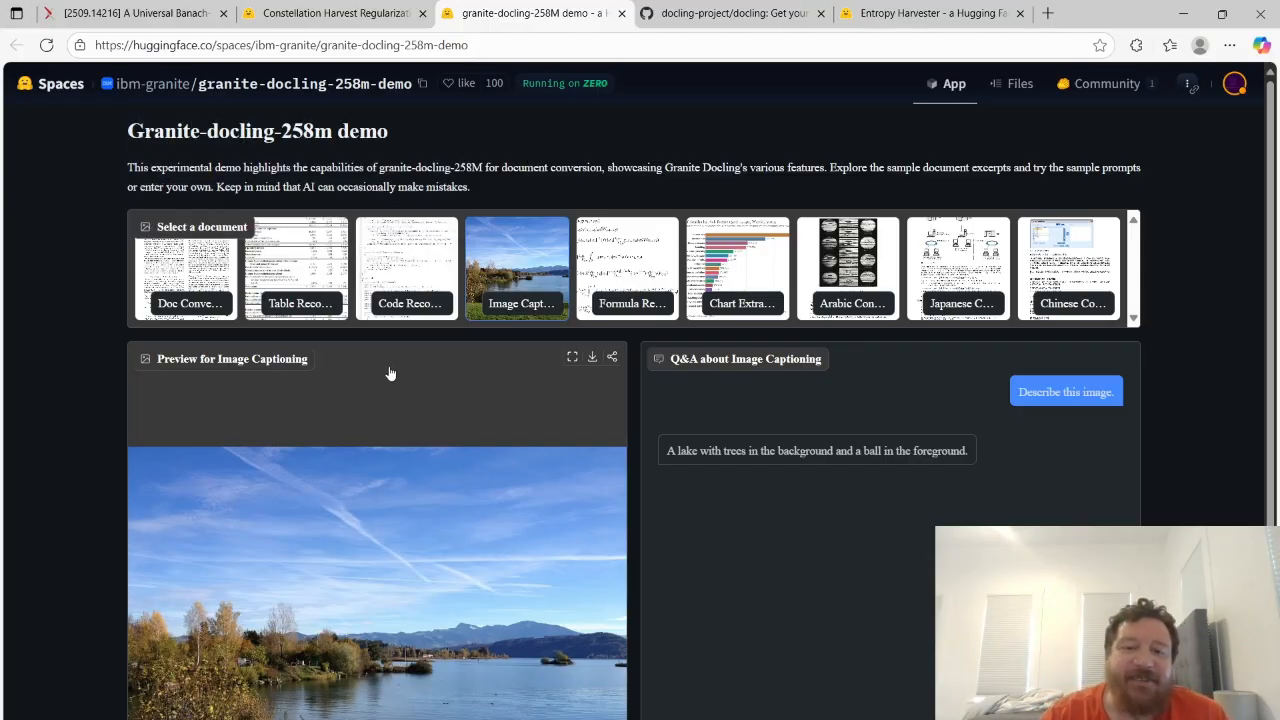
{"action": "scroll", "scroll_direction": "down", "scroll_amount": 3}
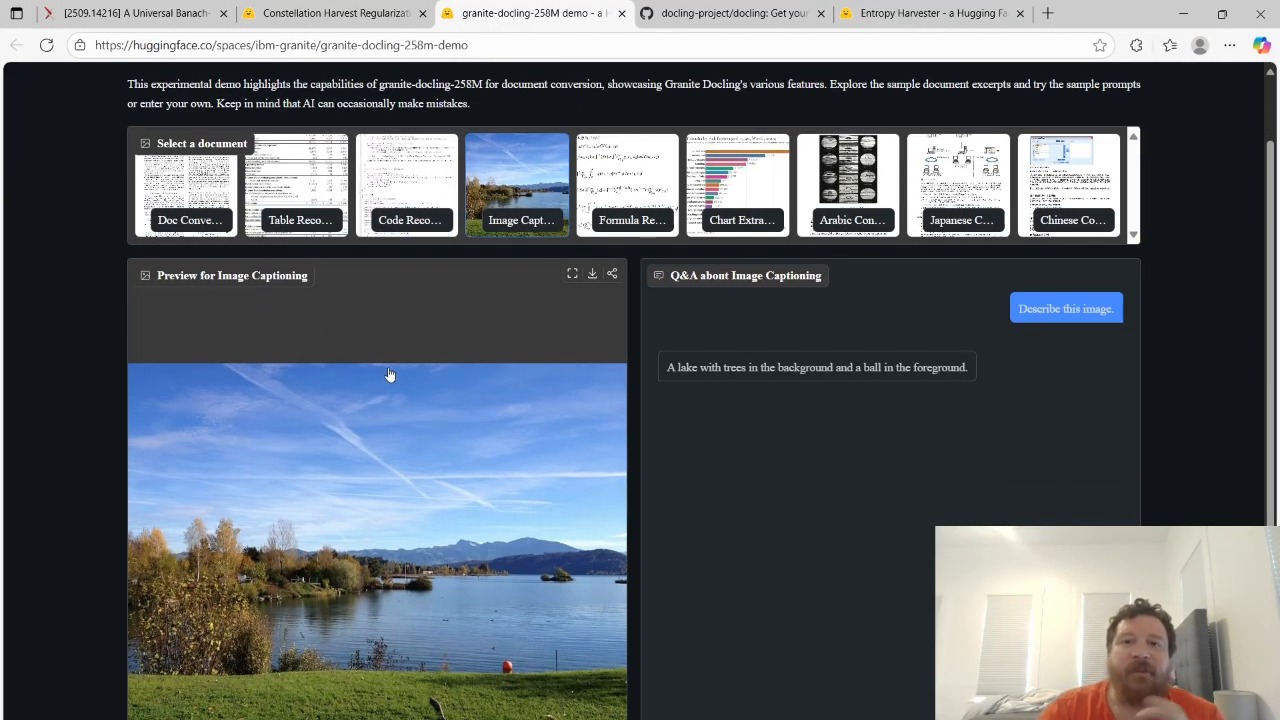
{"action": "mouse_move", "coordinate": [380, 340]}
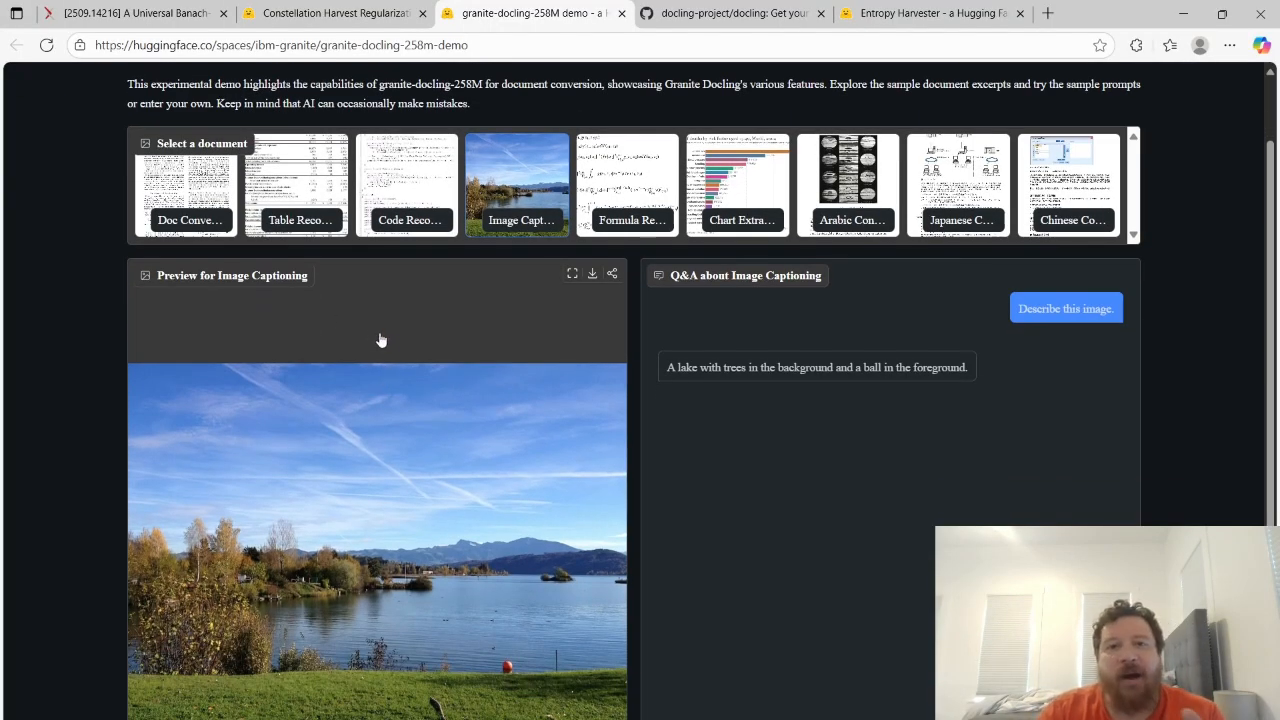
{"action": "scroll", "scroll_direction": "up", "scroll_amount": 3}
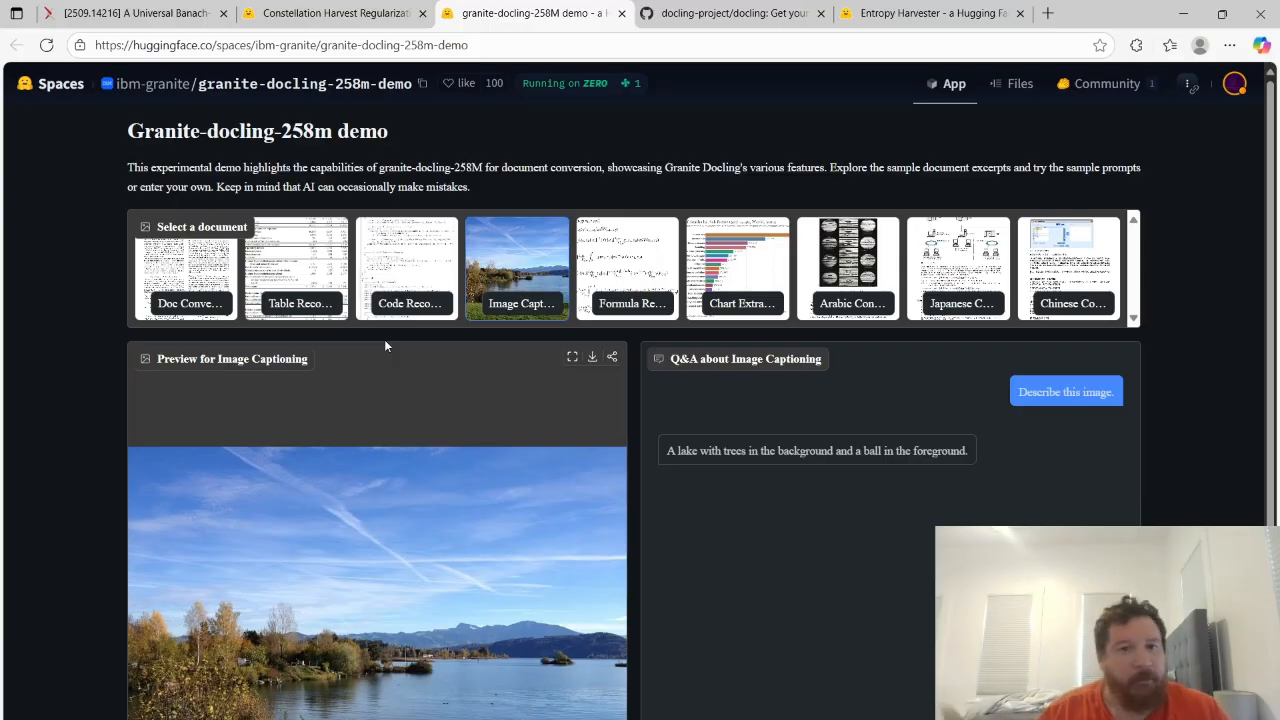
{"action": "mouse_move", "coordinate": [4, 138]}
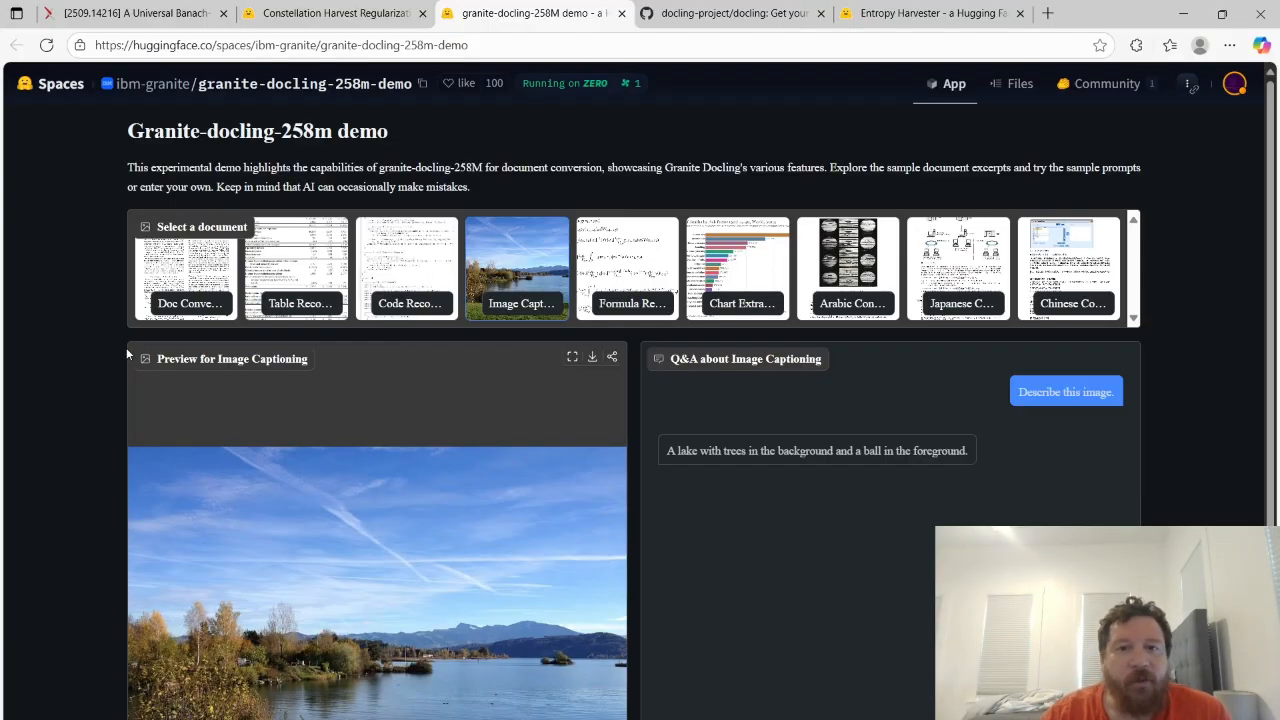
{"action": "mouse_move", "coordinate": [384, 200]}
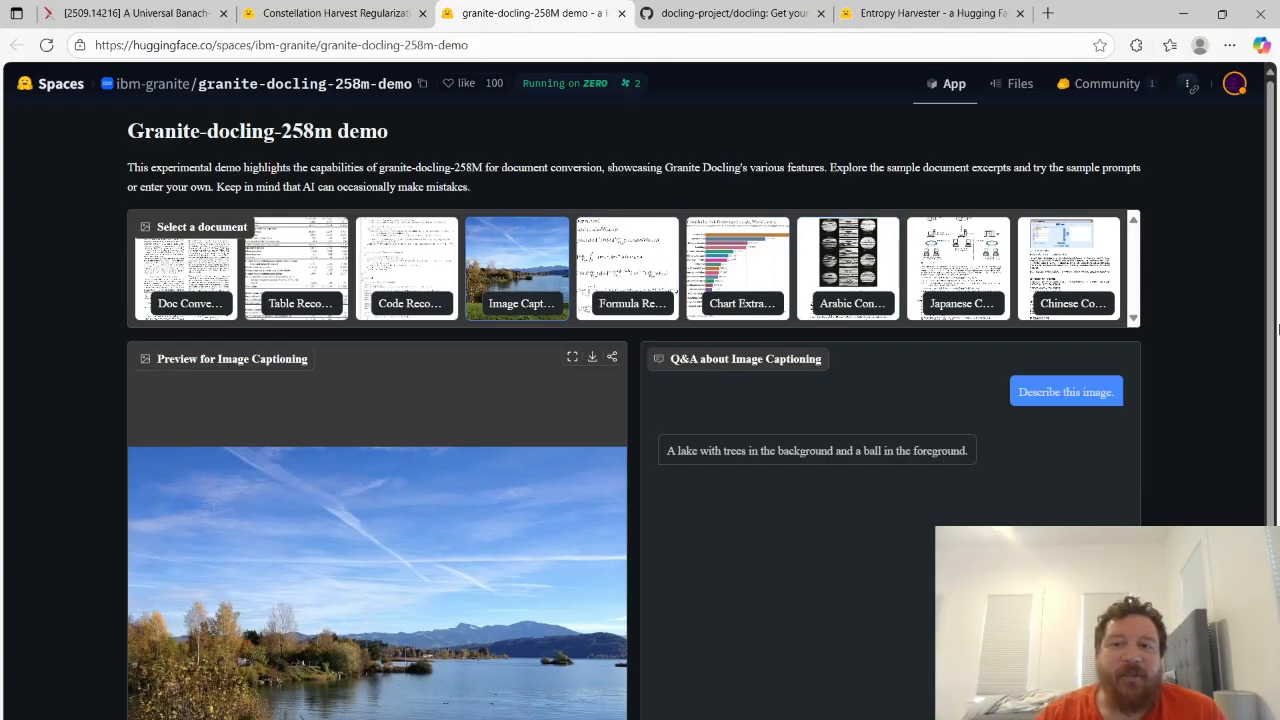
{"action": "mouse_move", "coordinate": [524, 146]}
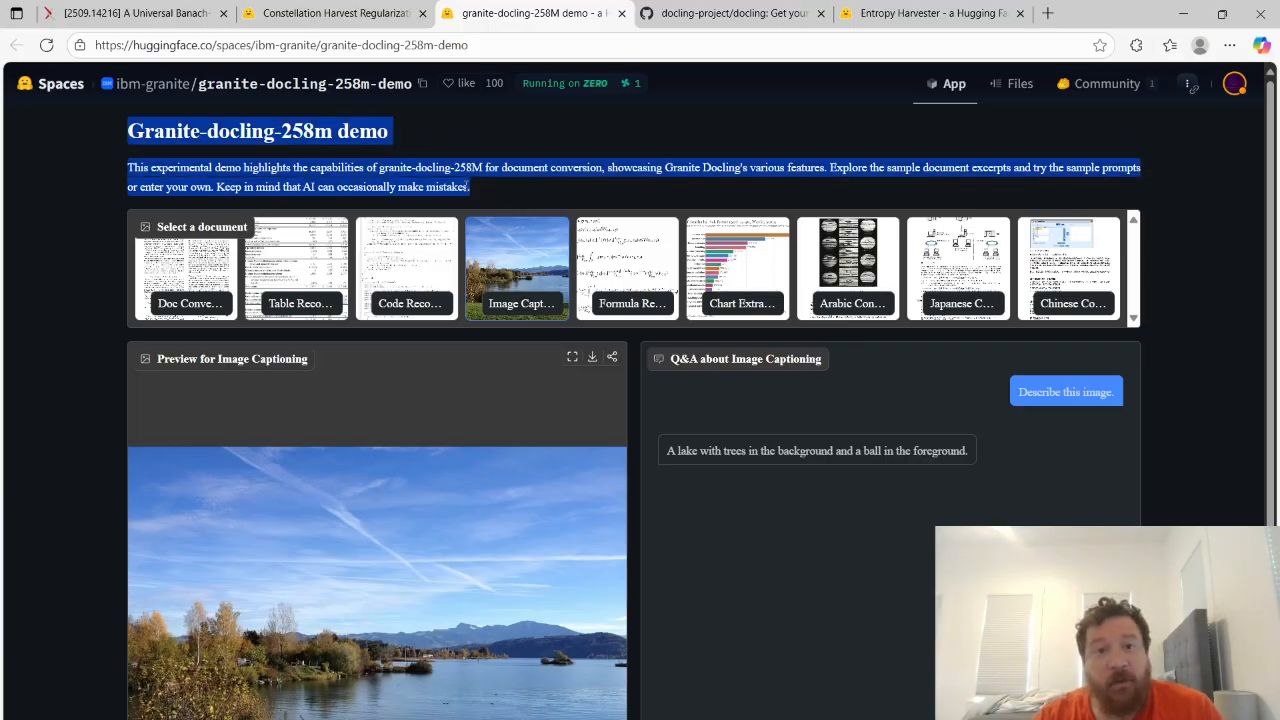
{"action": "left_click", "coordinate": [458, 180]}
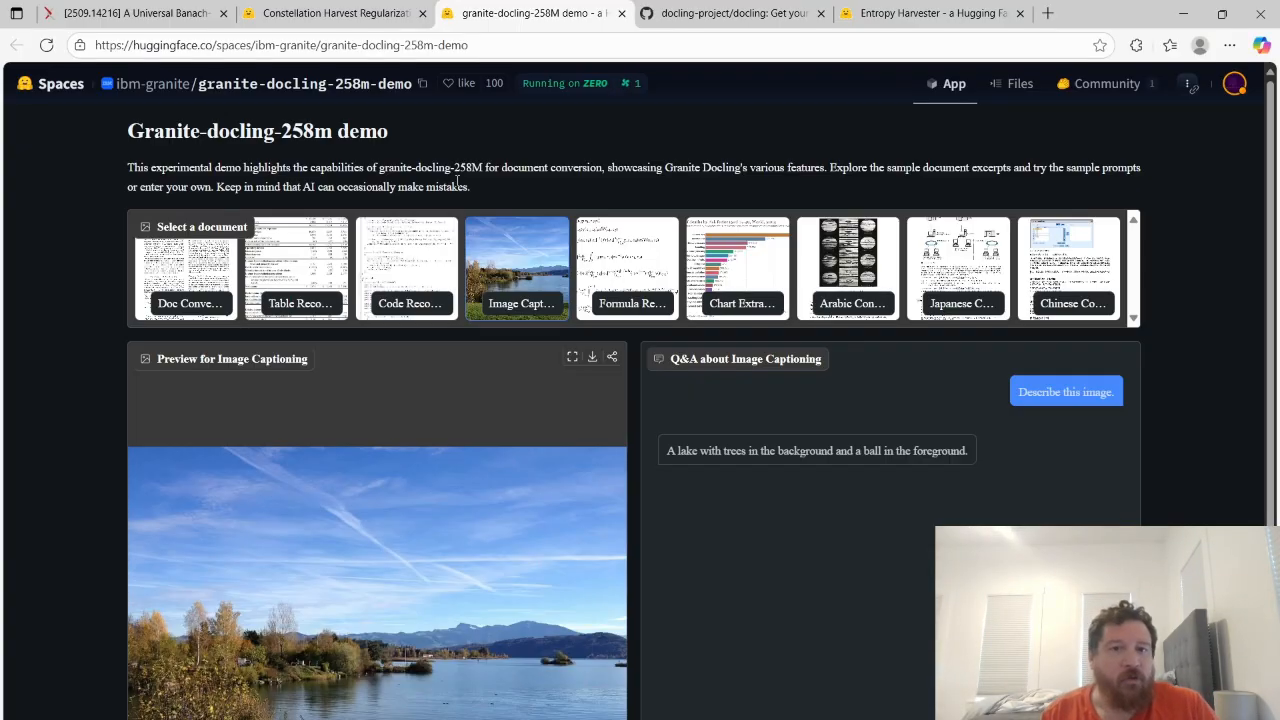
{"action": "mouse_move", "coordinate": [108, 108]}
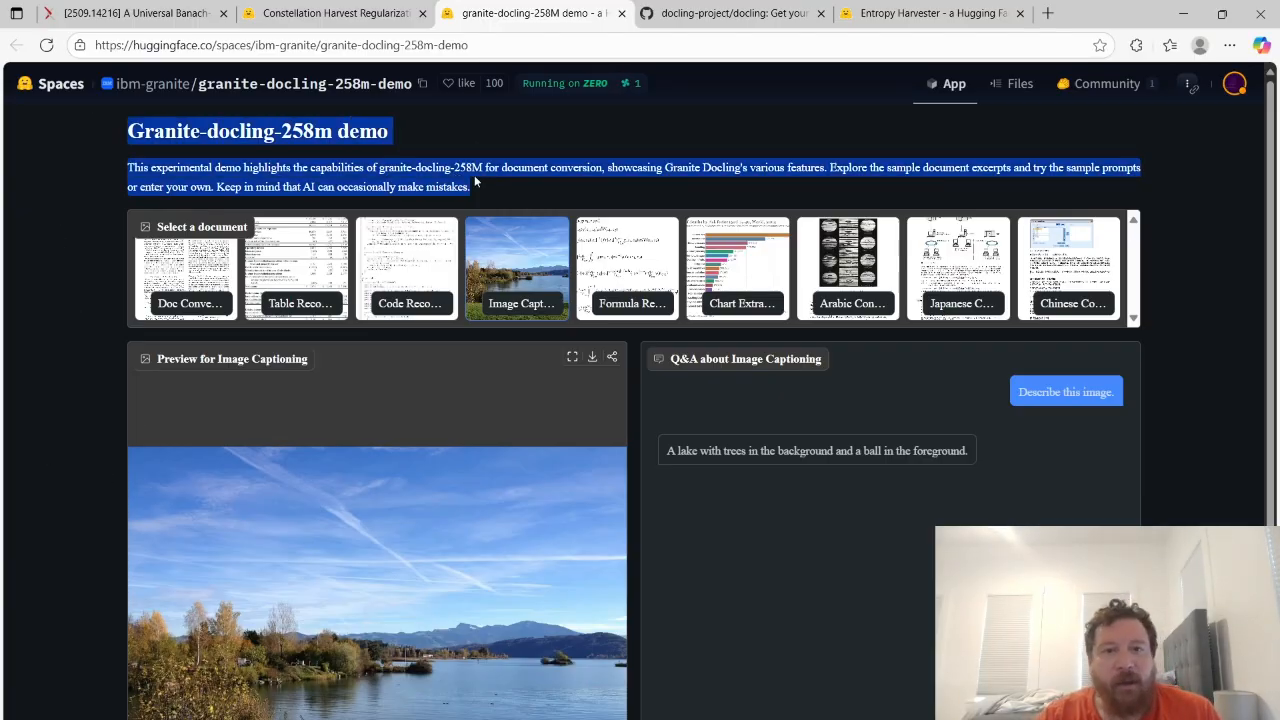
{"action": "left_click", "coordinate": [420, 44]}
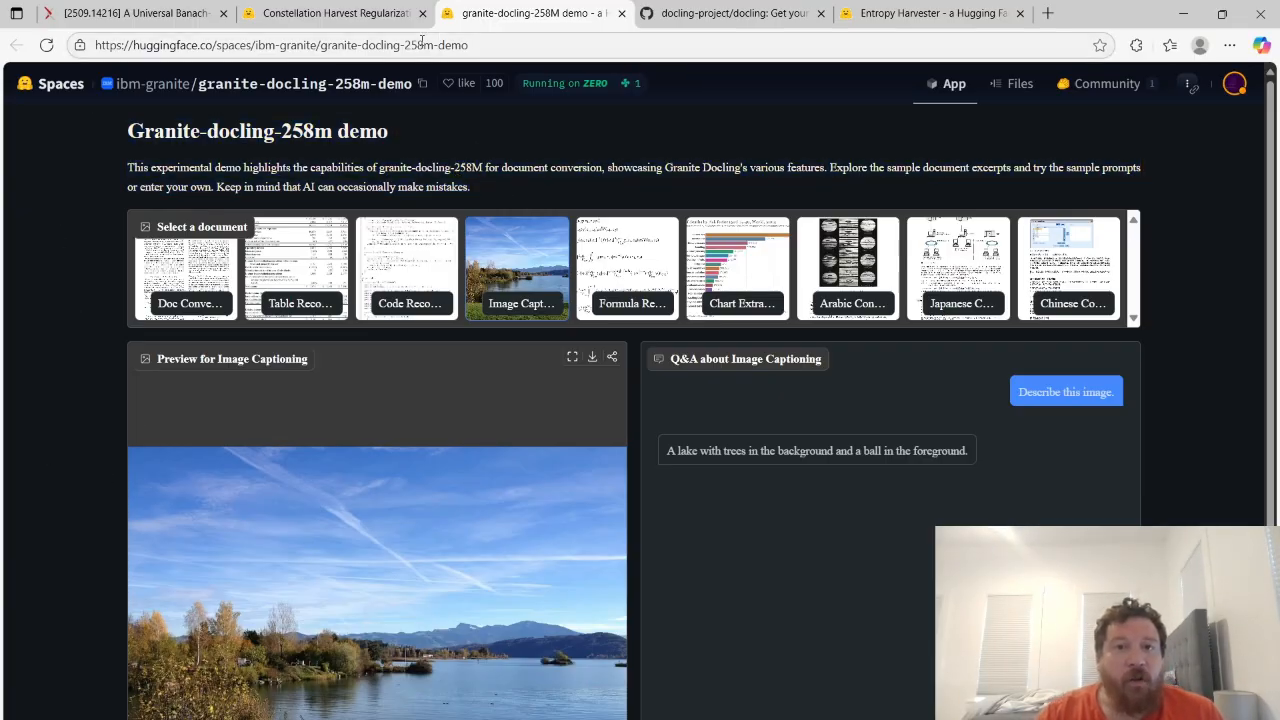
Review the CHR structured output paragraph rows for A Failed War.docx, then scroll back to the intro
{"action": "left_click", "coordinate": [332, 12]}
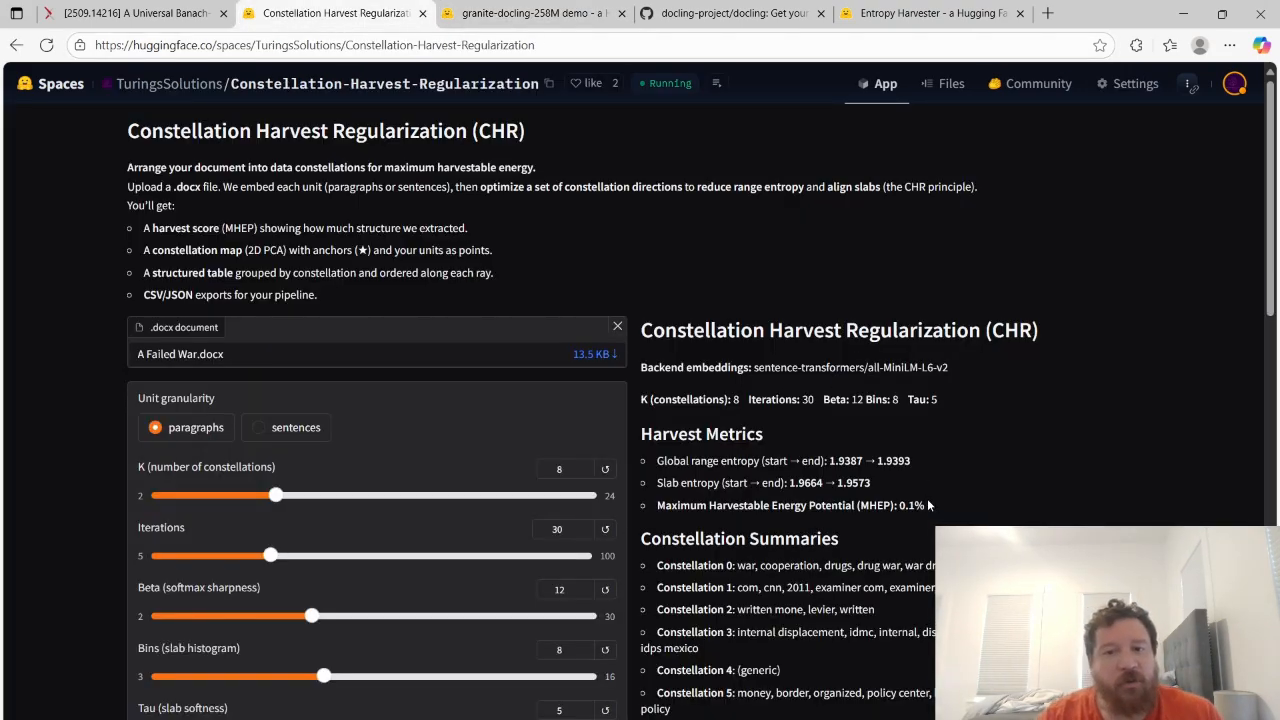
{"action": "scroll", "scroll_direction": "down", "scroll_amount": 3}
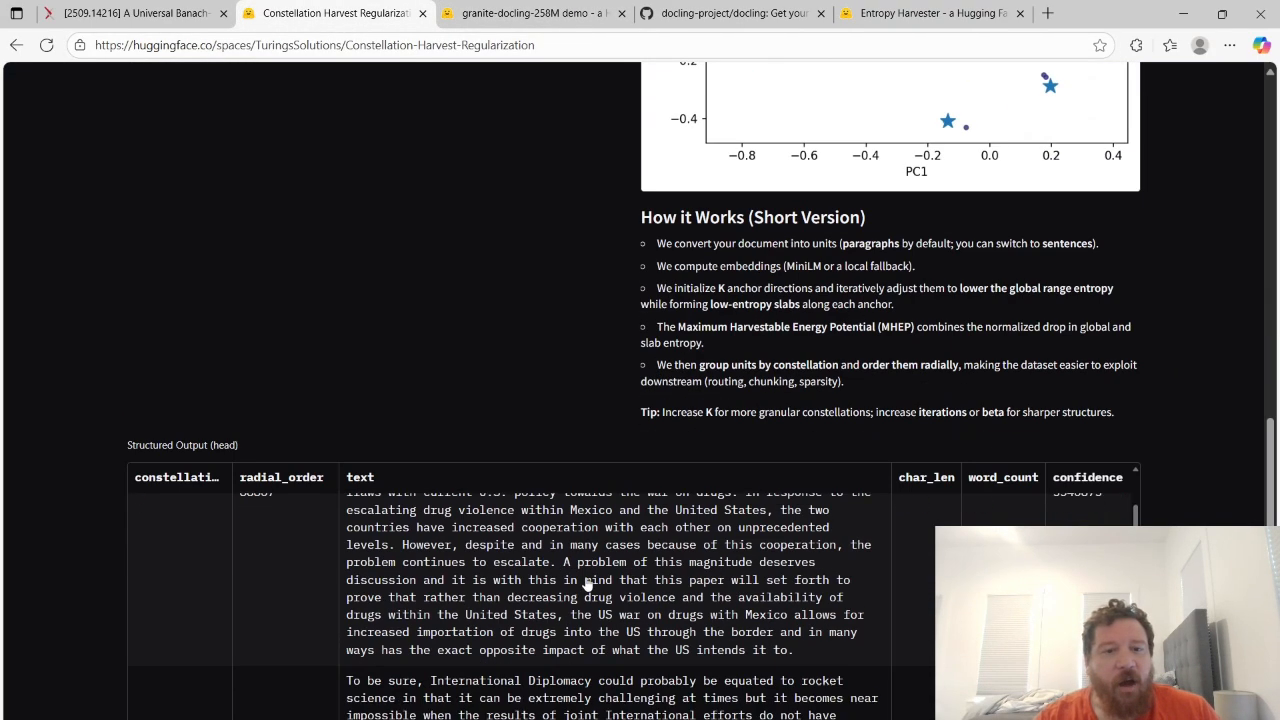
{"action": "scroll", "scroll_direction": "down", "scroll_amount": 3}
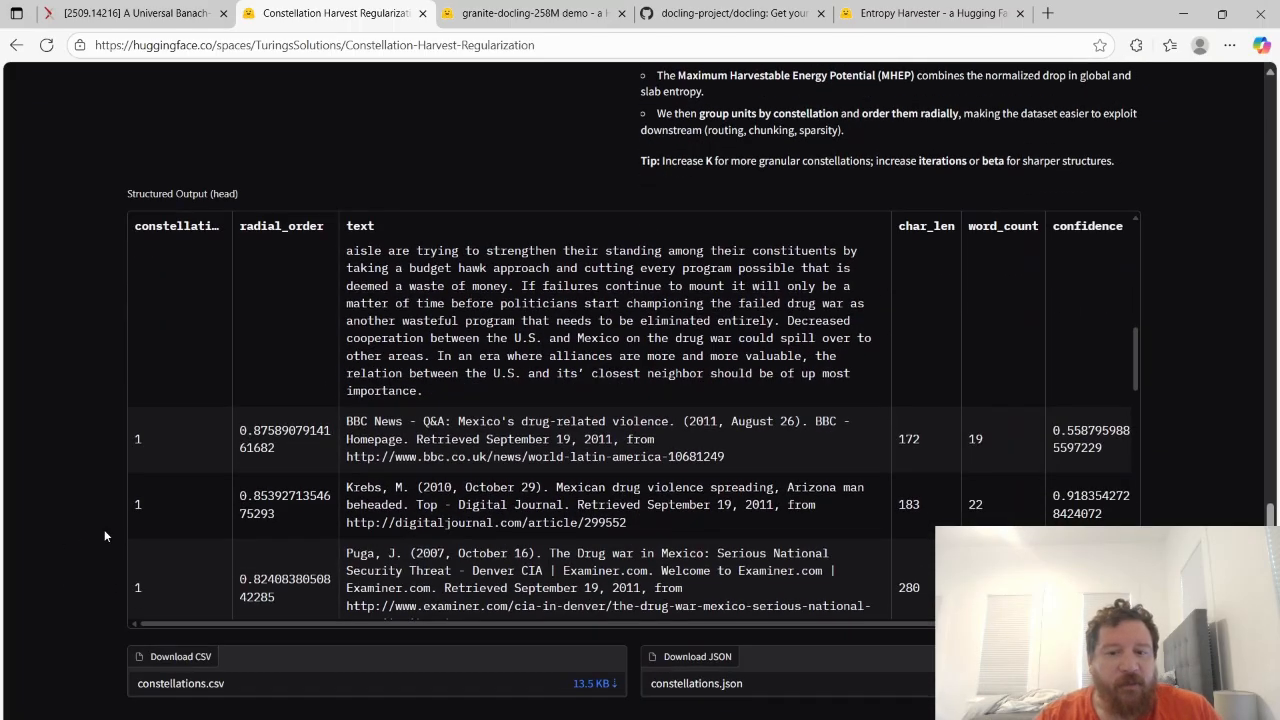
{"action": "mouse_move", "coordinate": [740, 672]}
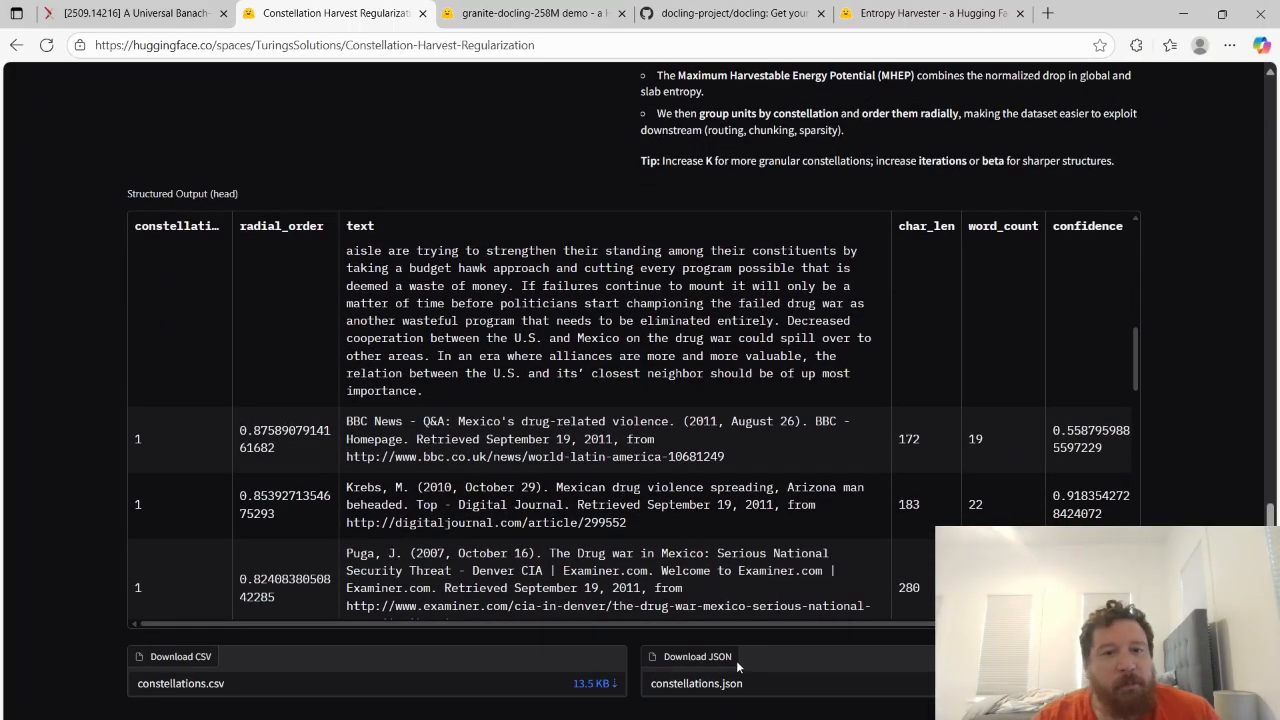
{"action": "mouse_move", "coordinate": [84, 396]}
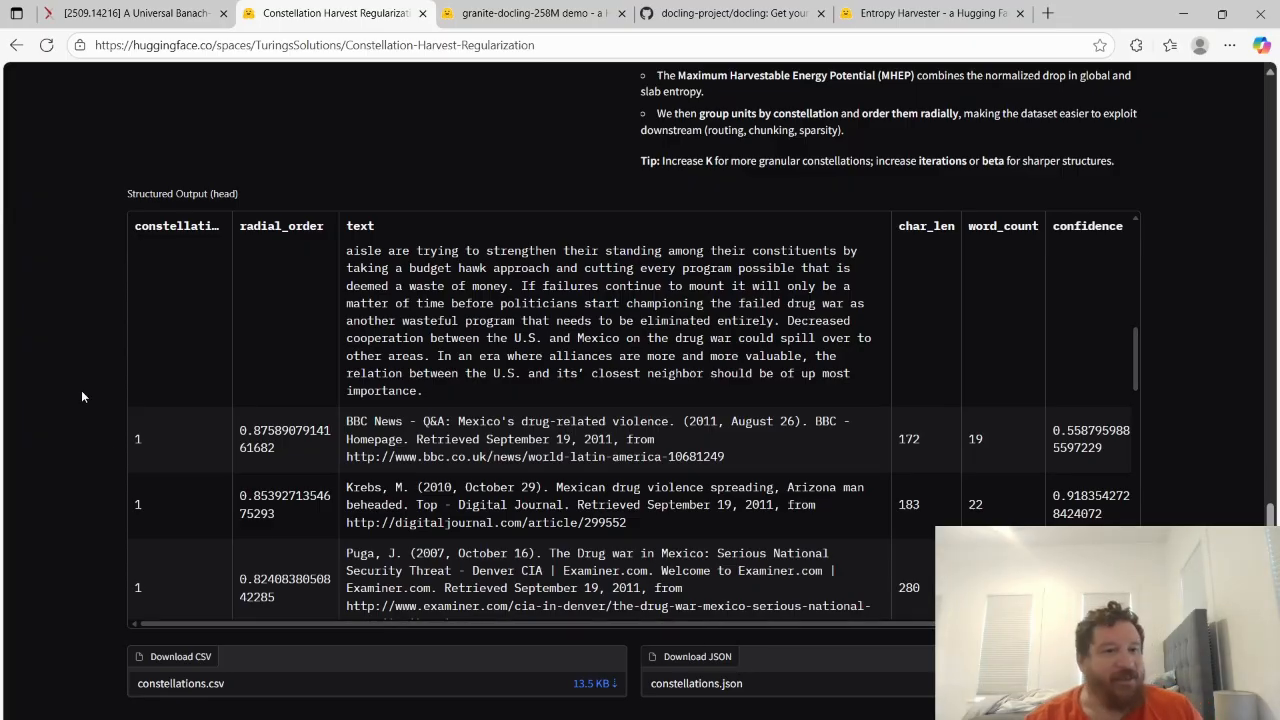
{"action": "scroll", "scroll_direction": "up", "scroll_amount": 3}
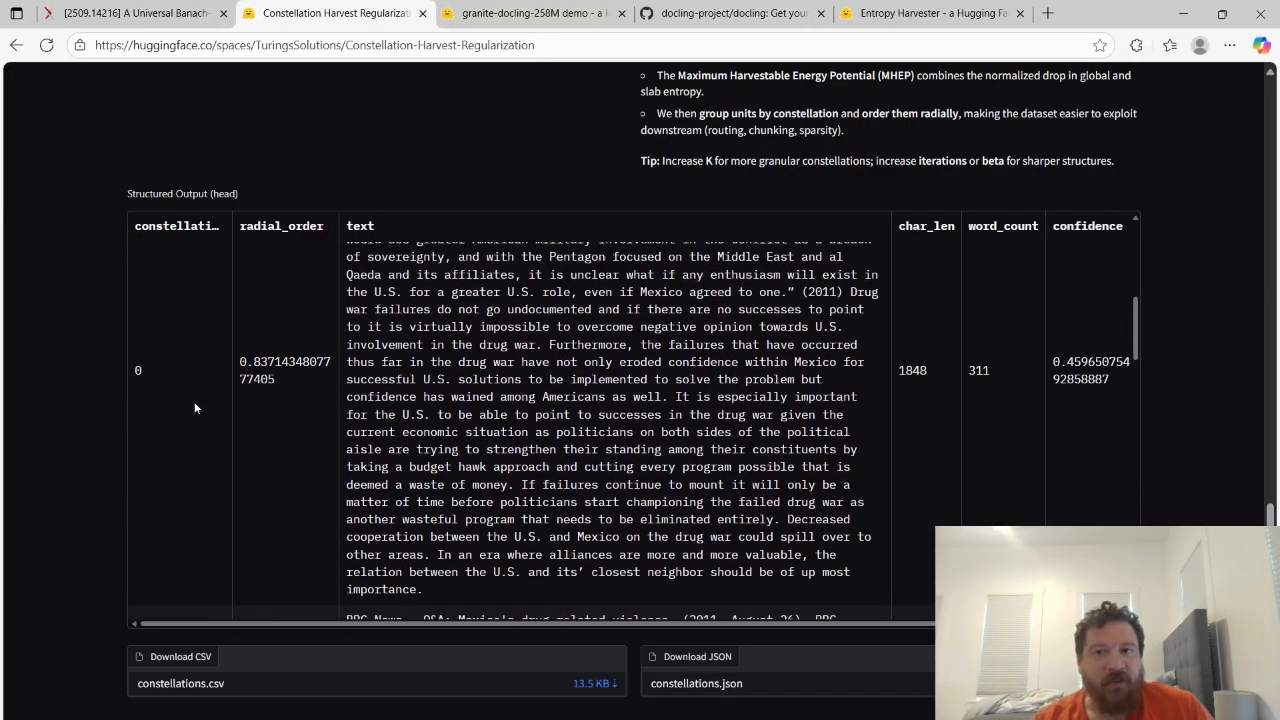
{"action": "scroll", "scroll_direction": "down", "scroll_amount": 3}
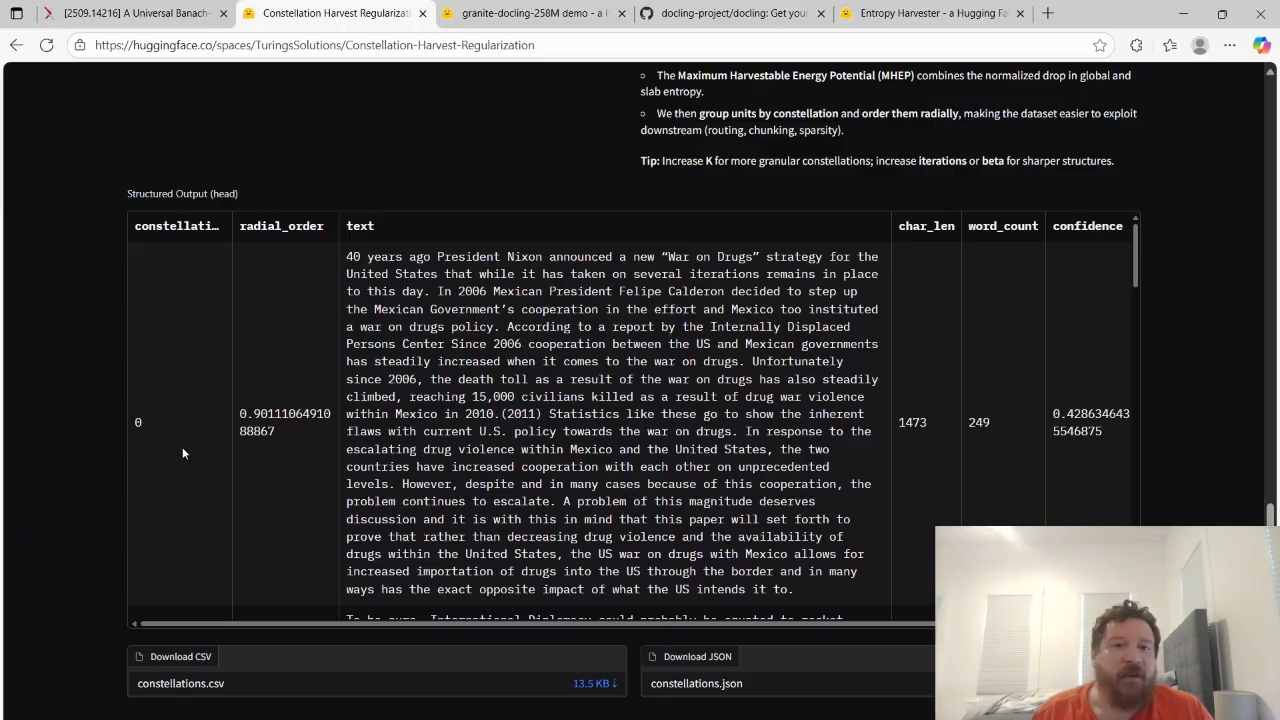
{"action": "mouse_move", "coordinate": [132, 424]}
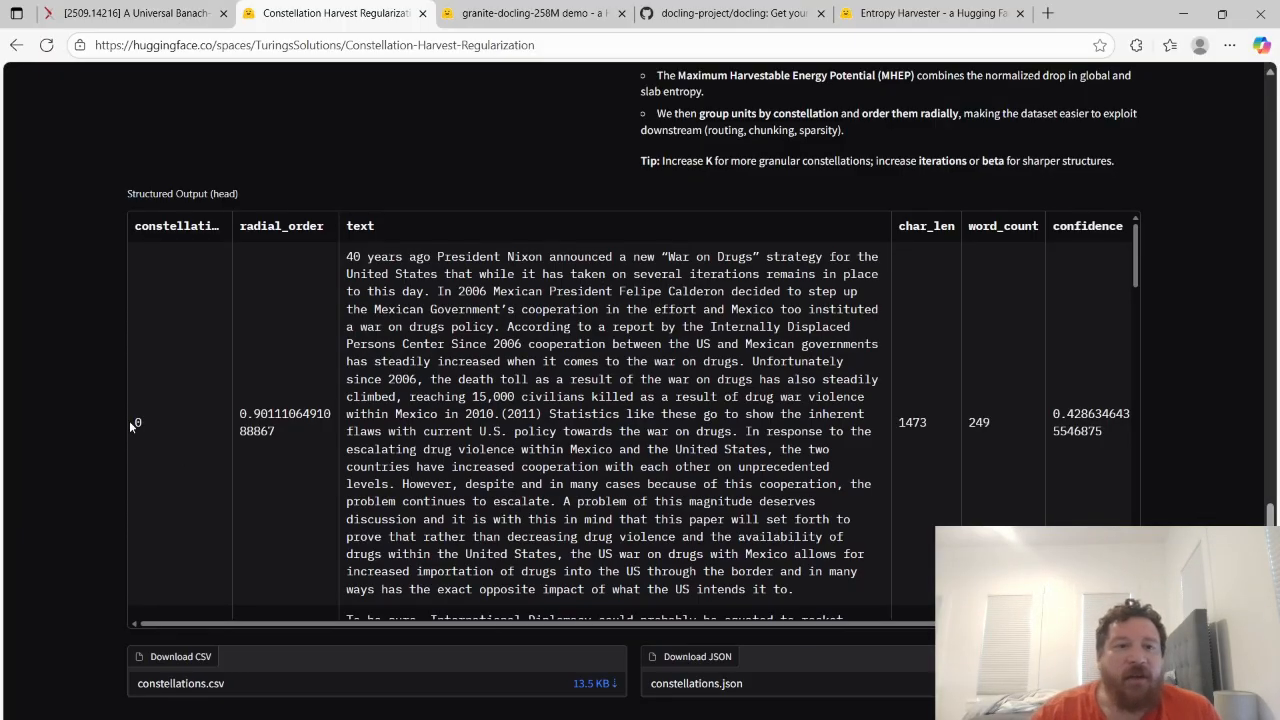
{"action": "scroll", "scroll_direction": "up", "scroll_amount": 3}
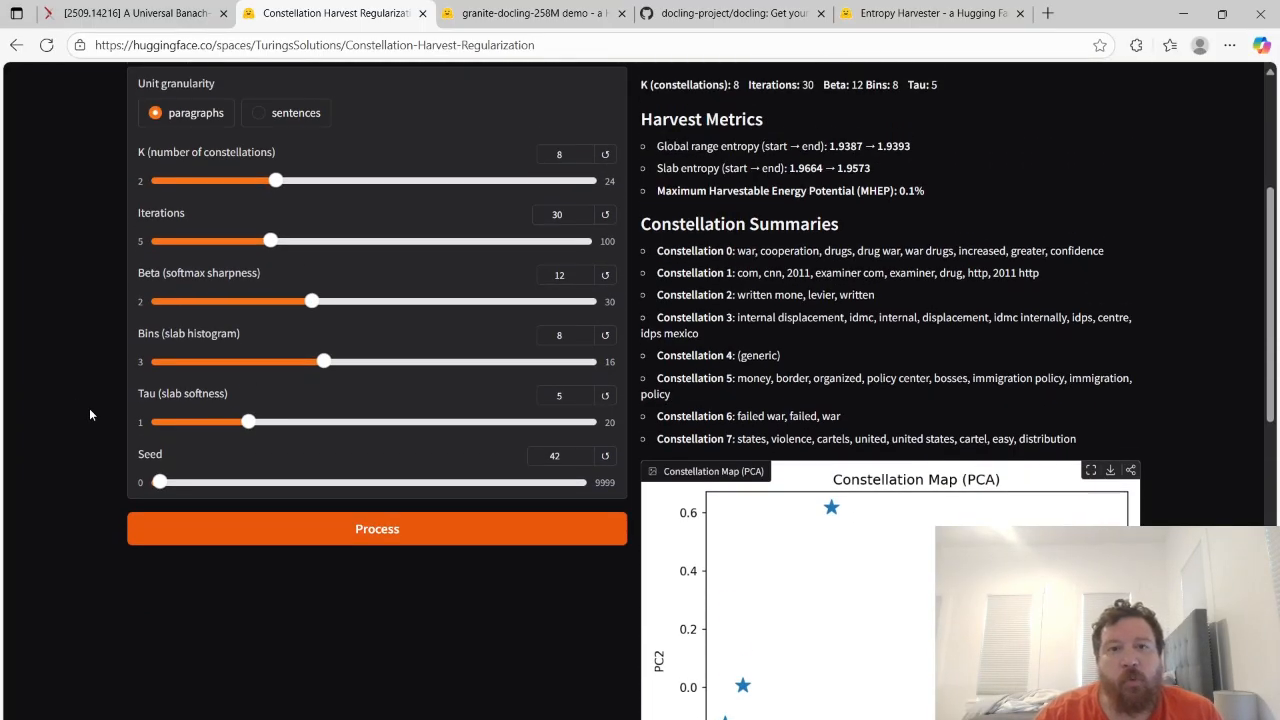
{"action": "scroll", "scroll_direction": "up", "scroll_amount": 3}
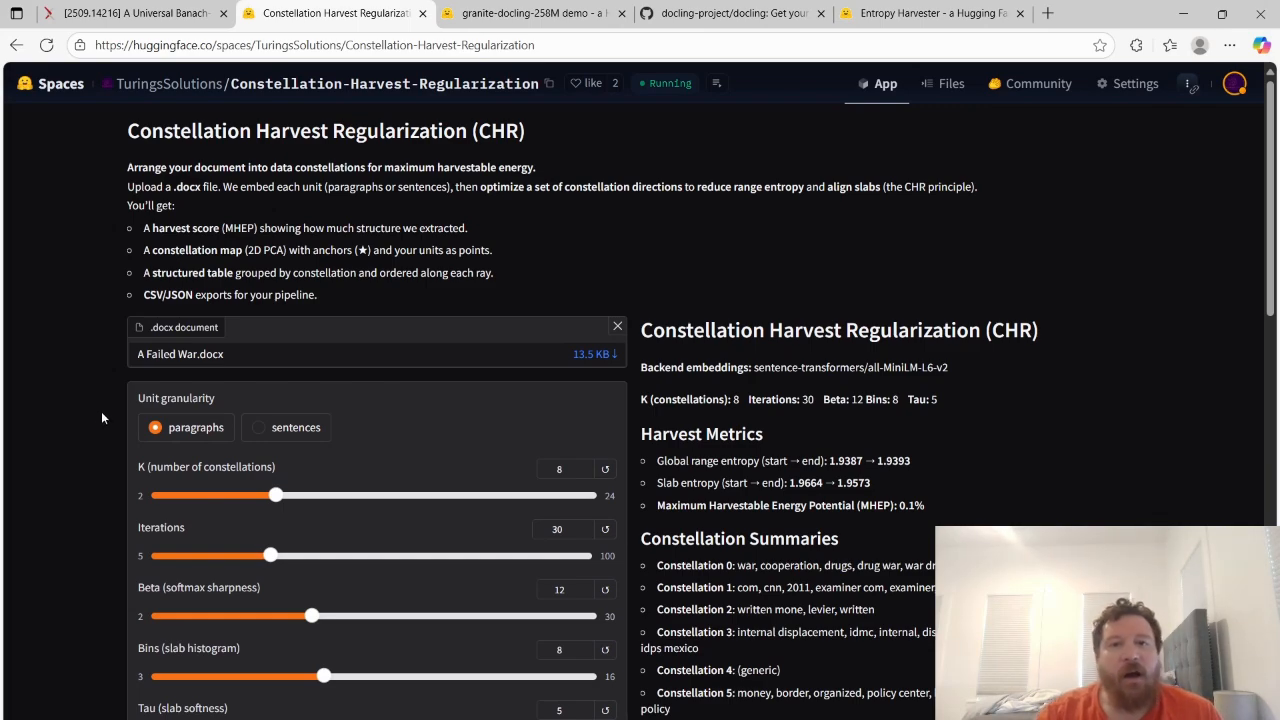
{"action": "mouse_move", "coordinate": [94, 442]}
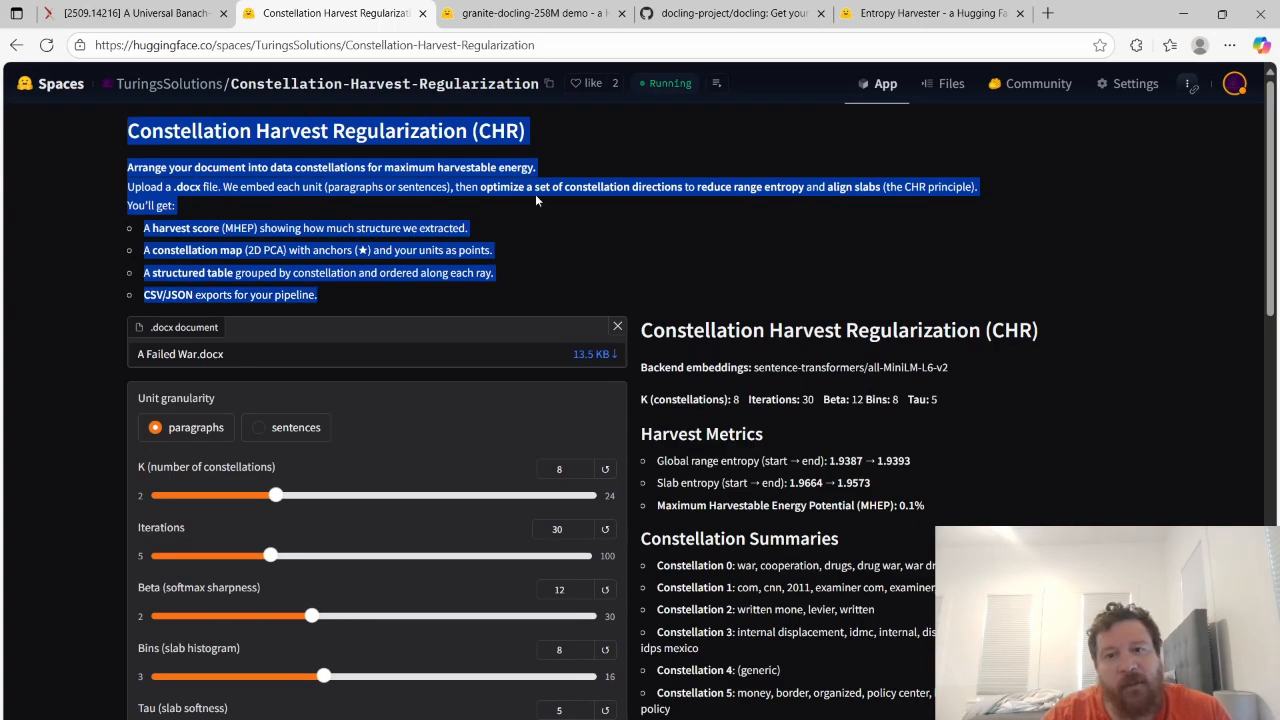
{"action": "left_click", "coordinate": [296, 394]}
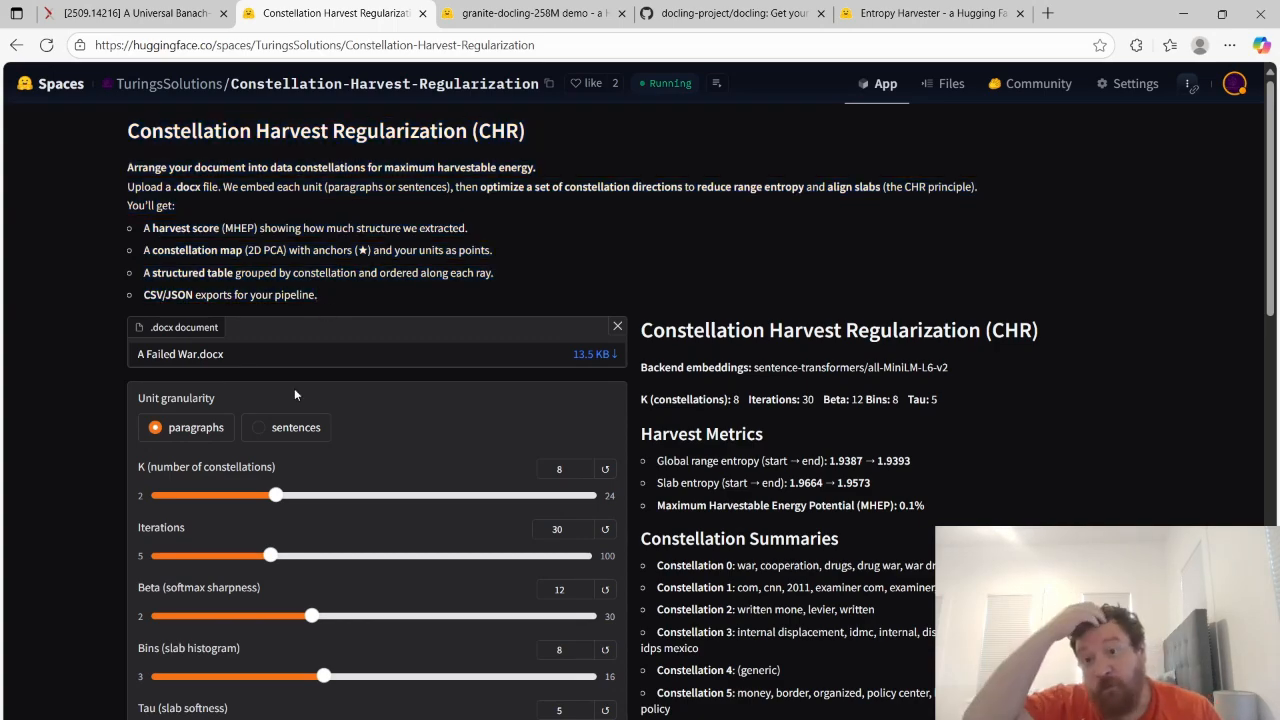
{"action": "mouse_move", "coordinate": [194, 368]}
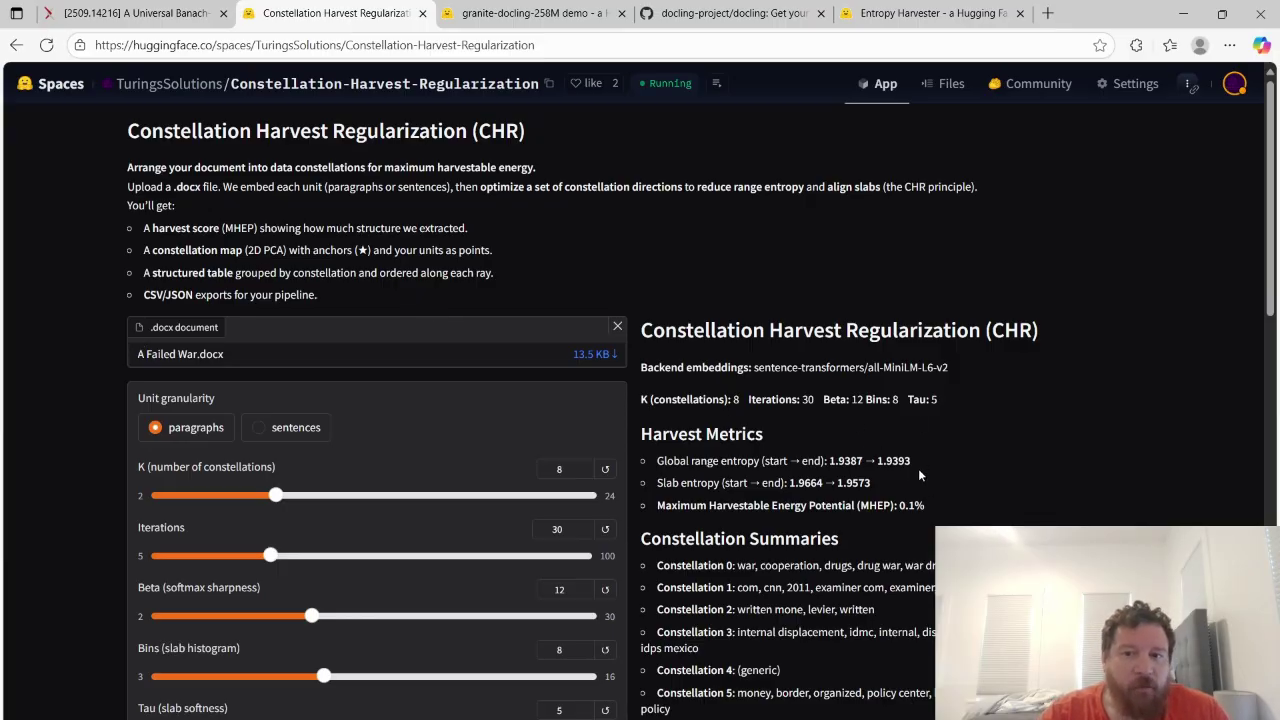
{"action": "double_click", "coordinate": [1012, 330]}
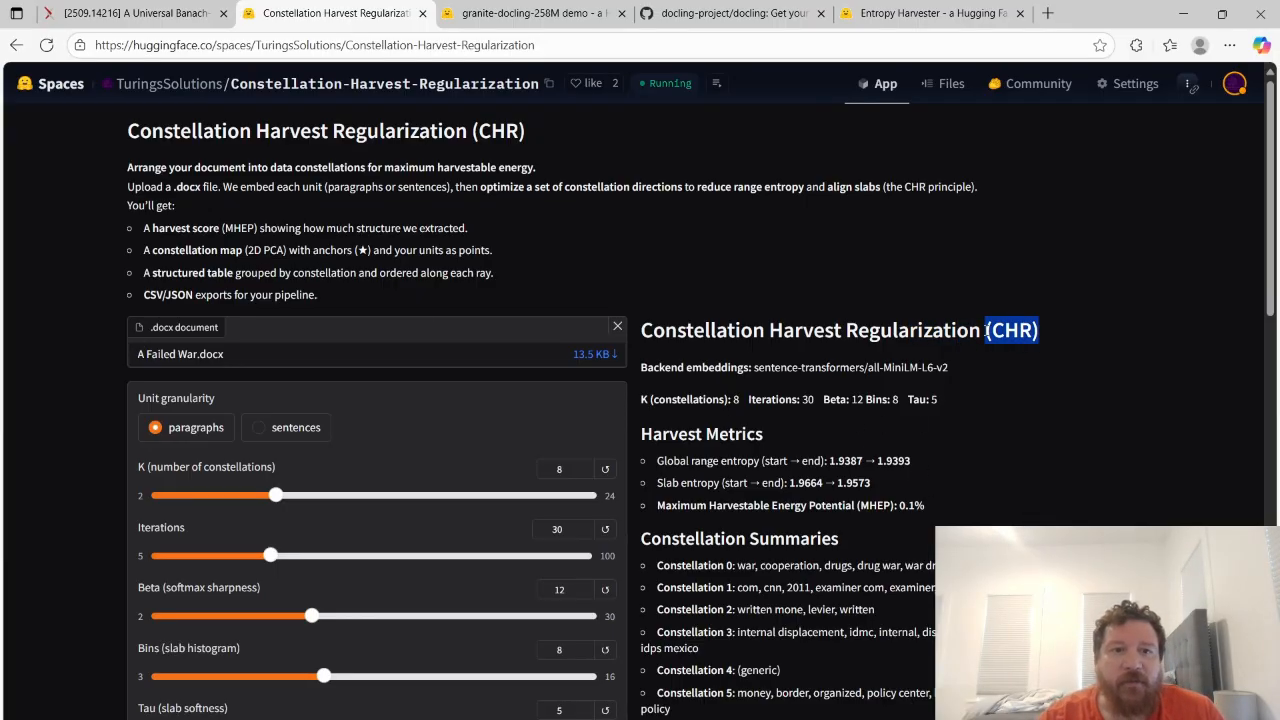
{"action": "scroll", "scroll_direction": "down", "scroll_amount": 3}
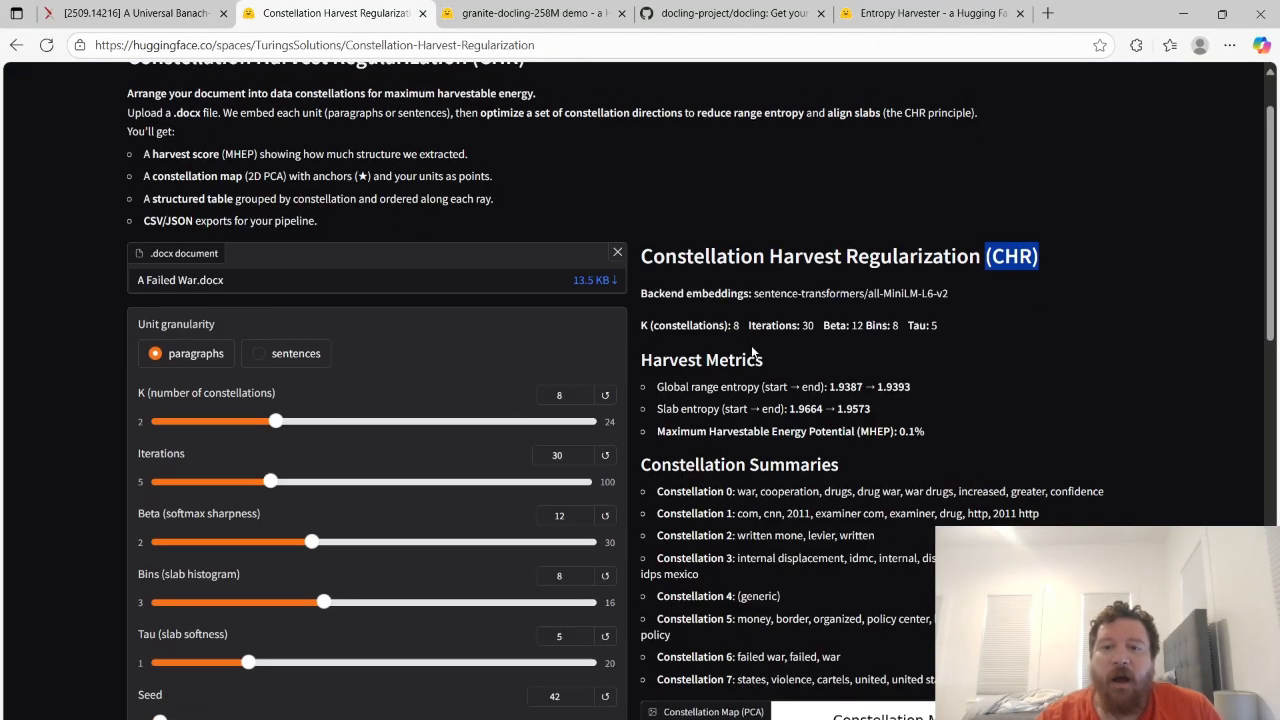
{"action": "scroll", "scroll_direction": "down", "scroll_amount": 3}
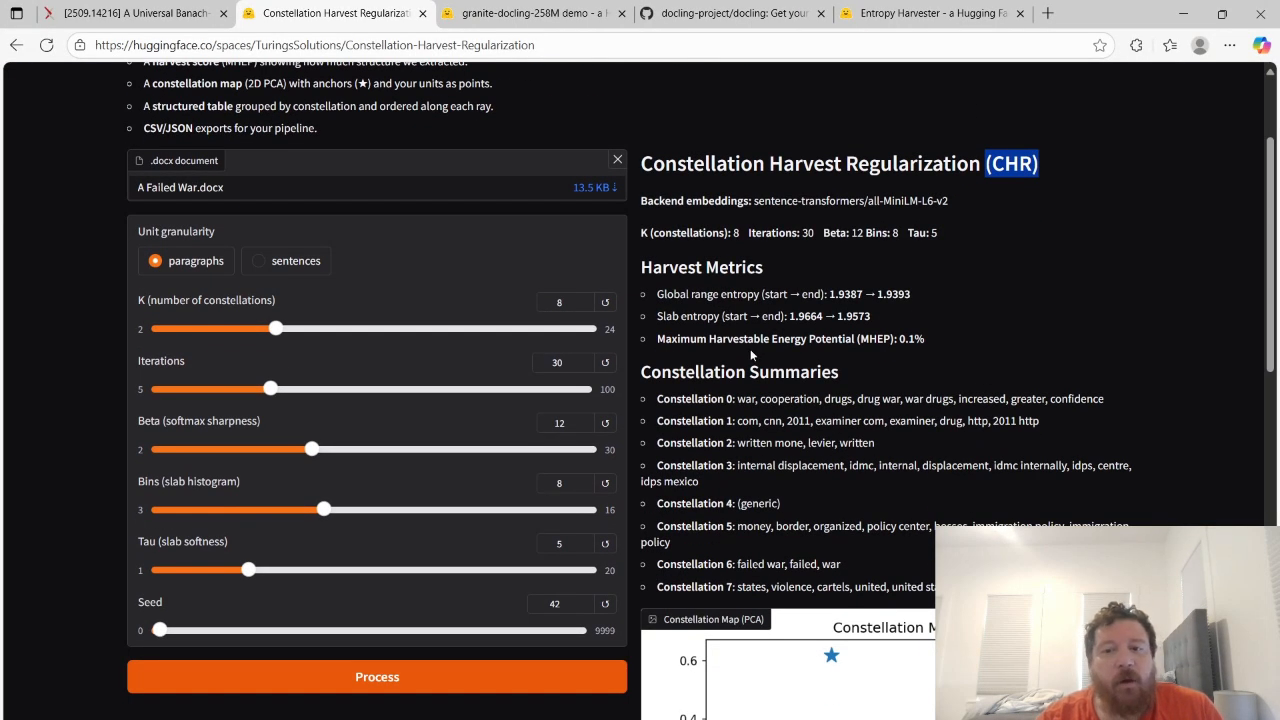
{"action": "mouse_move", "coordinate": [748, 348]}
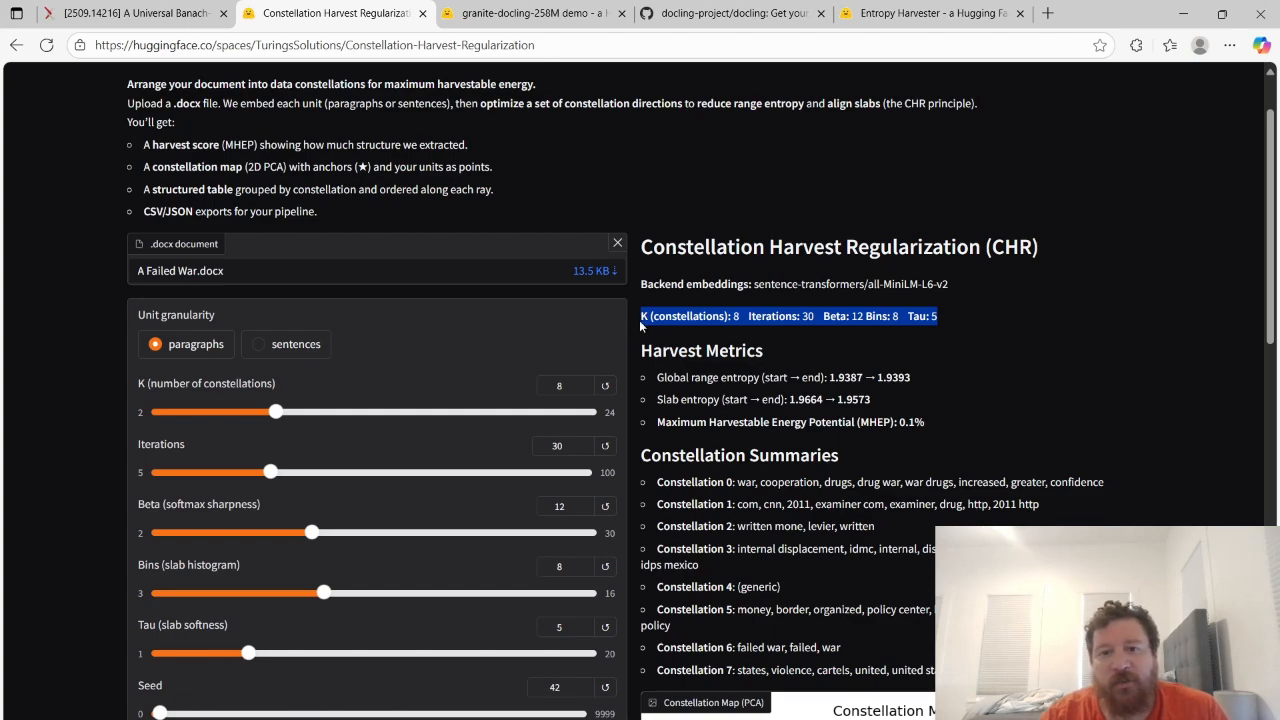
{"action": "mouse_move", "coordinate": [692, 312]}
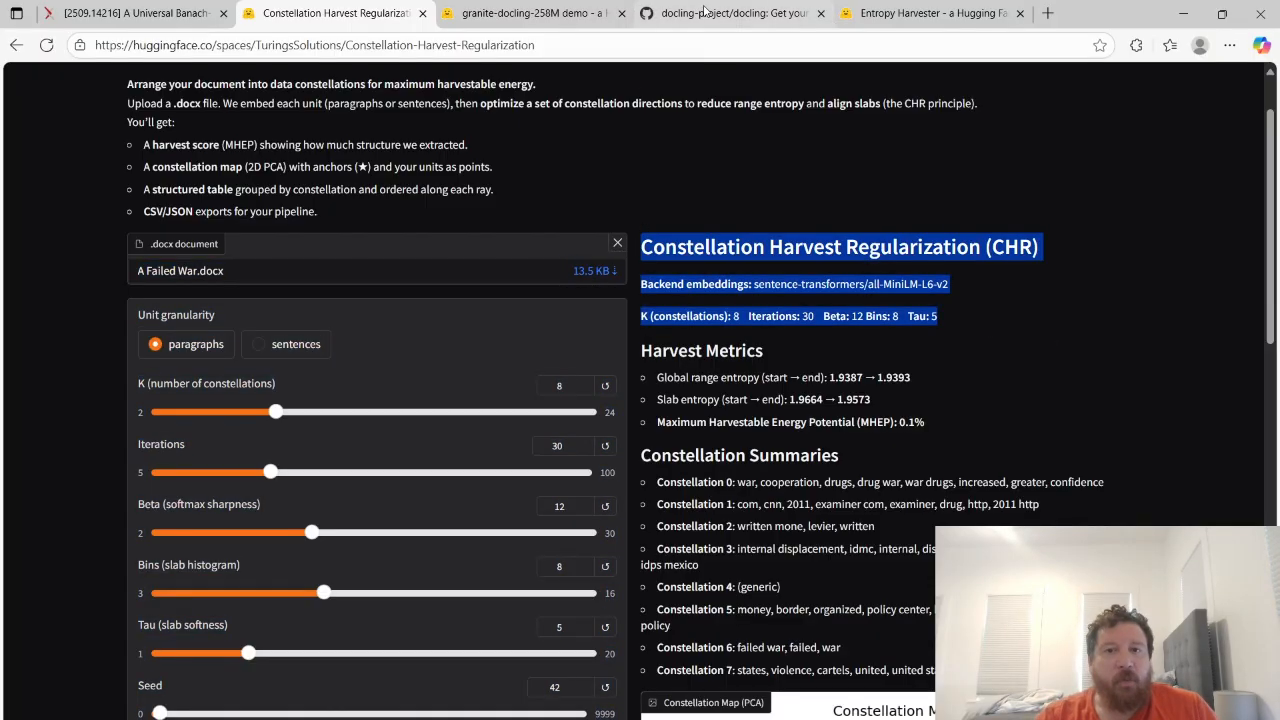
{"action": "left_click", "coordinate": [734, 12]}
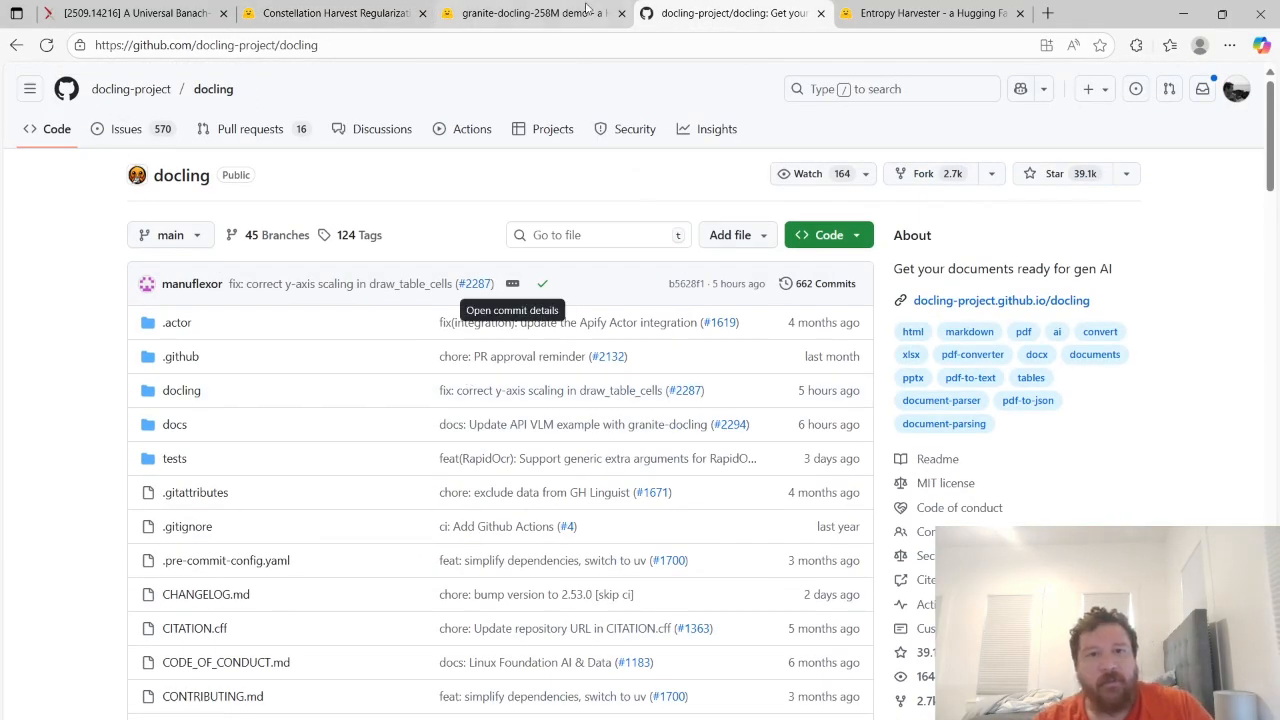
Skim the Docling README features and what's-new section in the GitHub repository
{"action": "left_click", "coordinate": [530, 12]}
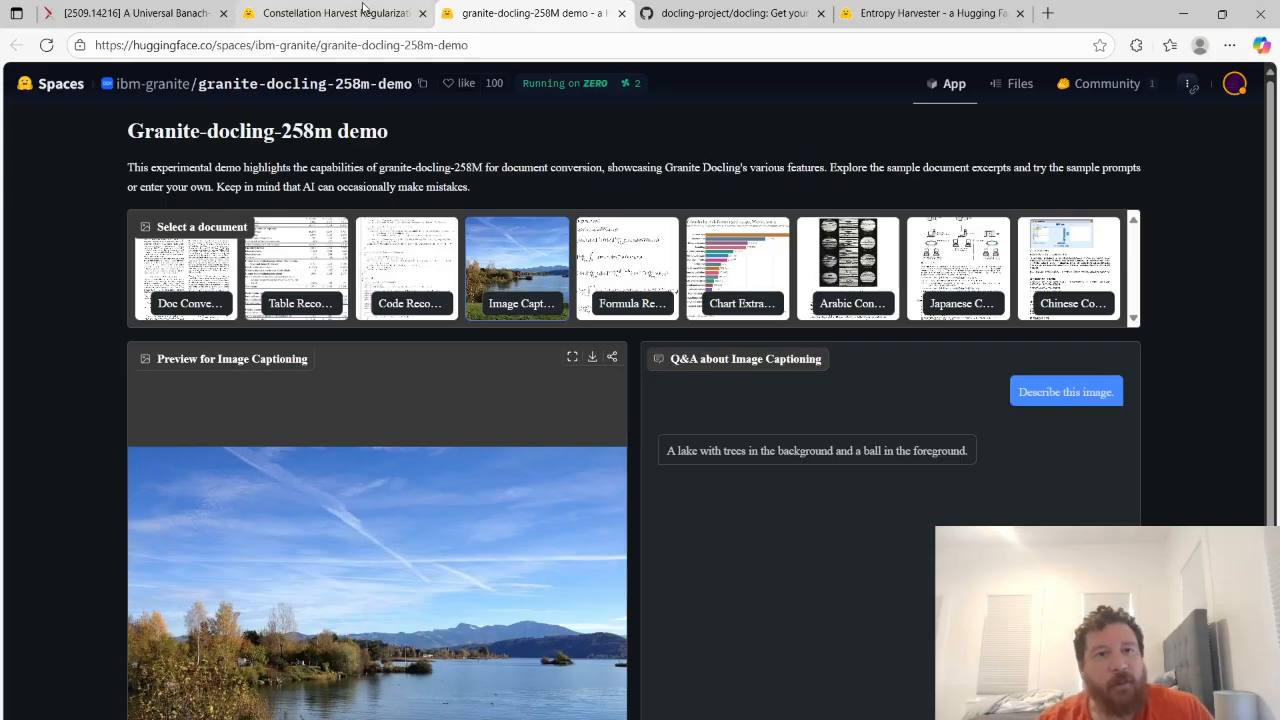
{"action": "left_click", "coordinate": [336, 12]}
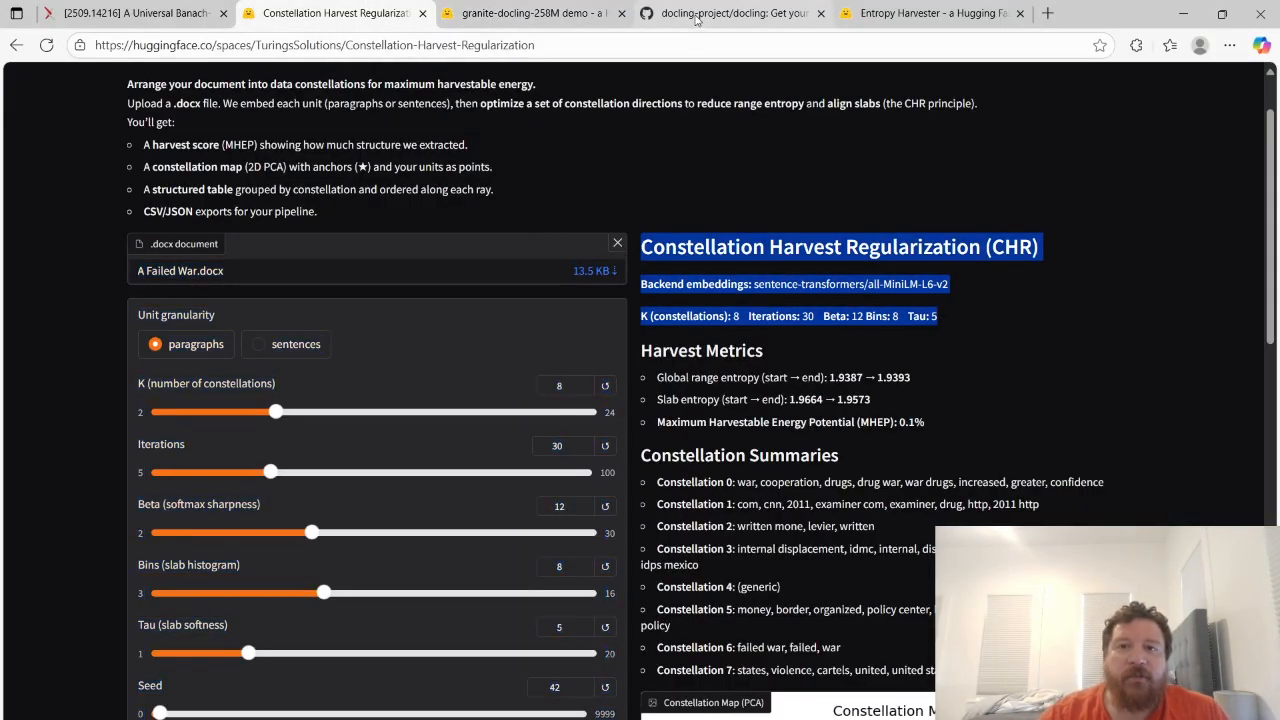
{"action": "left_click", "coordinate": [732, 12]}
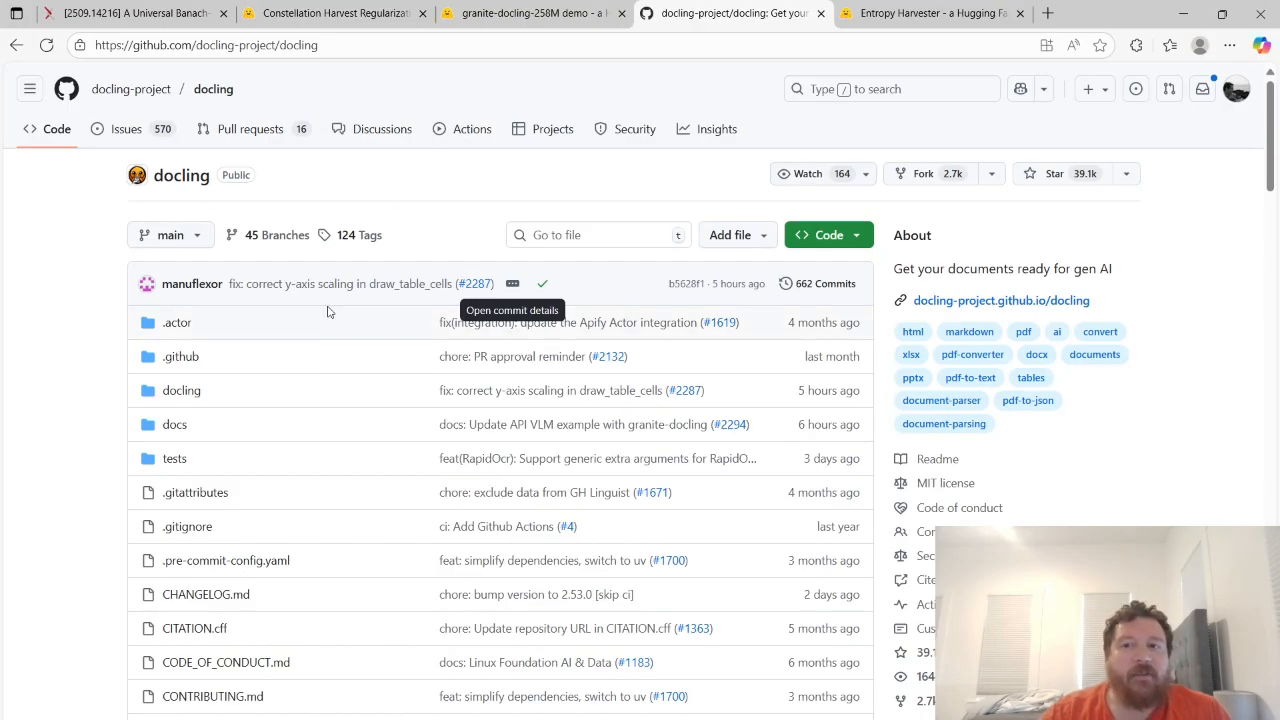
{"action": "scroll", "scroll_direction": "down", "scroll_amount": 3}
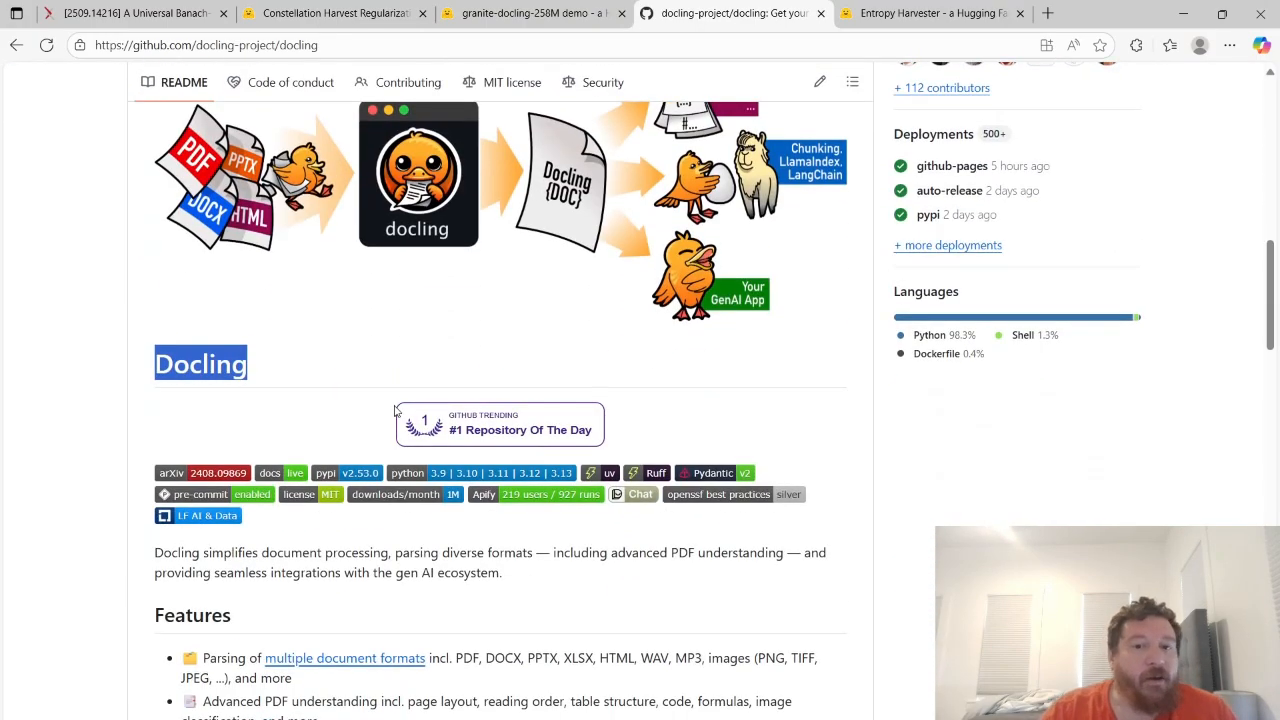
{"action": "scroll", "scroll_direction": "down", "scroll_amount": 3}
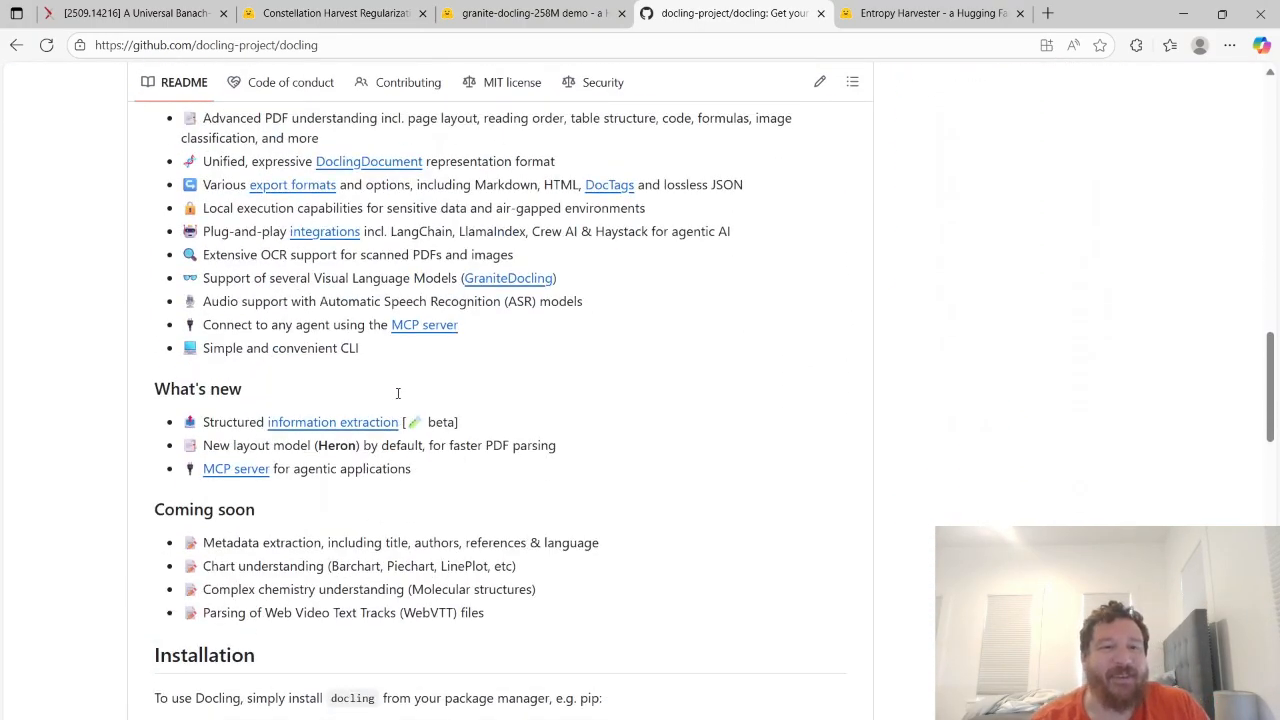
{"action": "scroll", "scroll_direction": "up", "scroll_amount": 3}
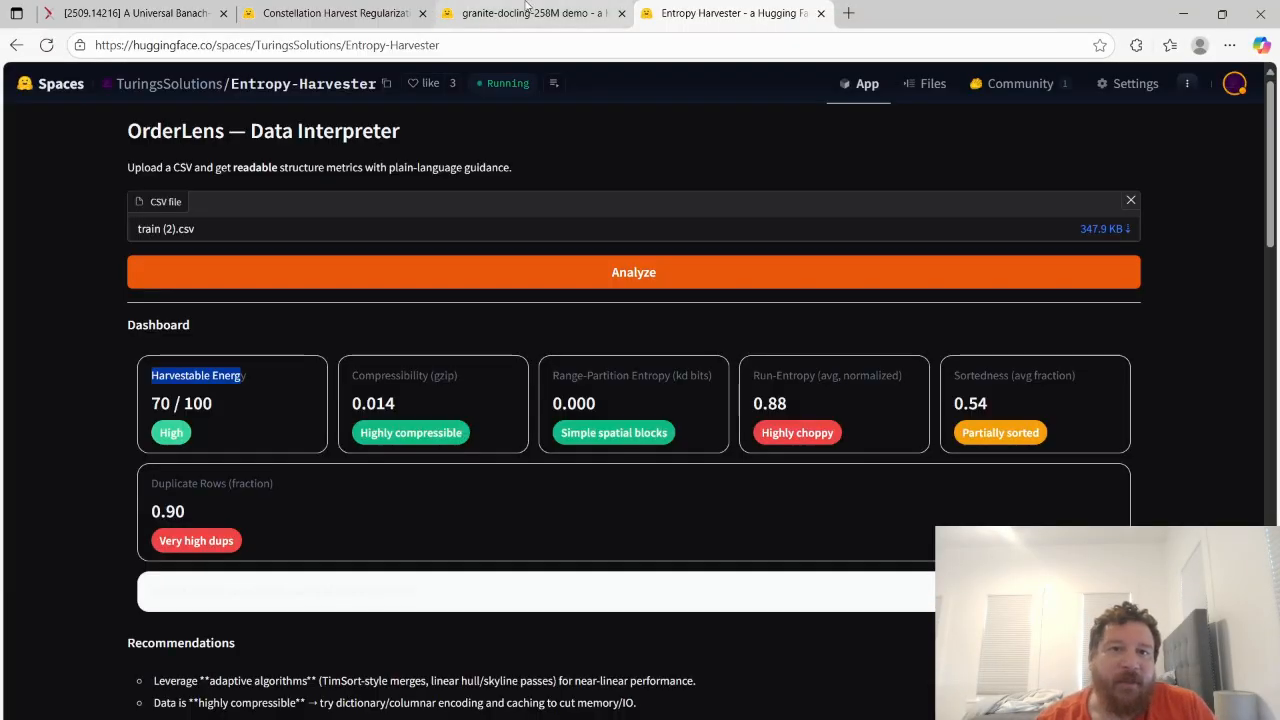
Revisit the lake-photo caption in Granite Docling and highlight the Granite-docling-258m demo title
{"action": "left_click", "coordinate": [530, 12]}
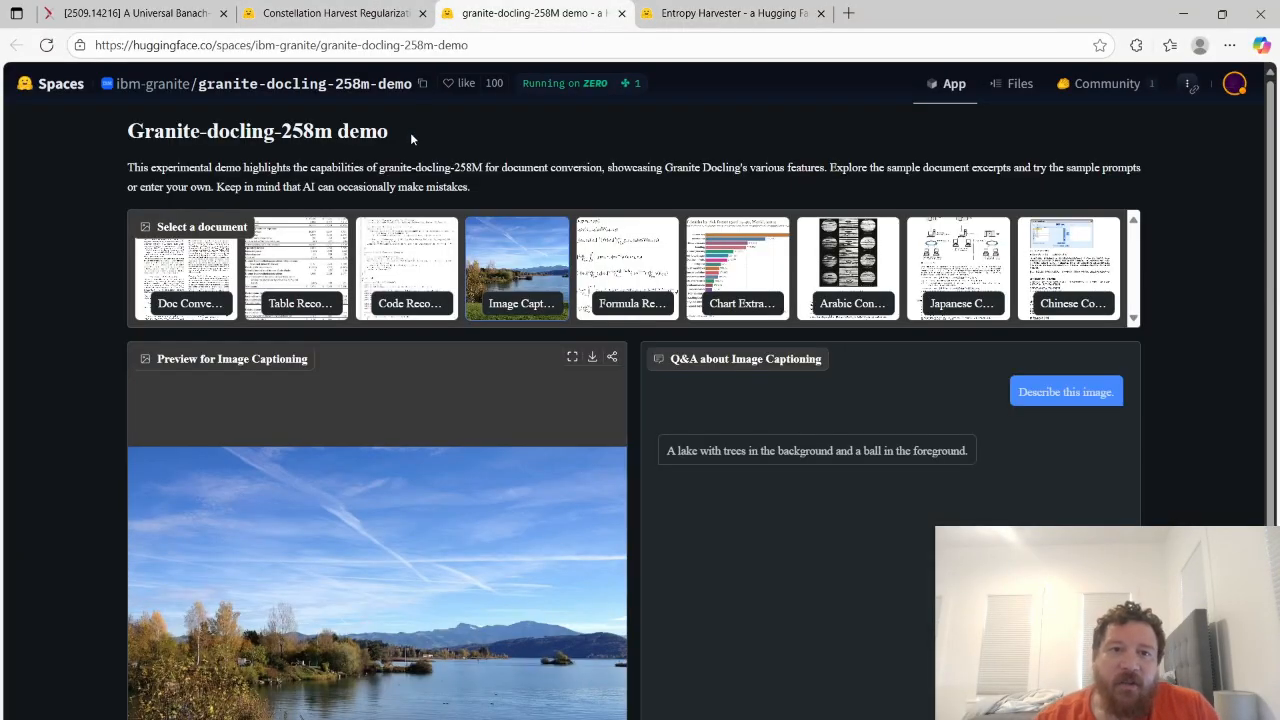
{"action": "triple_click", "coordinate": [256, 132]}
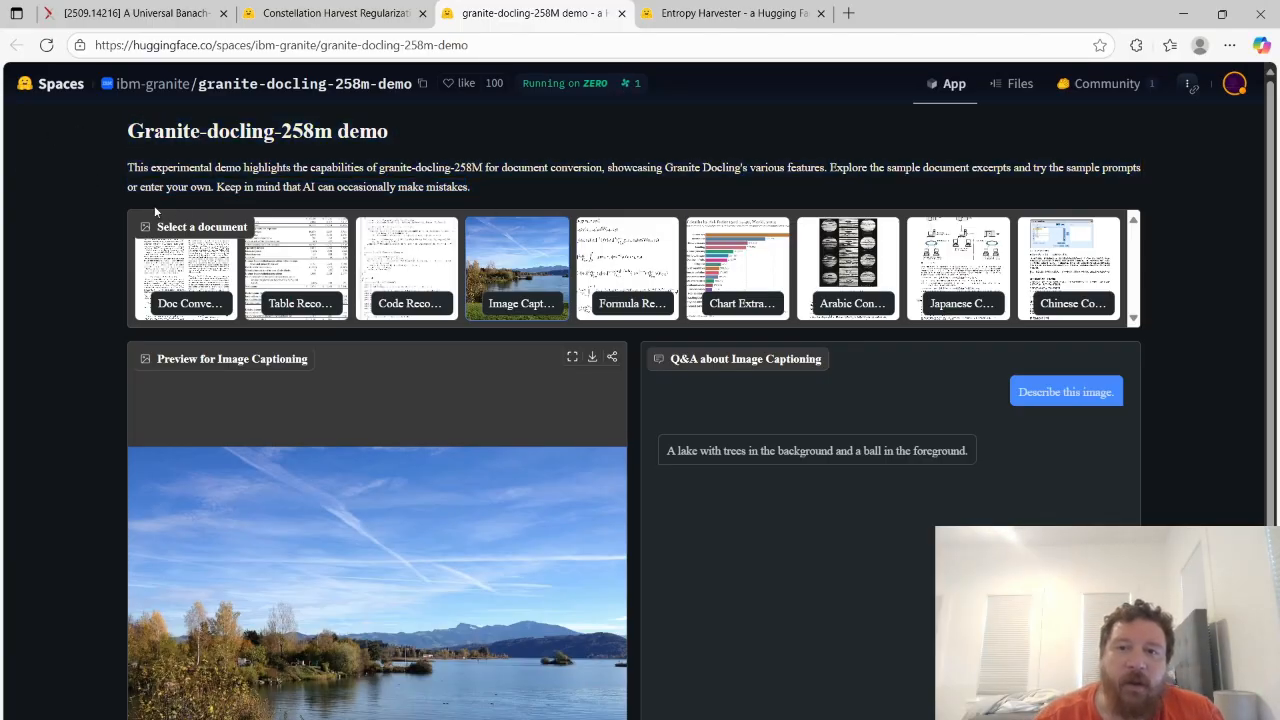
{"action": "mouse_move", "coordinate": [976, 436]}
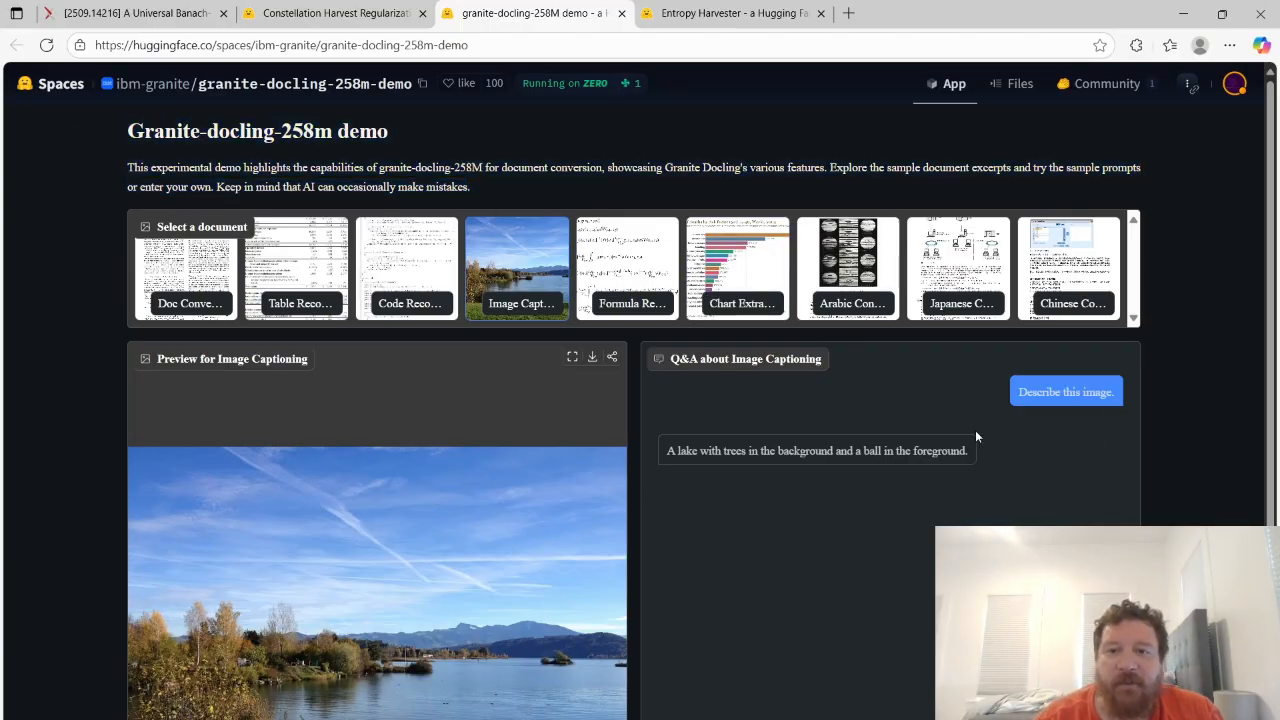
{"action": "mouse_move", "coordinate": [600, 376]}
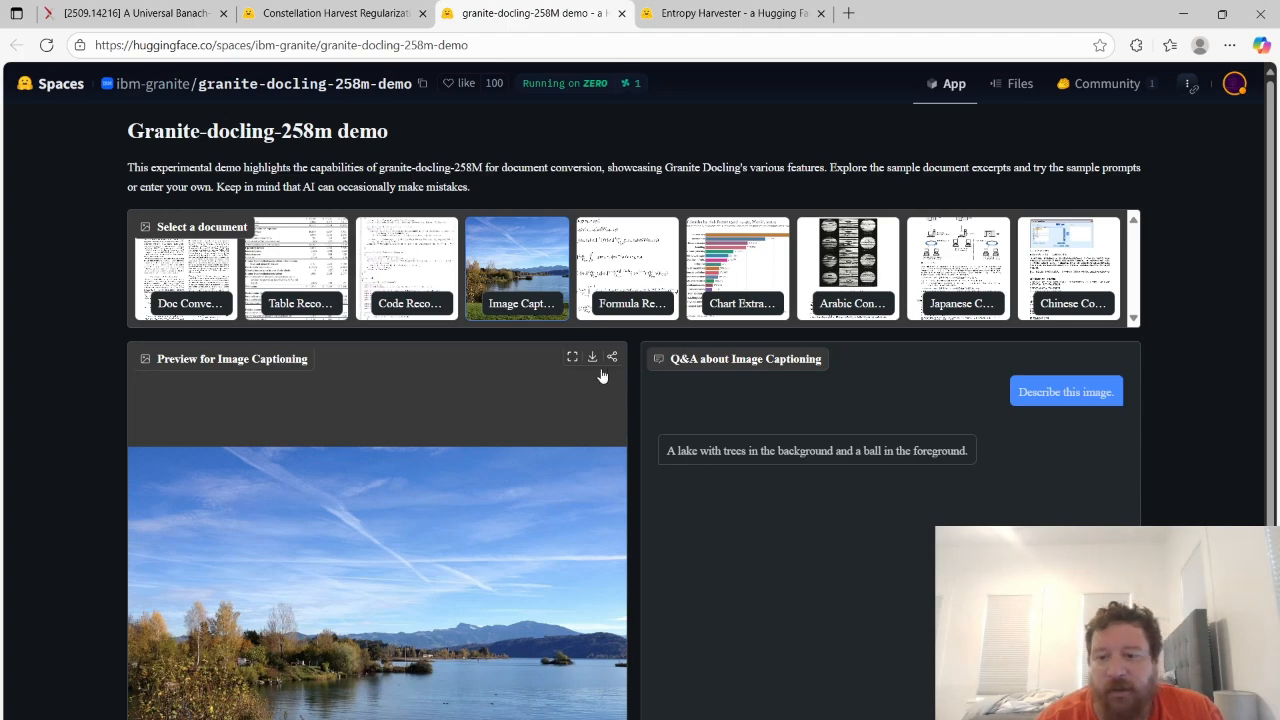
{"action": "mouse_move", "coordinate": [708, 366]}
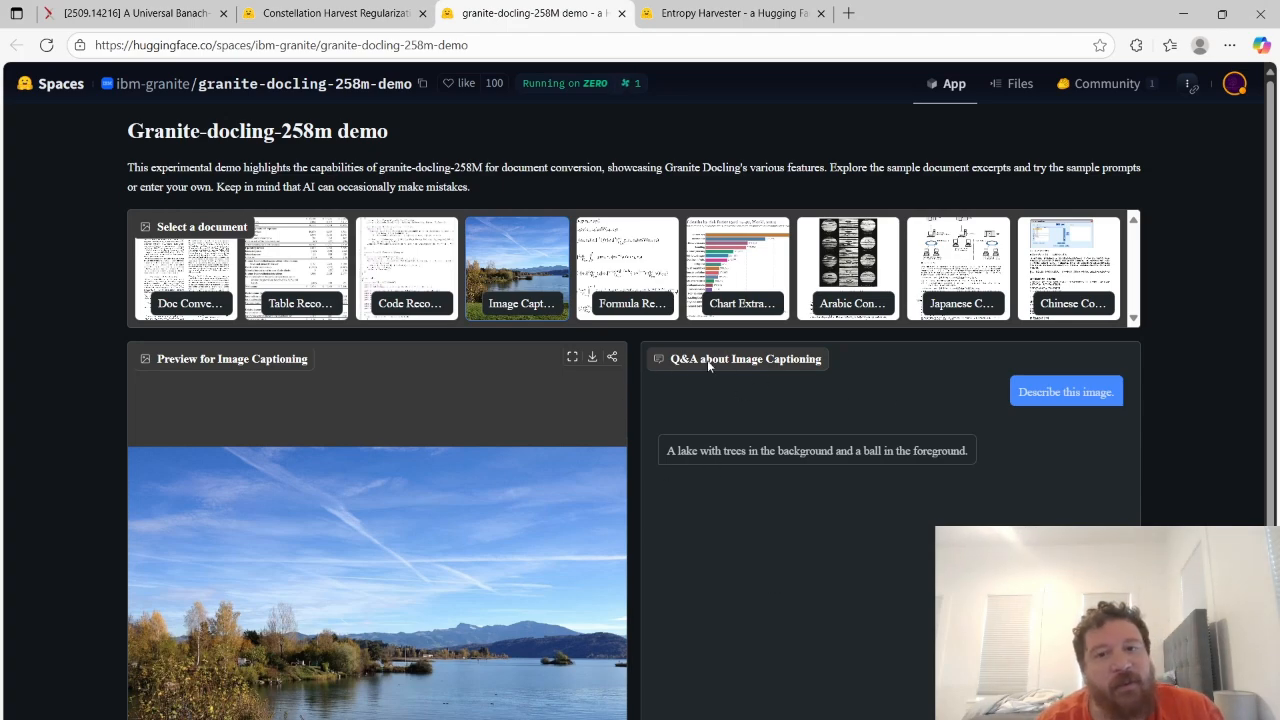
{"action": "mouse_move", "coordinate": [642, 356]}
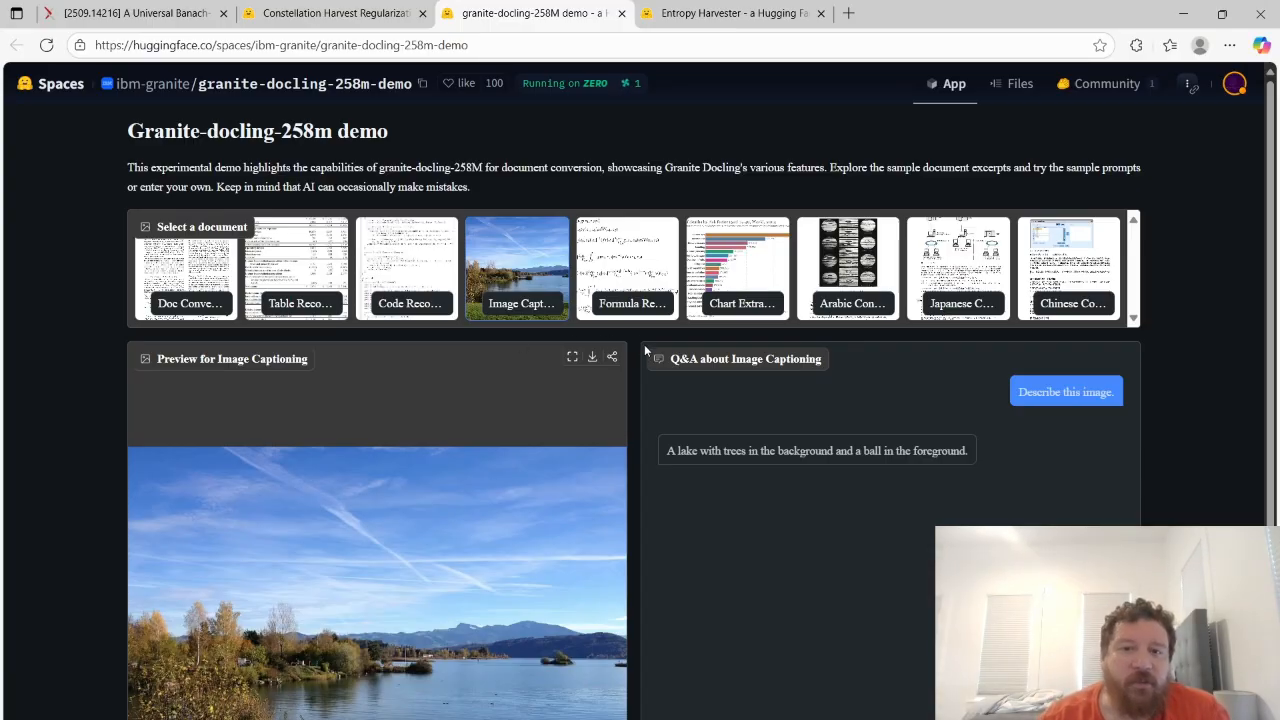
{"action": "mouse_move", "coordinate": [632, 366]}
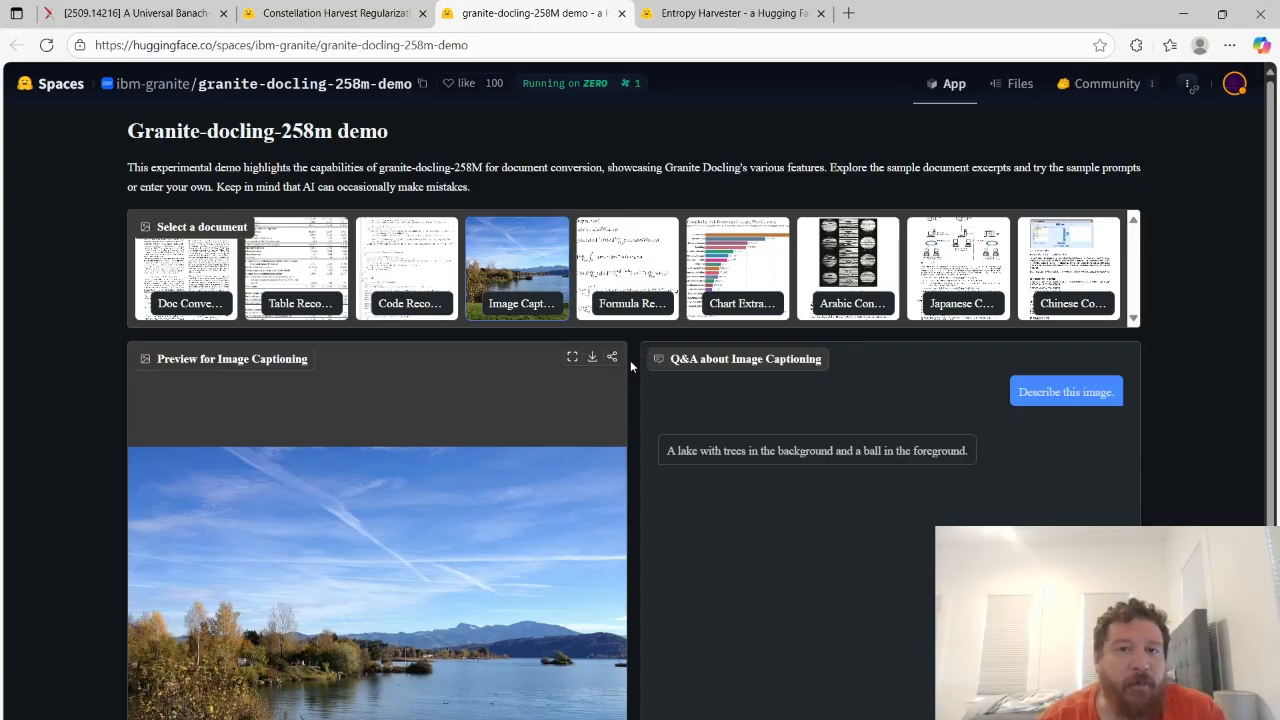
{"action": "mouse_move", "coordinate": [660, 480]}
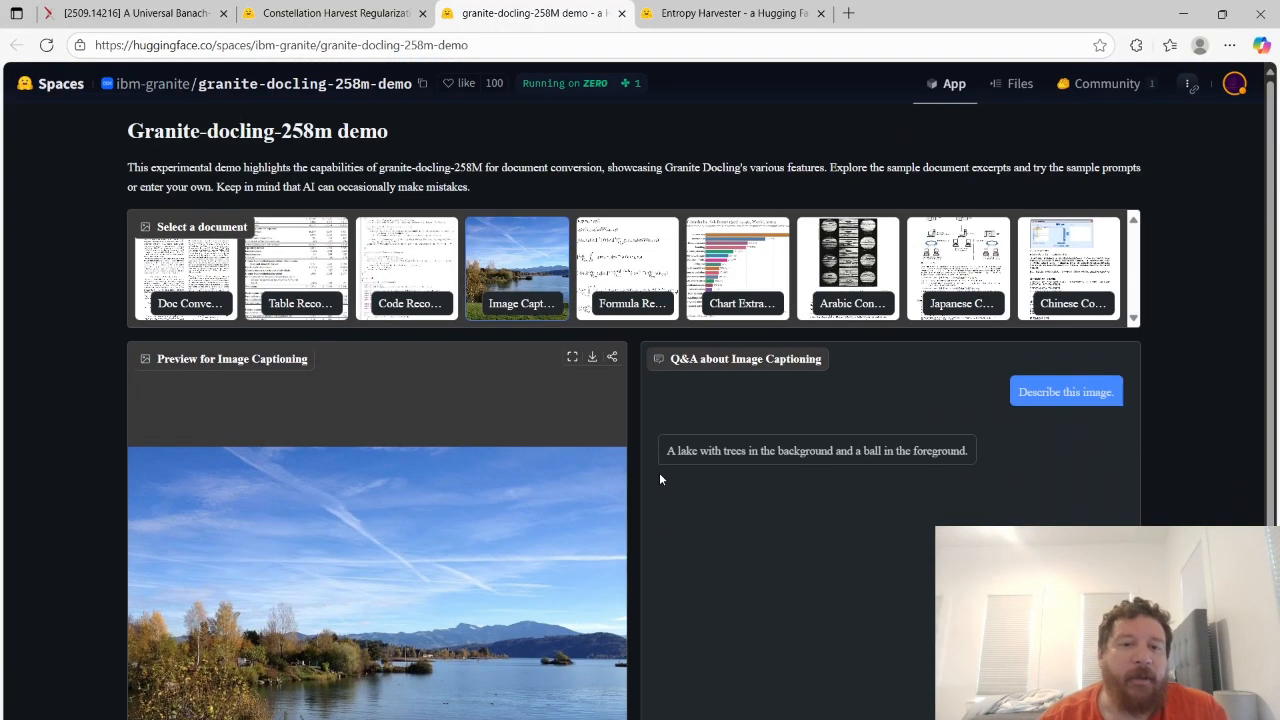
{"action": "mouse_move", "coordinate": [636, 424]}
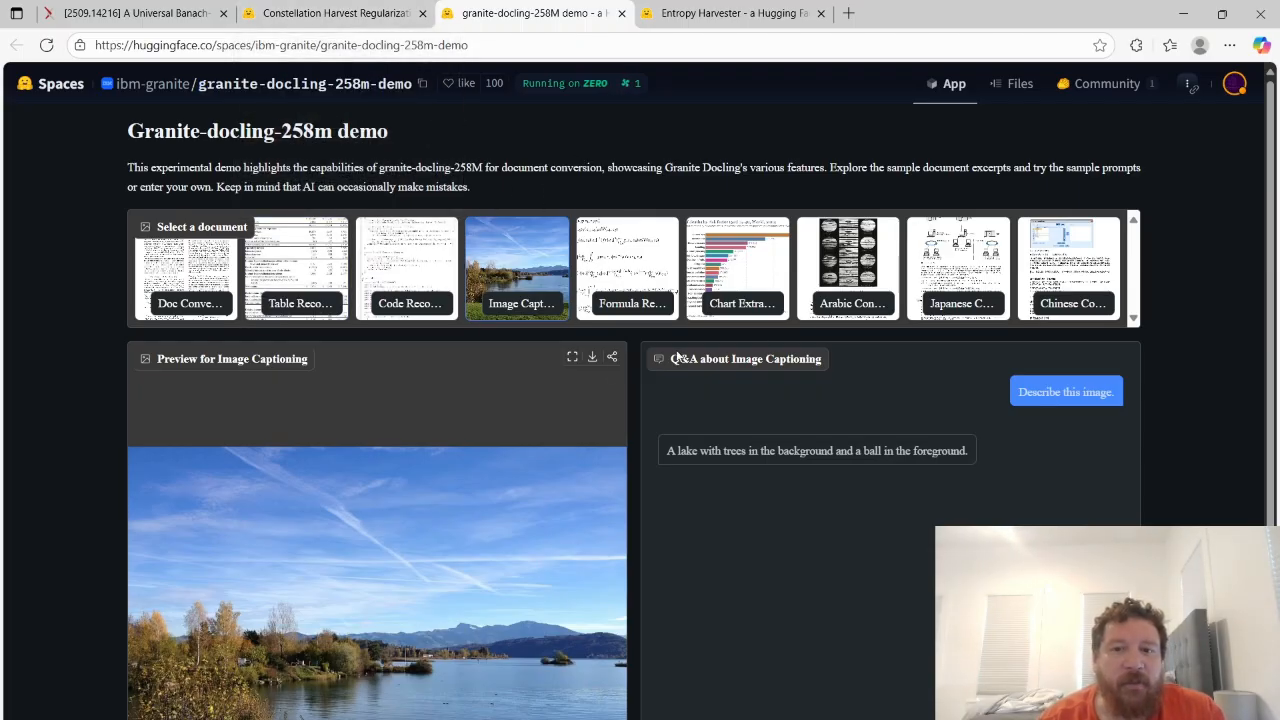
{"action": "scroll", "scroll_direction": "down", "scroll_amount": 3}
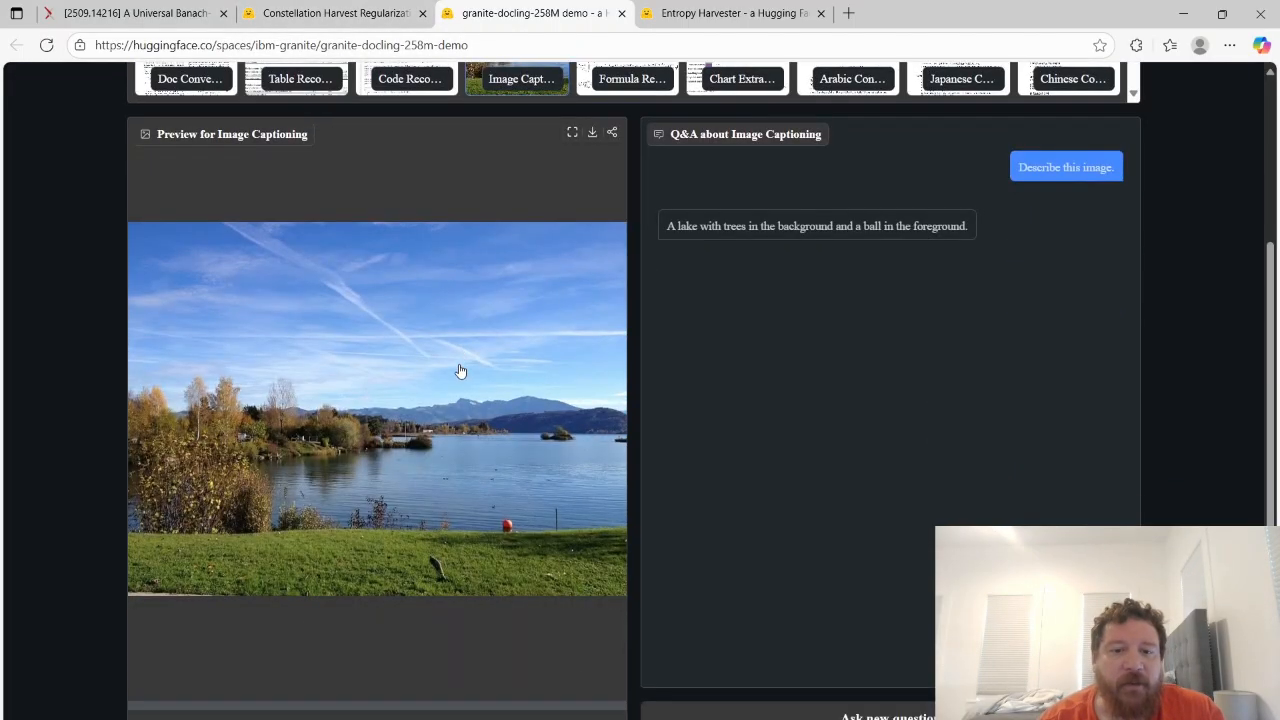
{"action": "scroll", "scroll_direction": "up", "scroll_amount": 3}
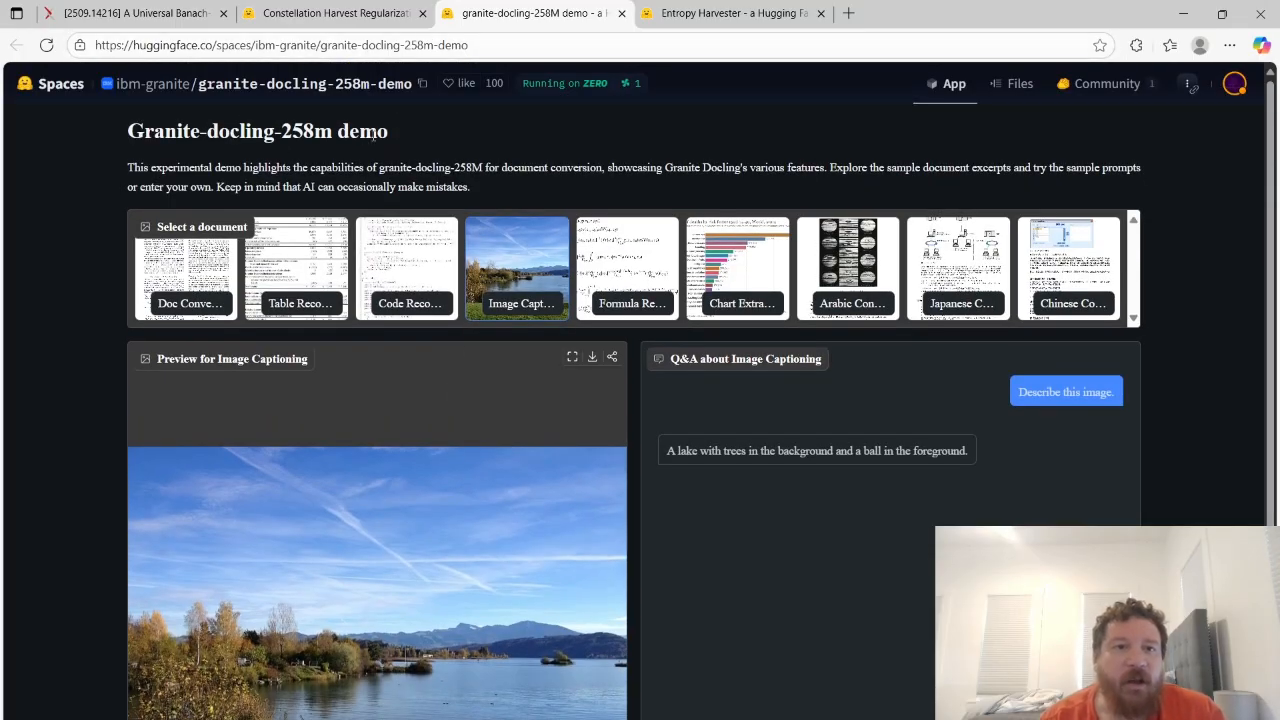
{"action": "triple_click", "coordinate": [256, 132]}
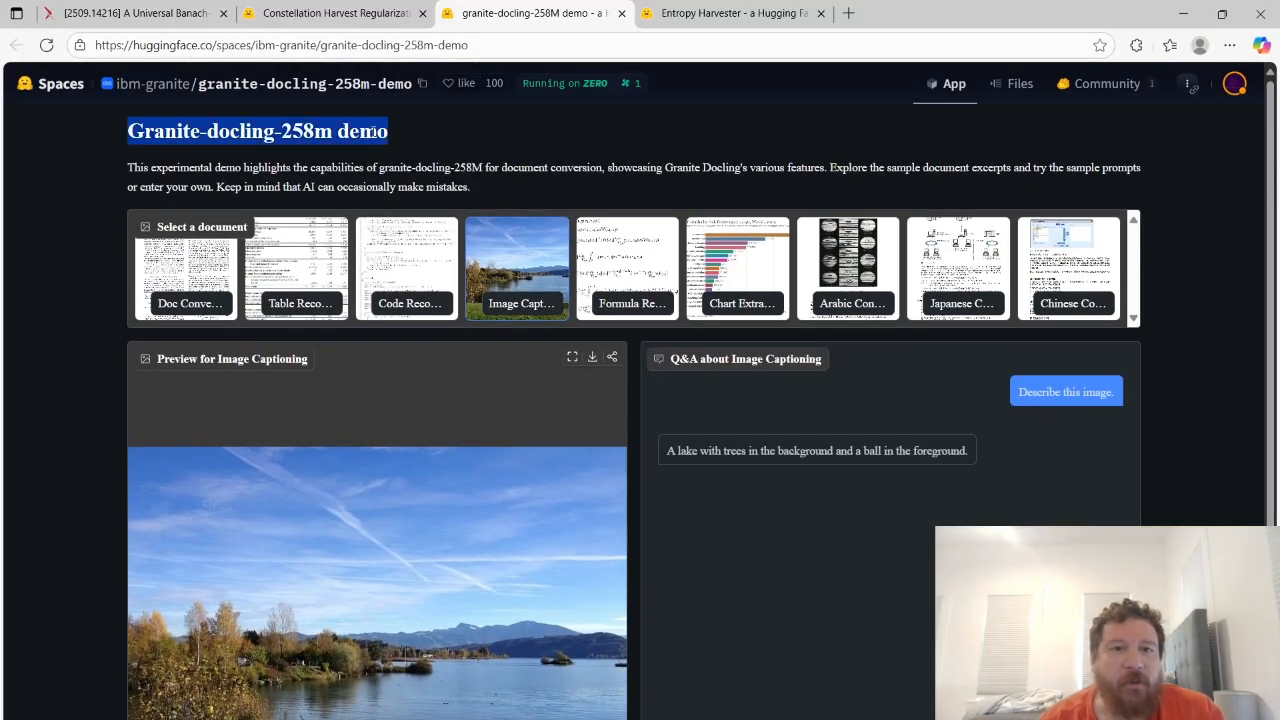